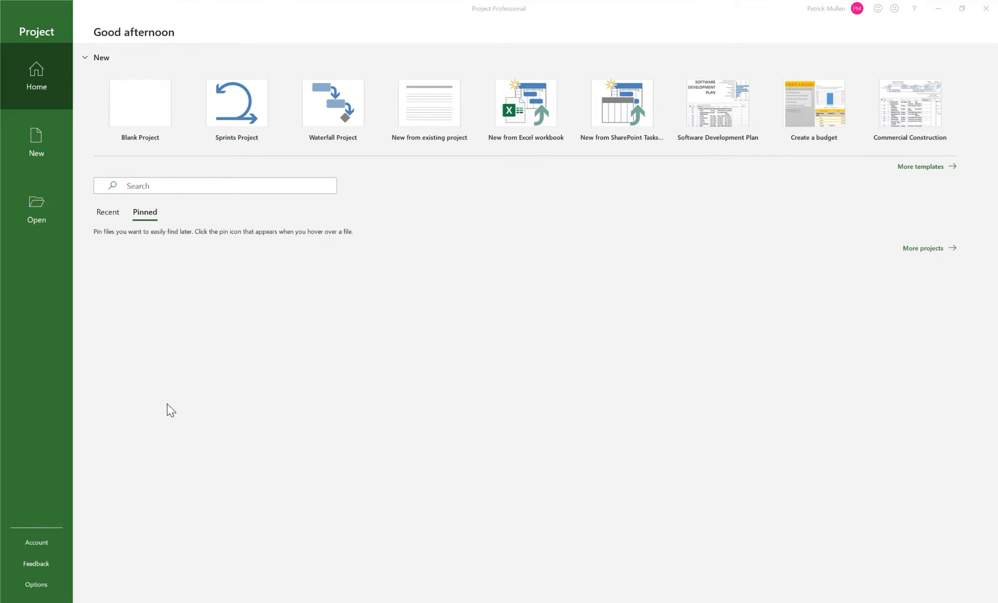
{"action": "mouse_move", "coordinate": [174, 400]}
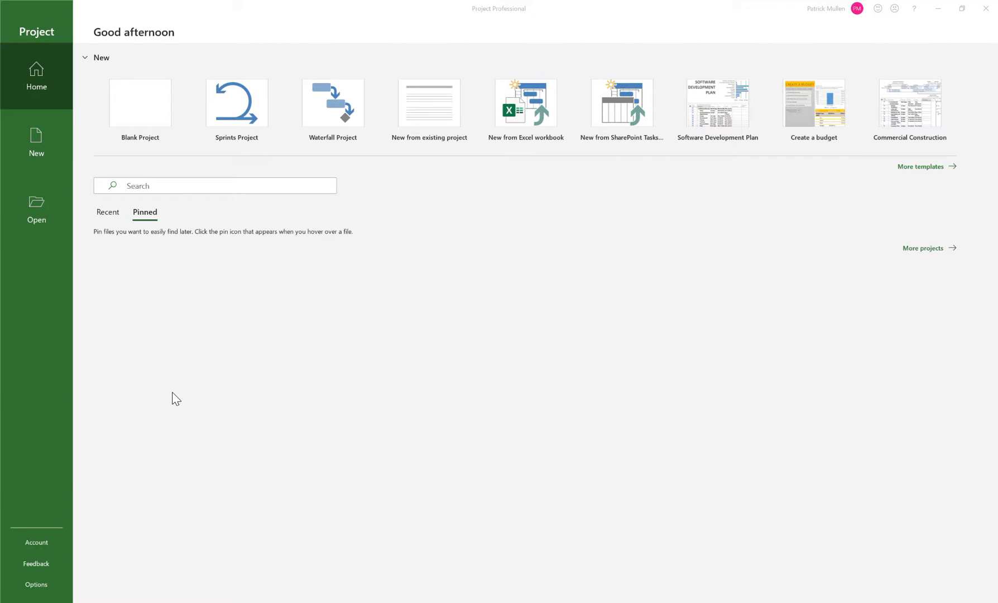
{"action": "mouse_move", "coordinate": [178, 395]}
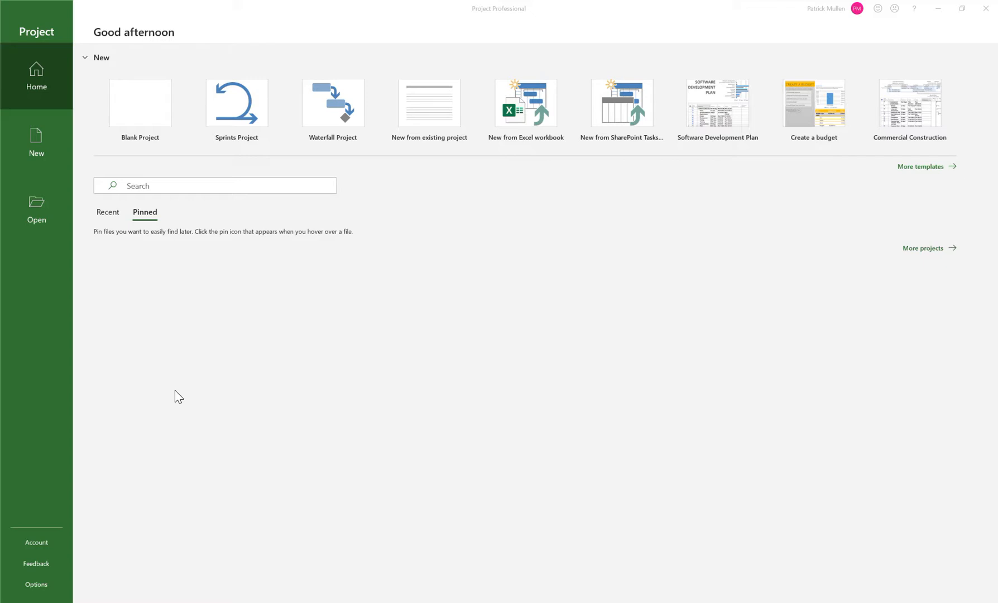
{"action": "mouse_move", "coordinate": [76, 292]}
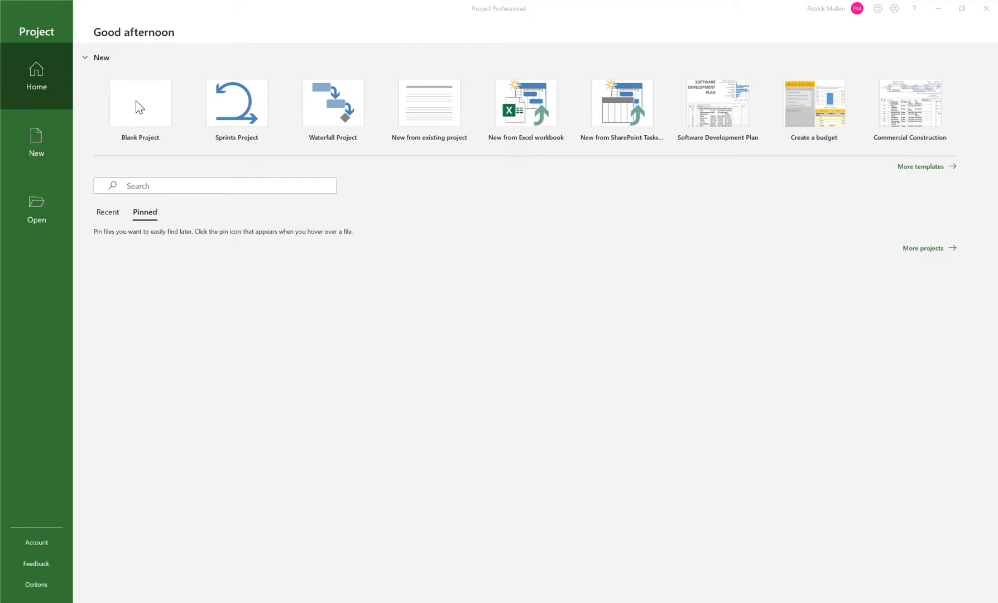
- Create a blank project and enter Milestones, Procurement, Construction and Closeout as the first task names
{"action": "left_click", "coordinate": [139, 103]}
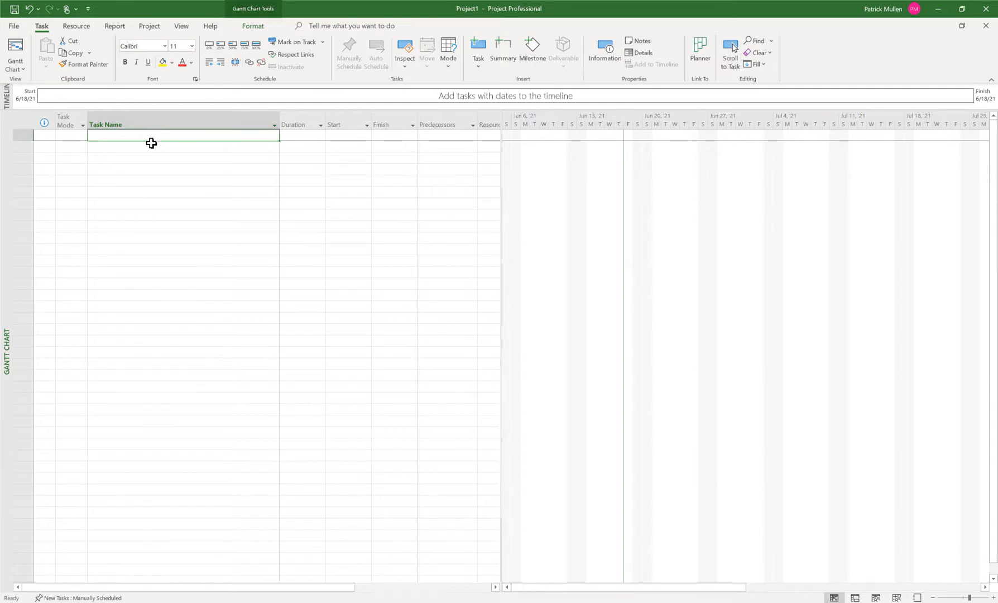
{"action": "left_click_drag", "start_coordinate": [152, 143], "coordinate": [152, 171]}
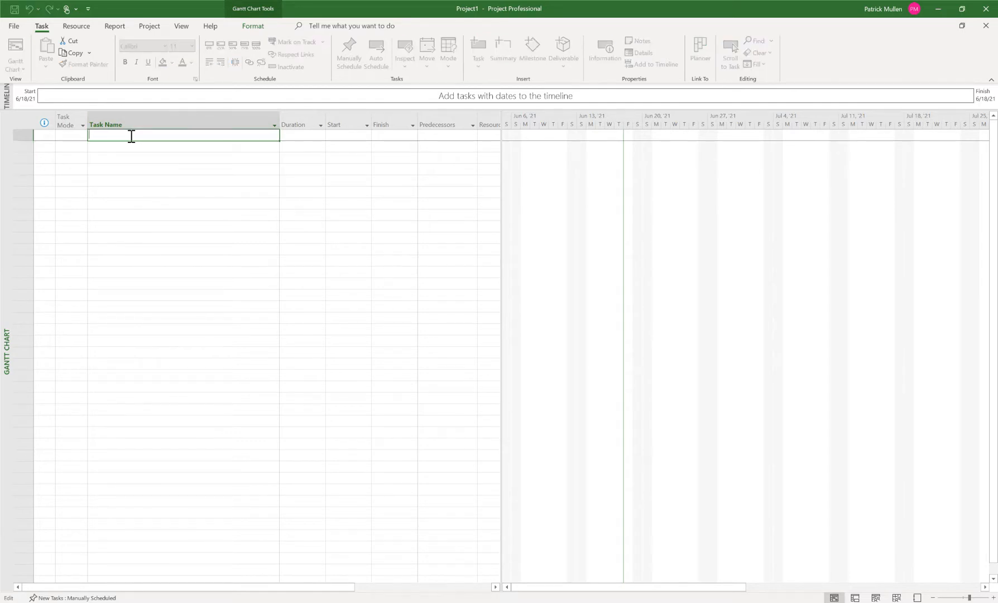
{"action": "type", "text": "Milestones"}
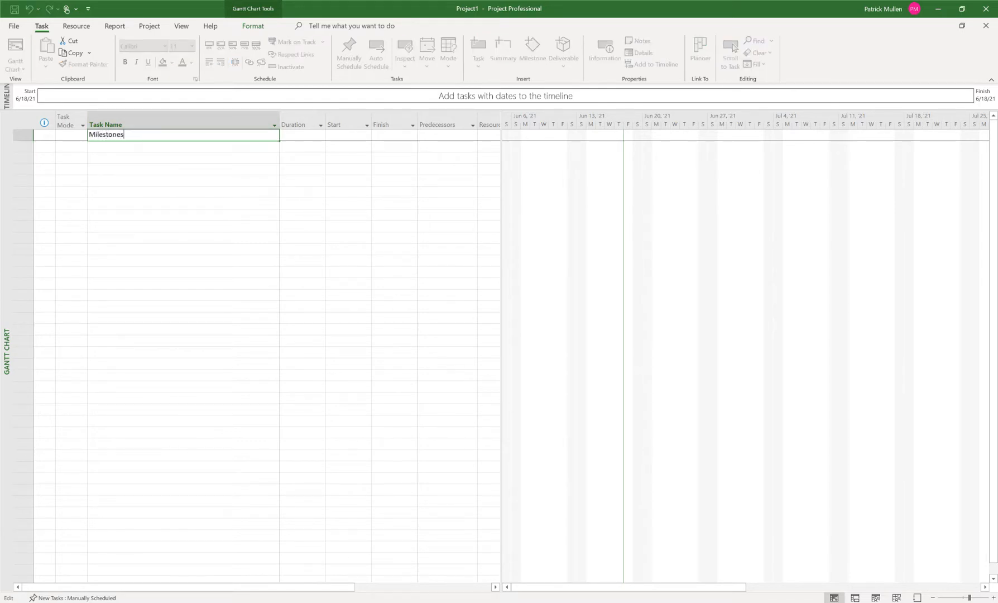
{"action": "type", "text": "Procurement"}
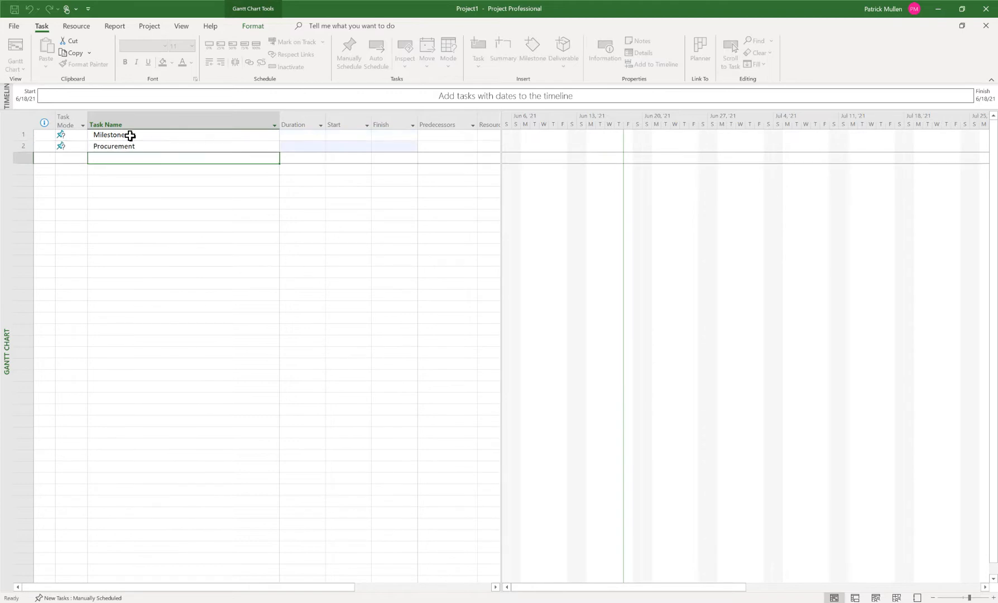
{"action": "type", "text": "Constrction"}
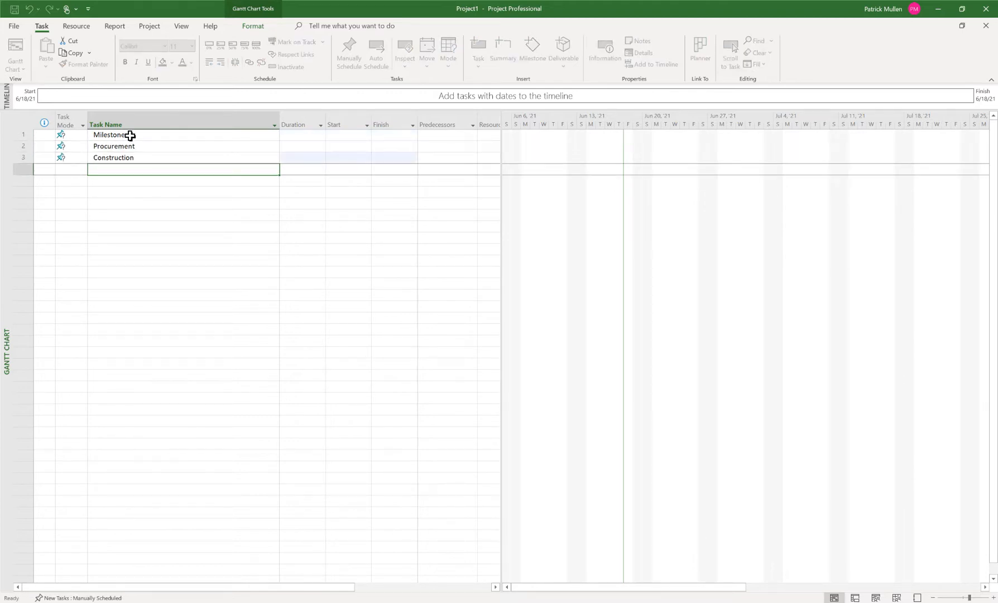
{"action": "type", "text": "Closeout"}
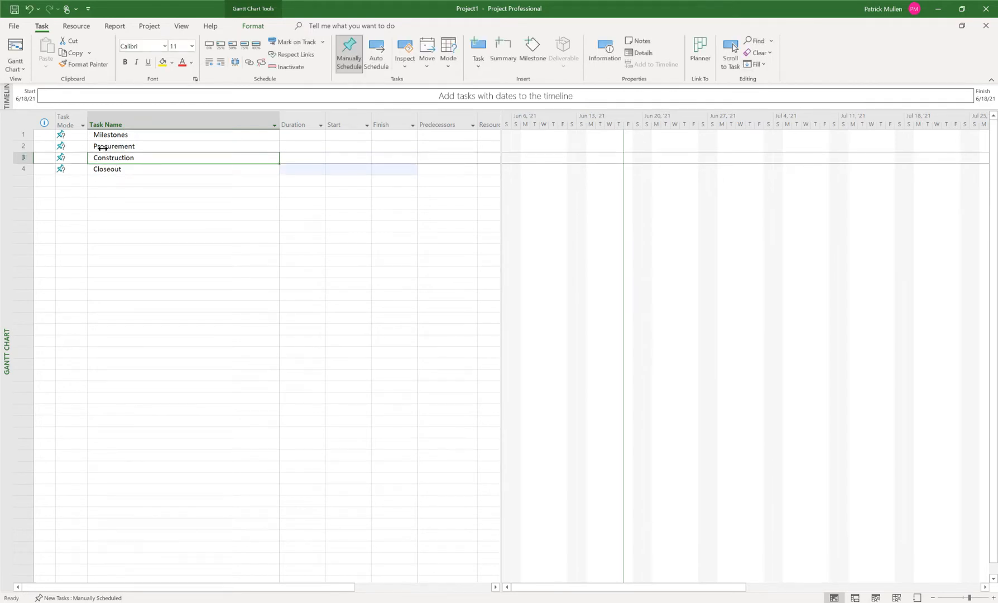
{"action": "left_click", "coordinate": [114, 146]}
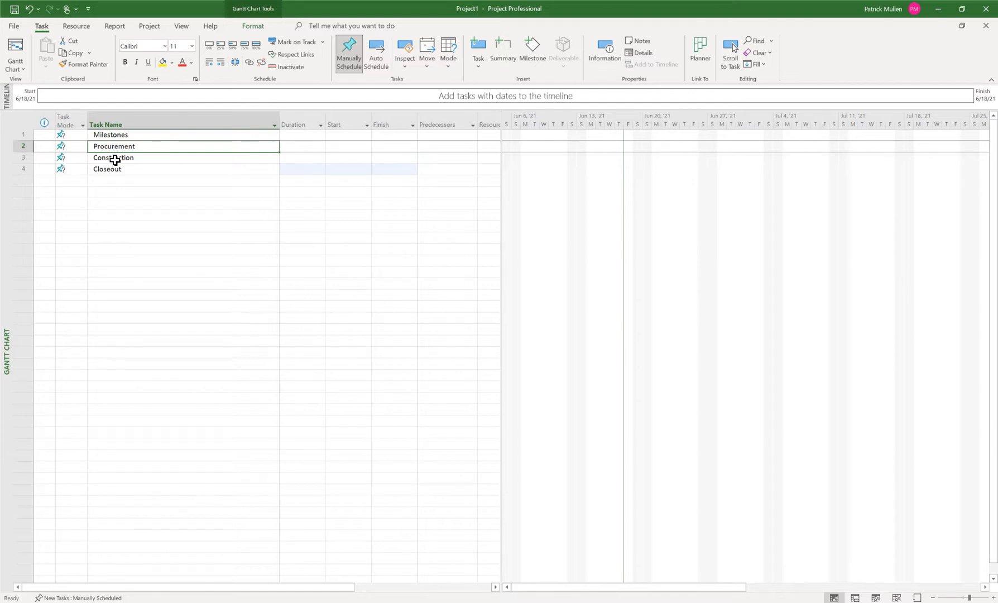
{"action": "left_click", "coordinate": [113, 157]}
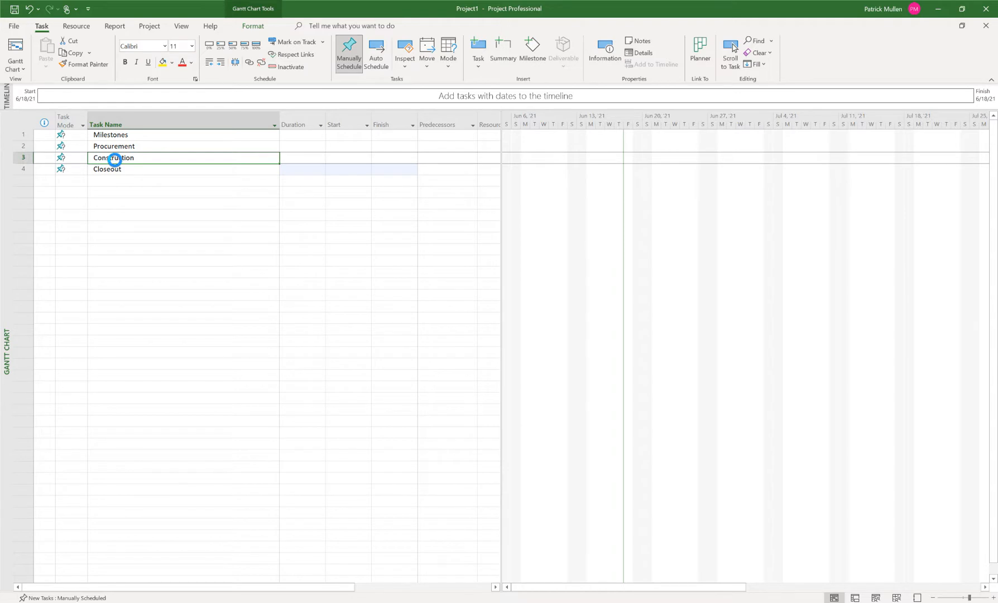
- Insert rows under Procurement for Prepare & Submit, Review & Approve and Fabricate & Deliver and indent them as subtasks
{"action": "left_click", "coordinate": [375, 52]}
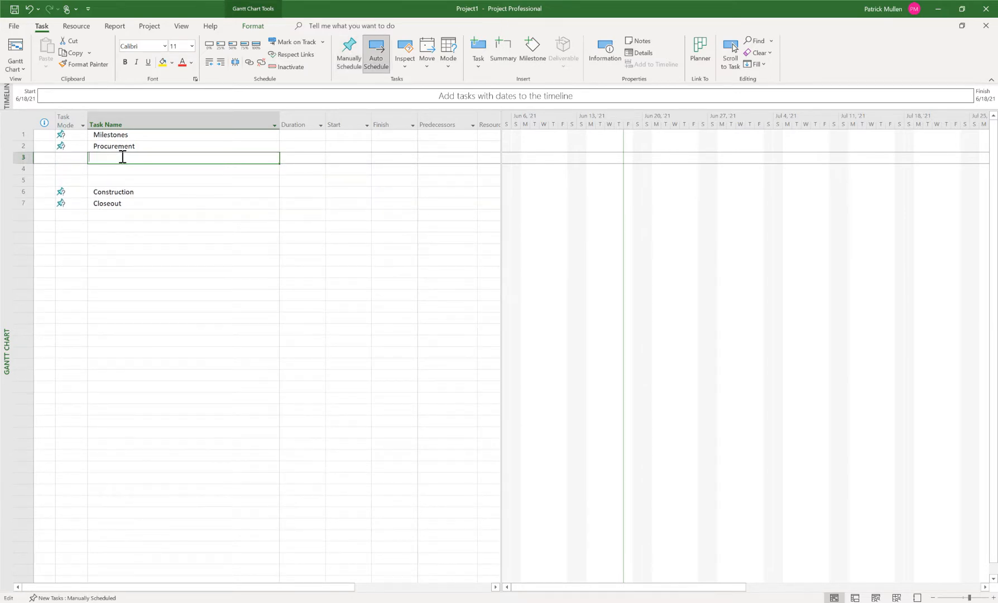
{"action": "type", "text": "Prepare & SUbmit"}
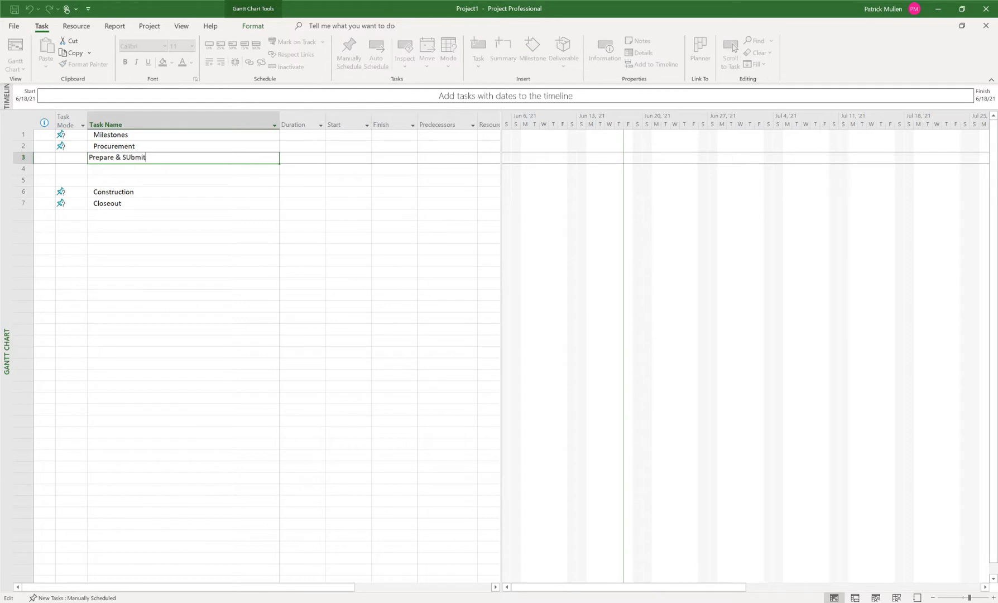
{"action": "key", "text": "enter"}
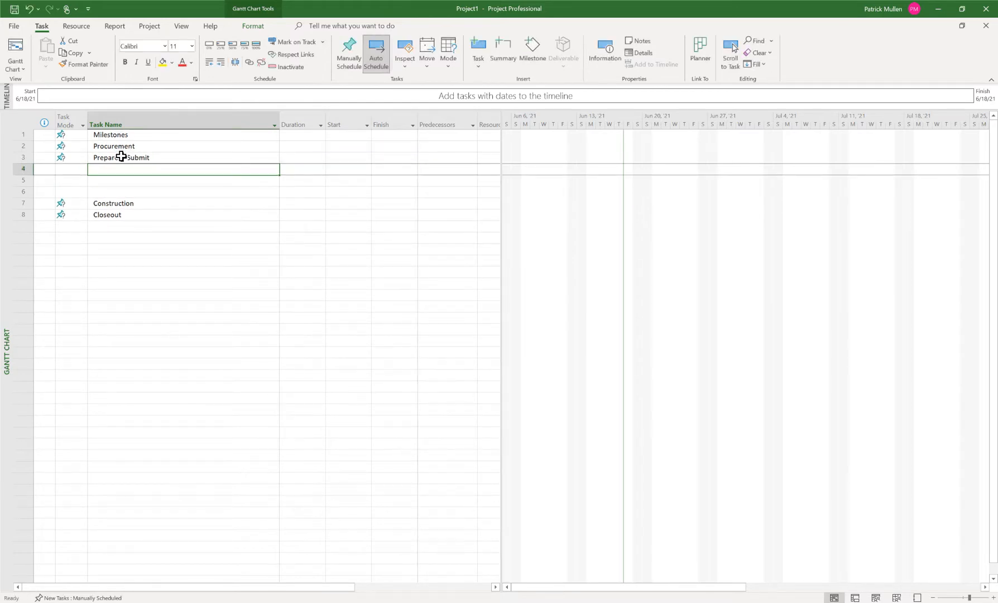
{"action": "type", "text": "Review & A"}
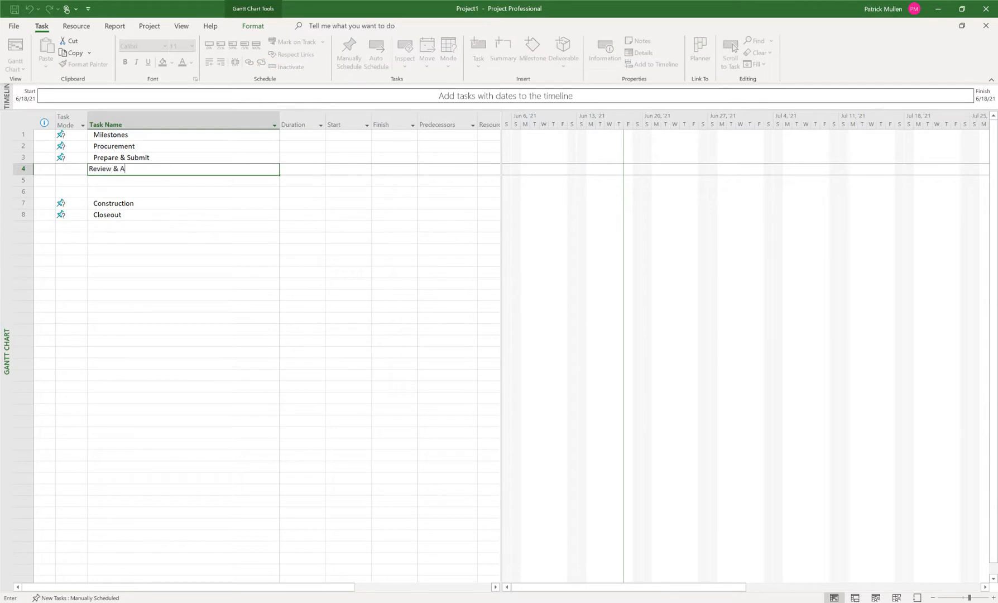
{"action": "type", "text": "Fabricate & Deliver"}
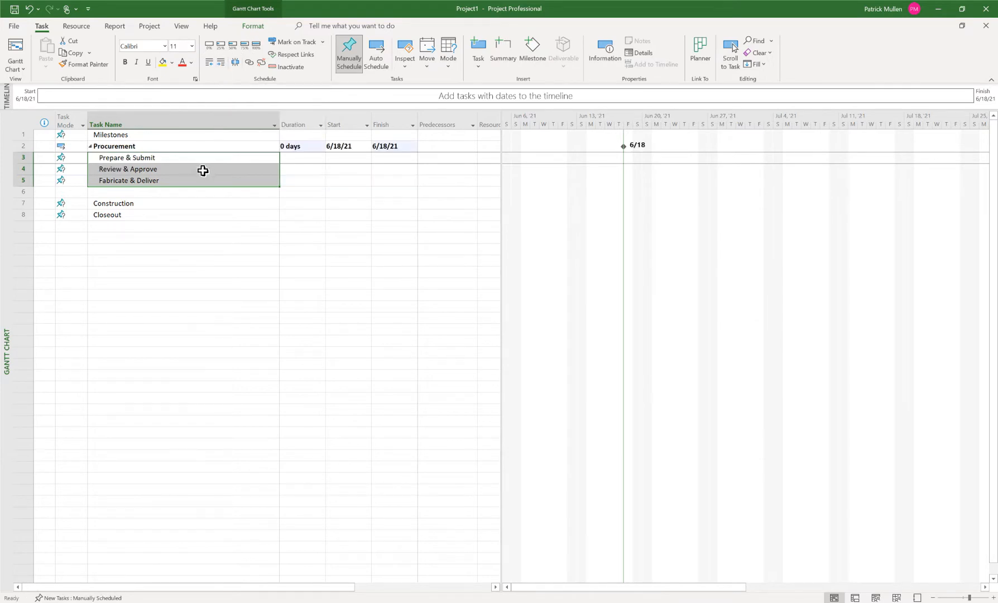
{"action": "left_click", "coordinate": [375, 52]}
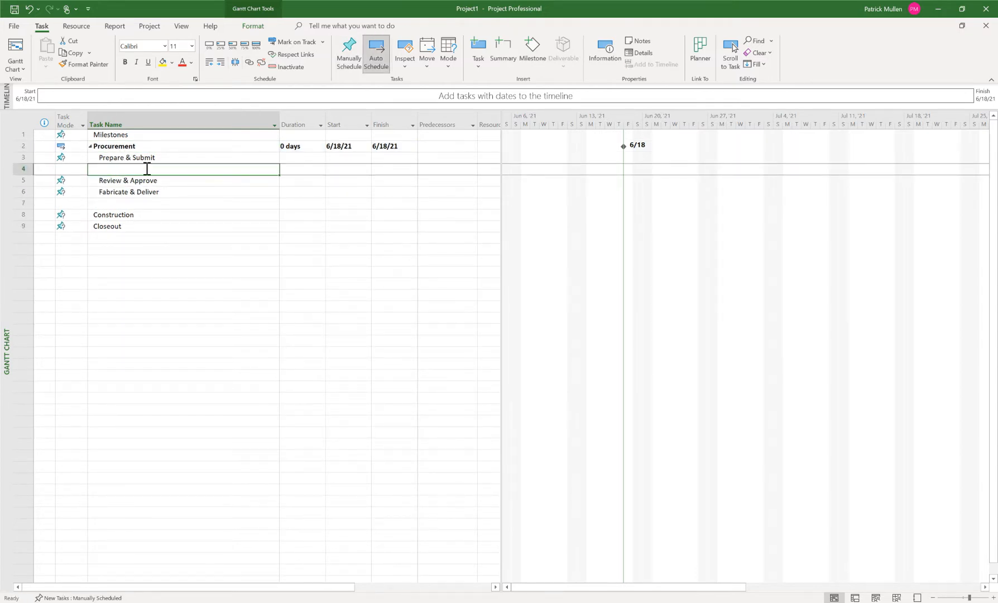
- Add Prepare & Submit - Earthwork, - Structural Steel and - Roofing rows and indent them under Prepare & Submit
{"action": "type", "text": "Prepare & Submit - Earthw"}
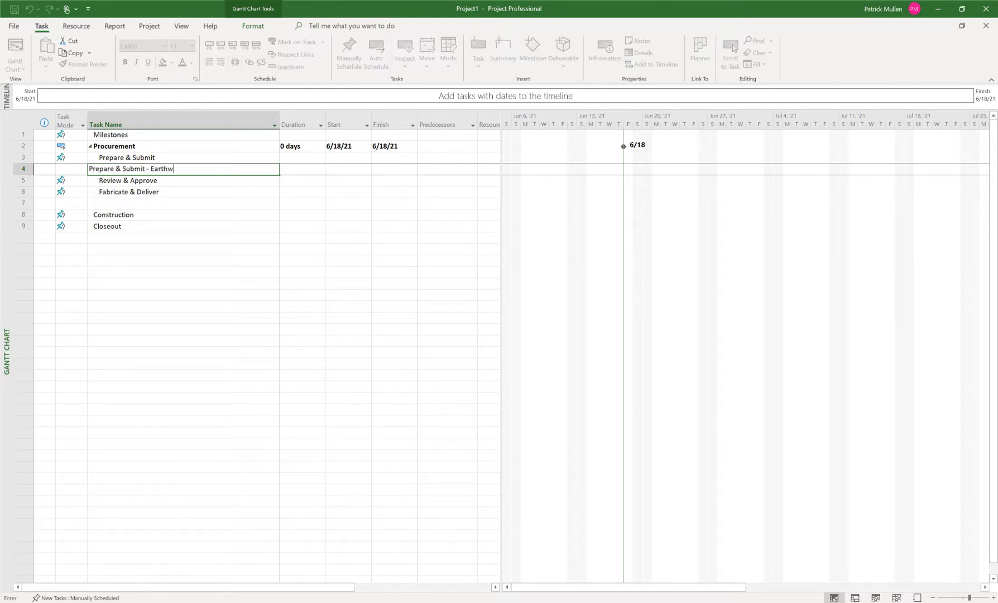
{"action": "key", "text": "Enter"}
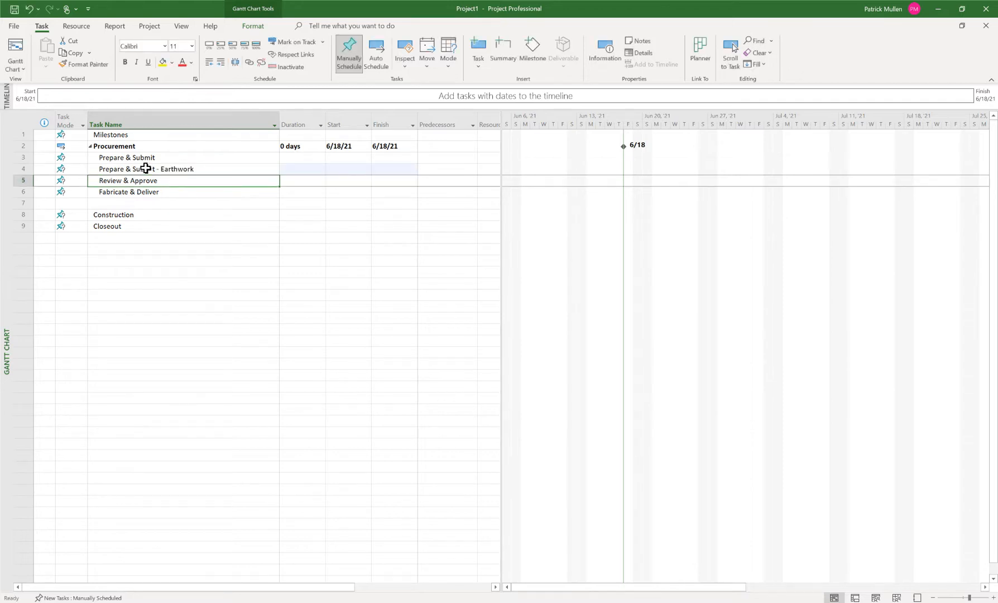
{"action": "type", "text": "Prepare & Submit -"}
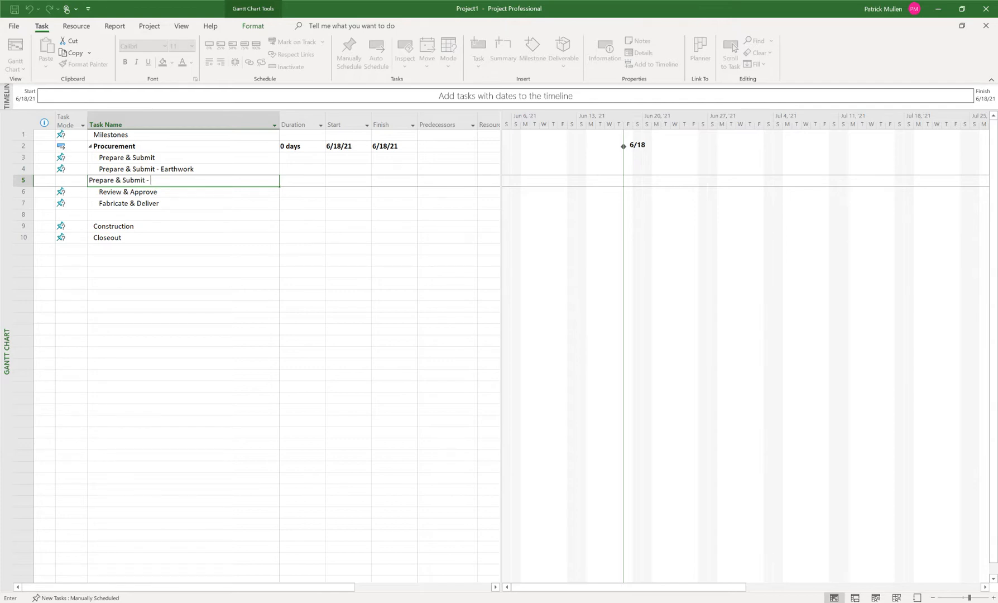
{"action": "type", "text": "Structural Ste"}
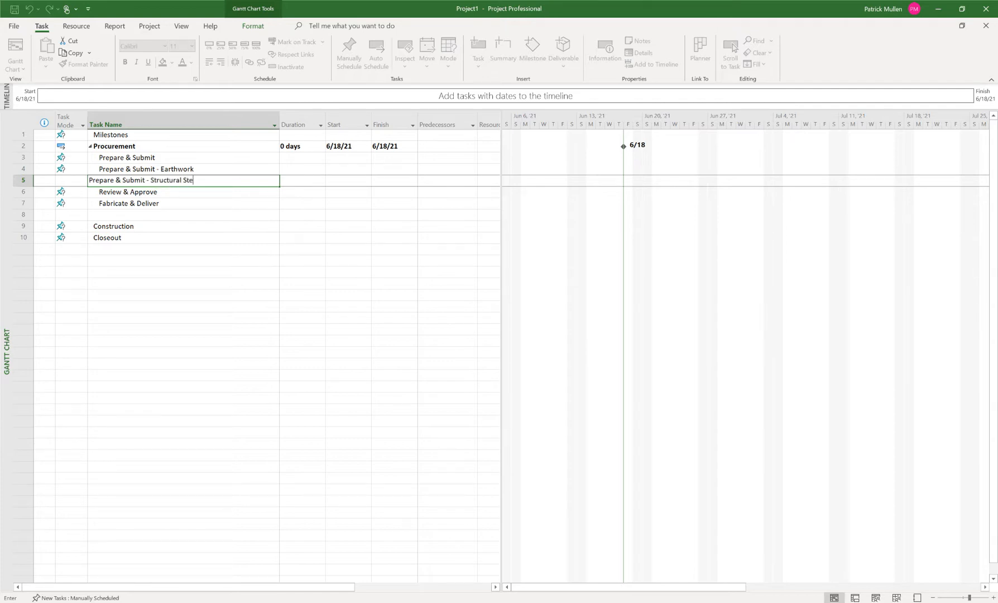
{"action": "key", "text": "Enter"}
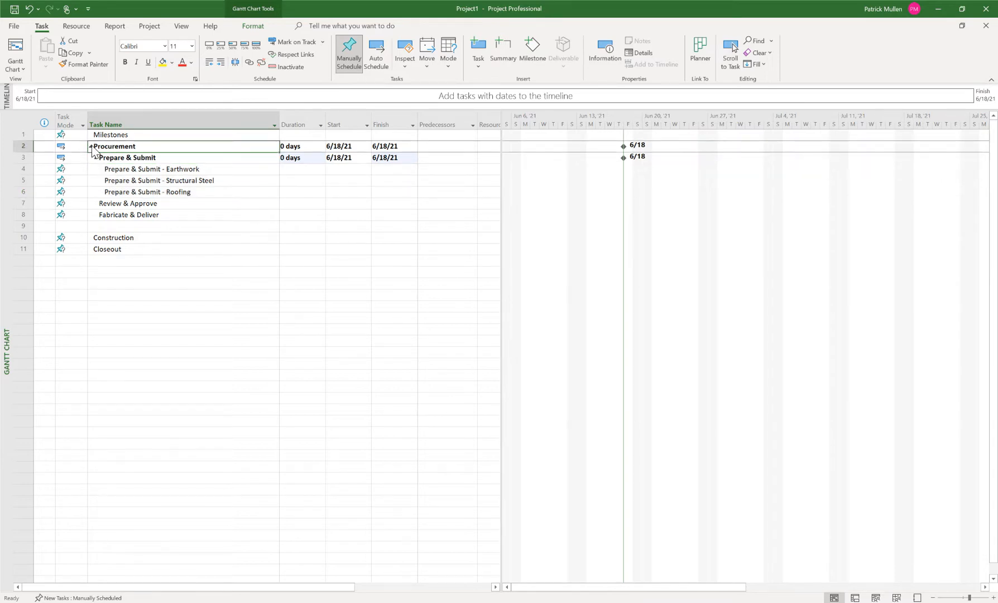
{"action": "left_click", "coordinate": [375, 52]}
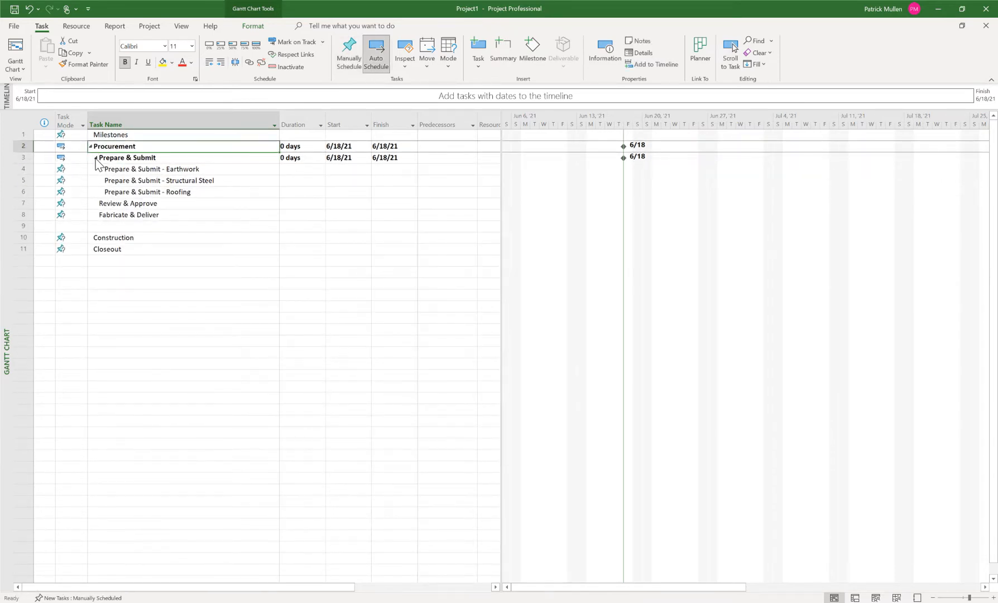
{"action": "left_click", "coordinate": [126, 157]}
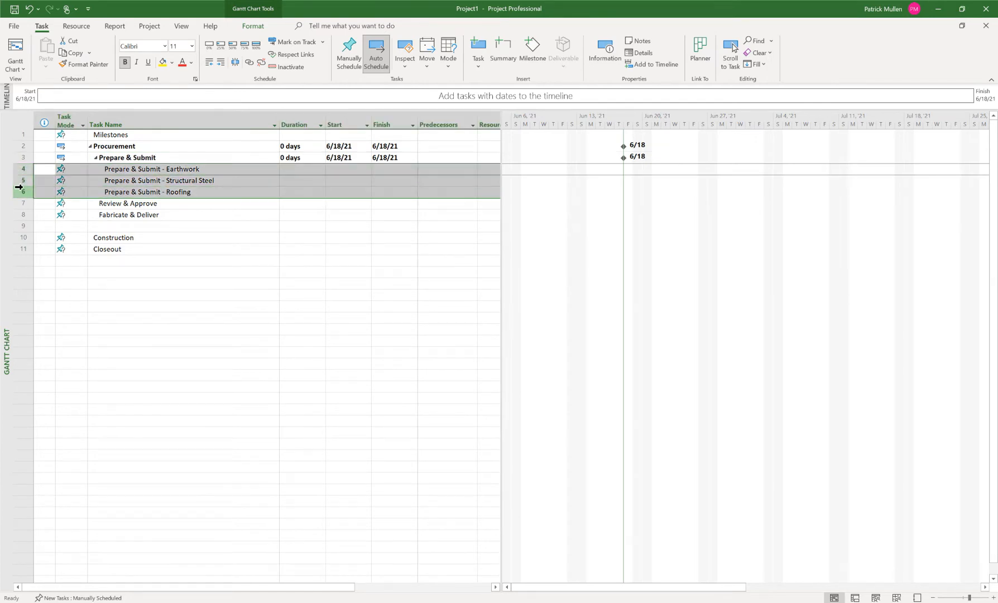
- Copy the three discipline subtasks under Review & Approve, rename them with the Review & Approve prefix and indent them
{"action": "left_click", "coordinate": [348, 52]}
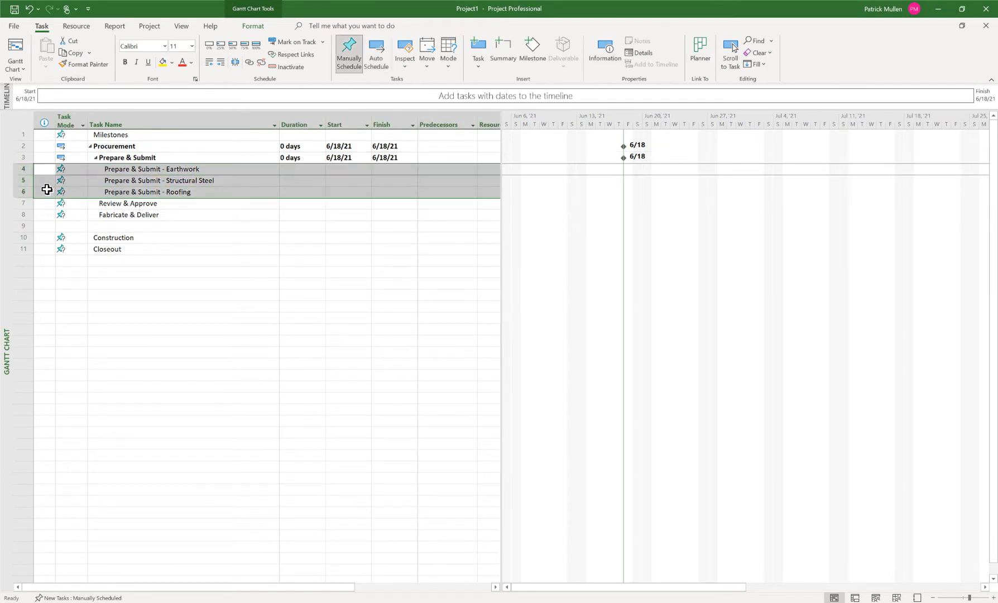
{"action": "left_click", "coordinate": [23, 214]}
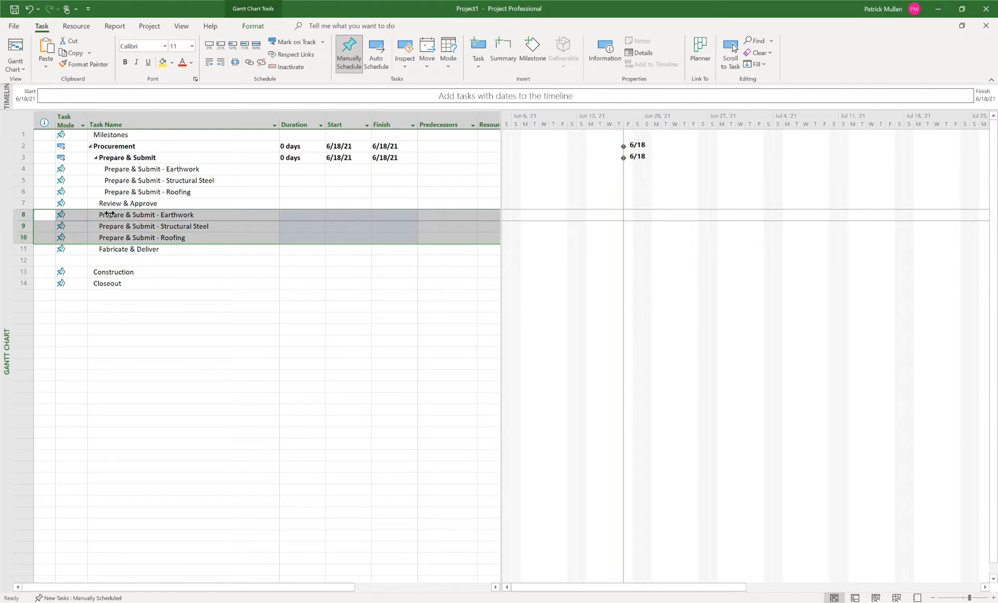
{"action": "left_click", "coordinate": [153, 226]}
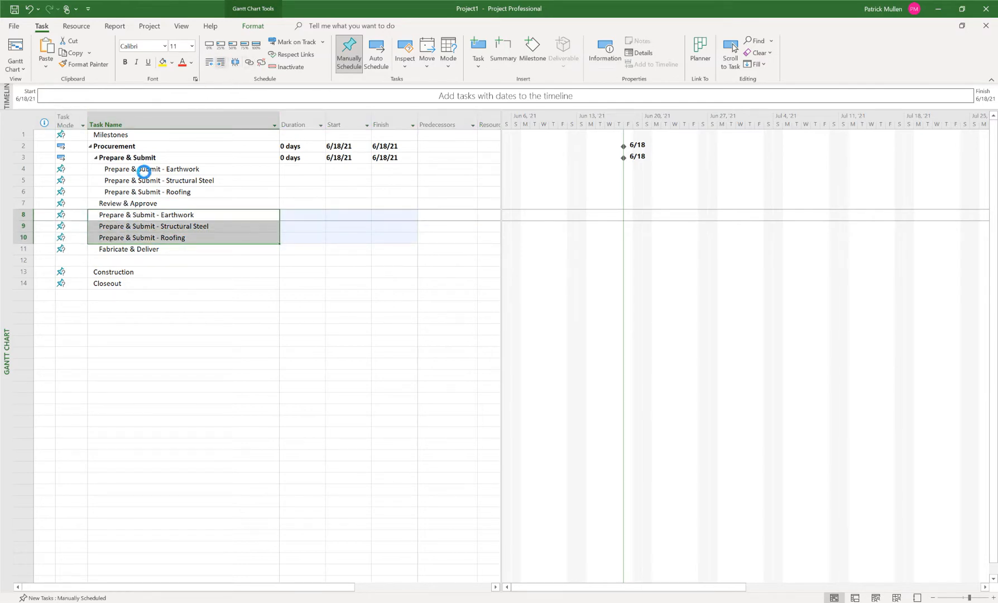
{"action": "double_click", "coordinate": [151, 215]}
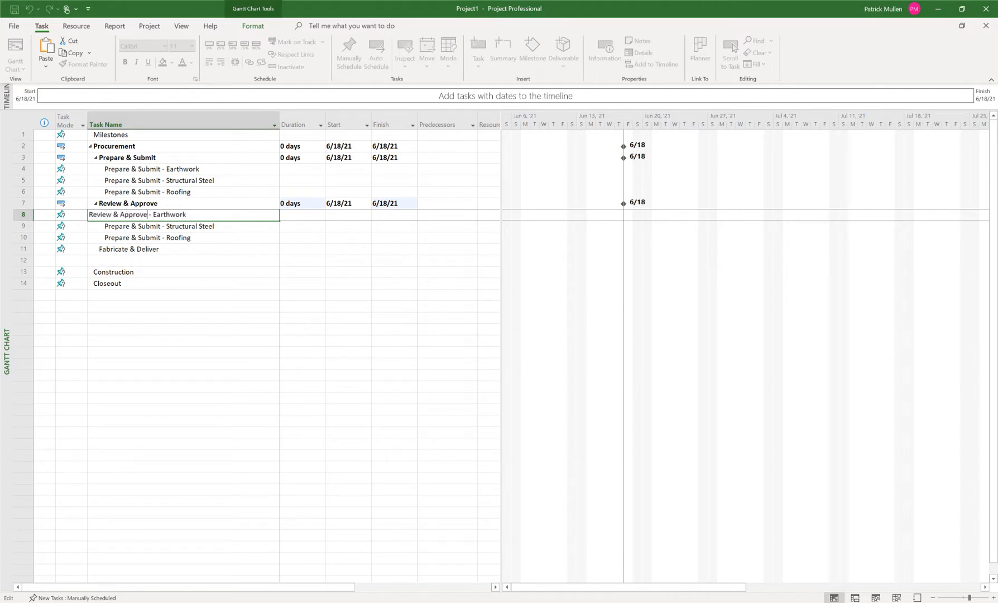
{"action": "double_click", "coordinate": [117, 214]}
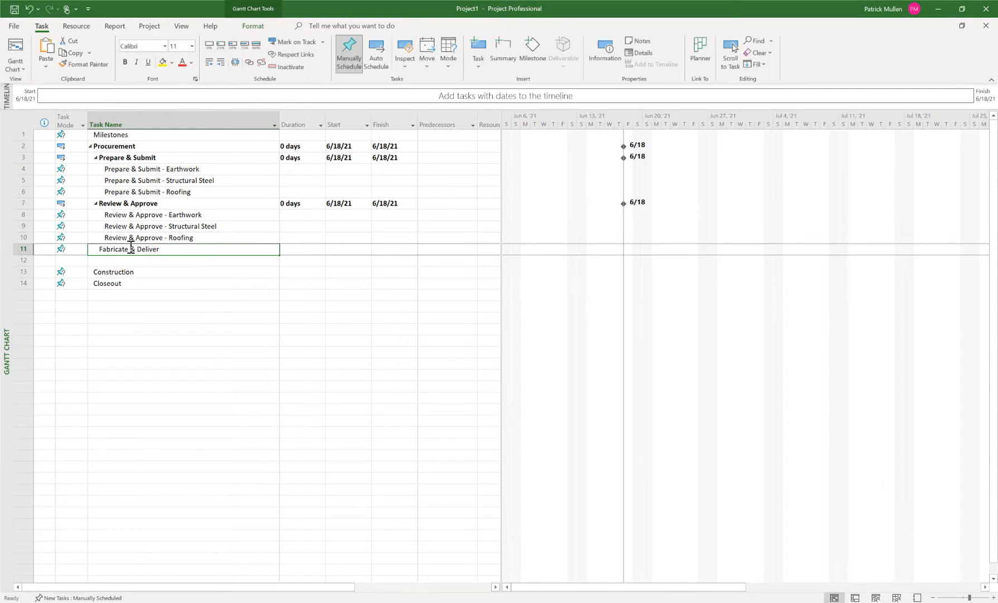
{"action": "left_click", "coordinate": [152, 214]}
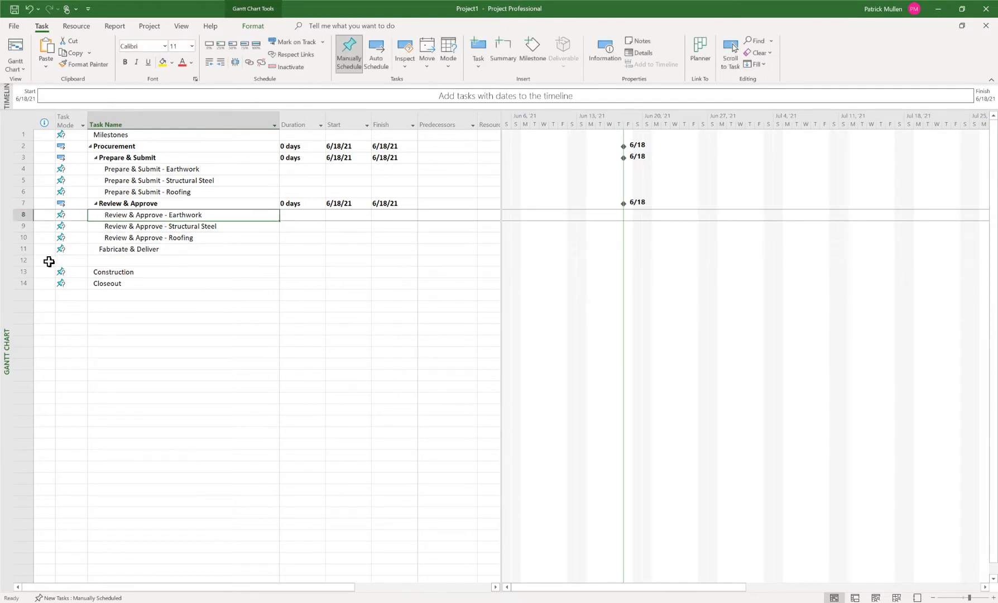
- Paste the subtasks under Fabricate & Deliver, drop Earthwork and rename the Structural Steel and Roofing copies
{"action": "left_click_drag", "start_coordinate": [24, 214], "coordinate": [23, 237]}
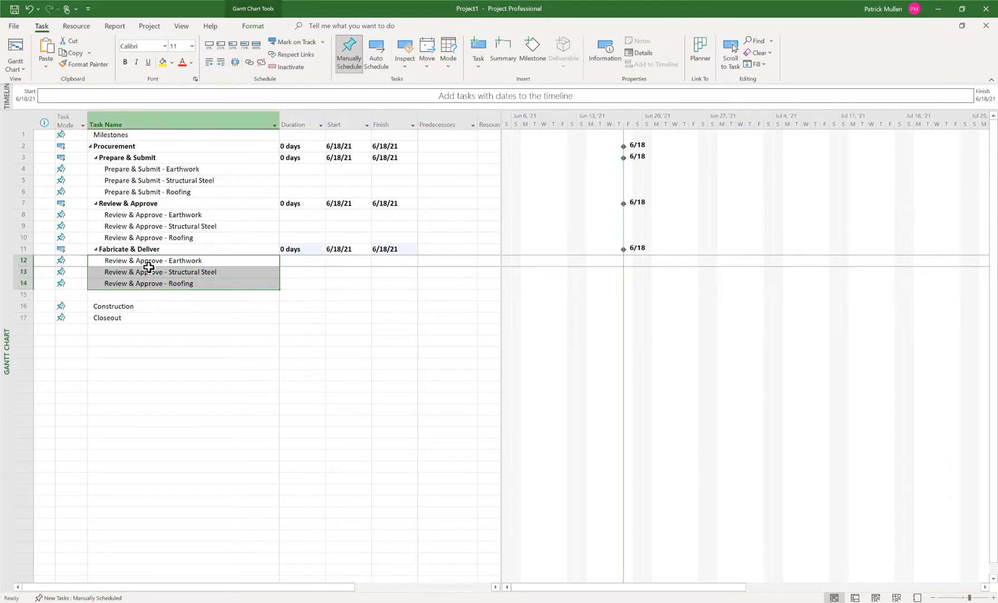
{"action": "double_click", "coordinate": [147, 260]}
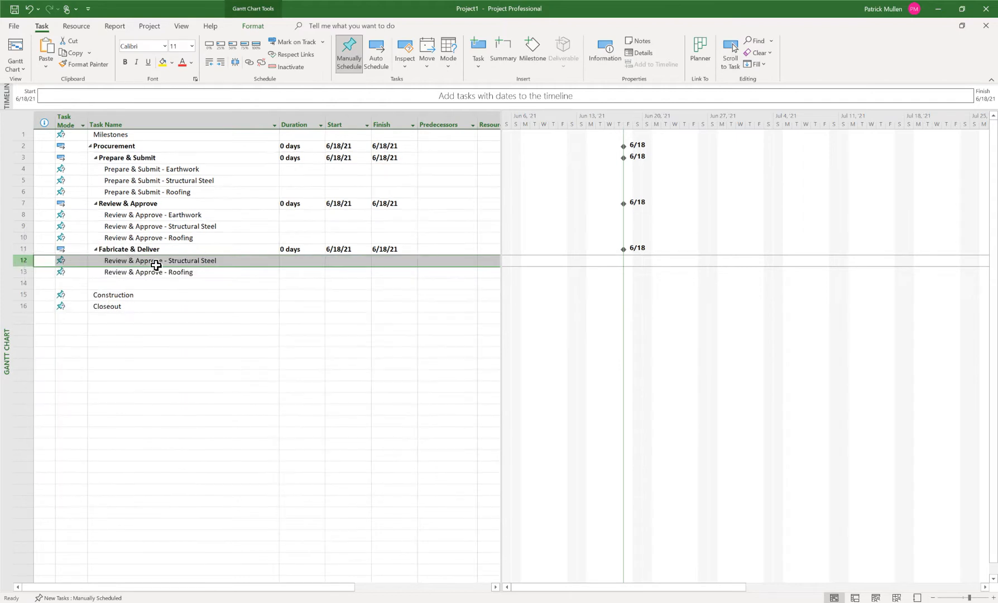
{"action": "double_click", "coordinate": [159, 260]}
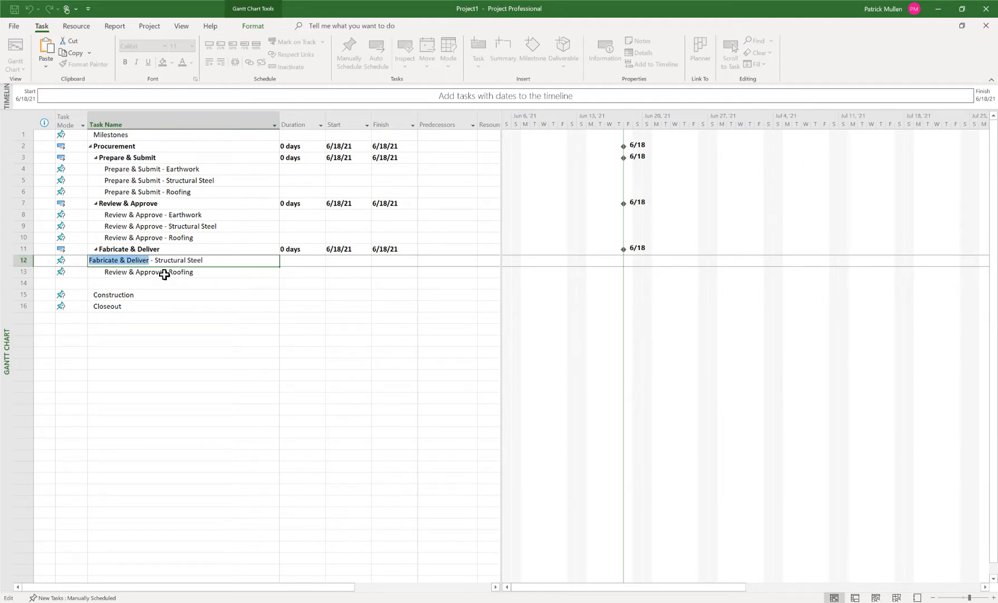
{"action": "left_click", "coordinate": [134, 271]}
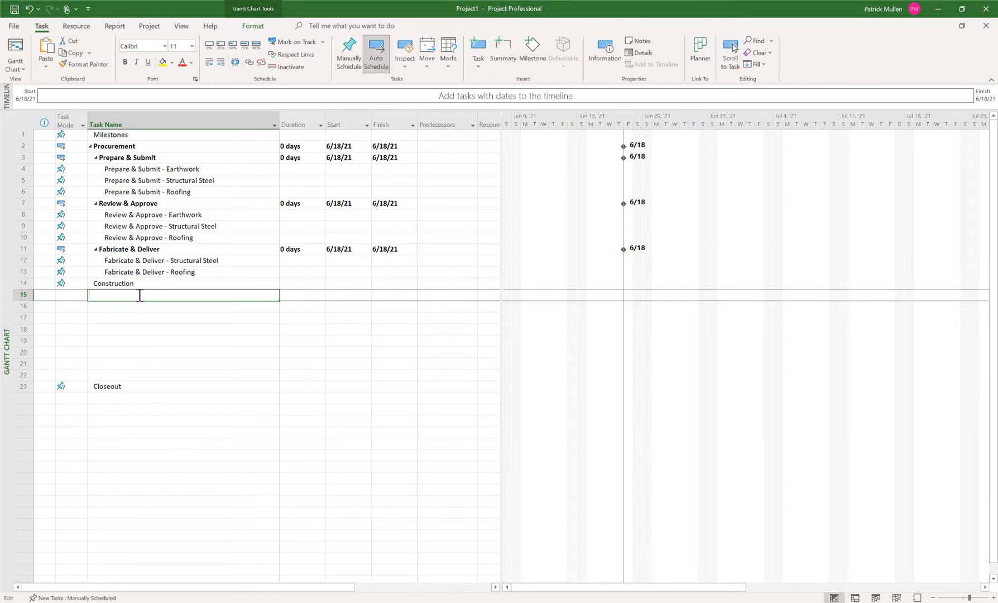
- Enter the Construction subtasks from Earthwork through Structural Steel and Roofing to Interior Fit-out and indent them
{"action": "type", "text": "Earth"}
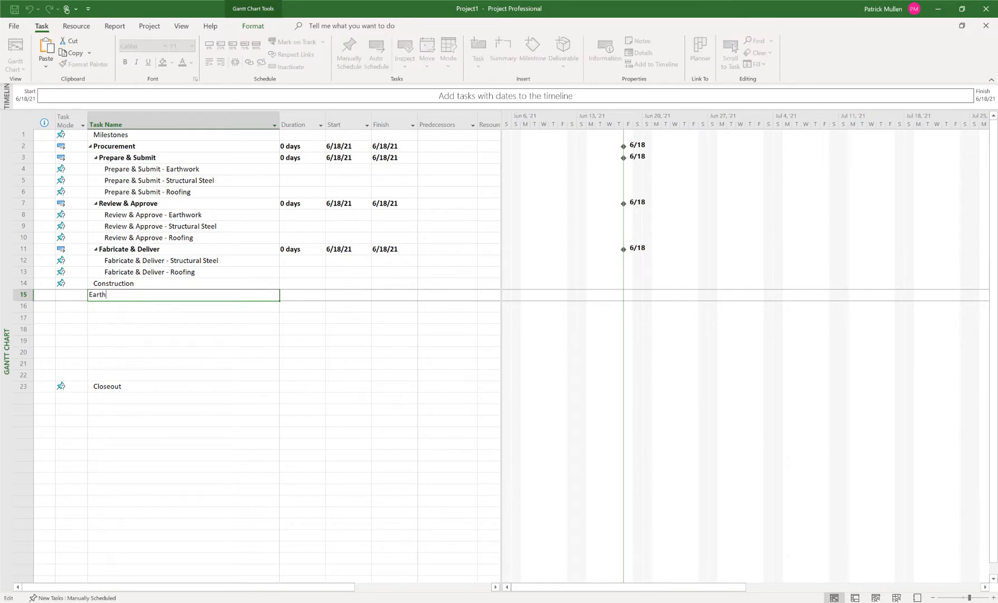
{"action": "key", "text": "enter"}
{"action": "type", "text": "Slabr o"}
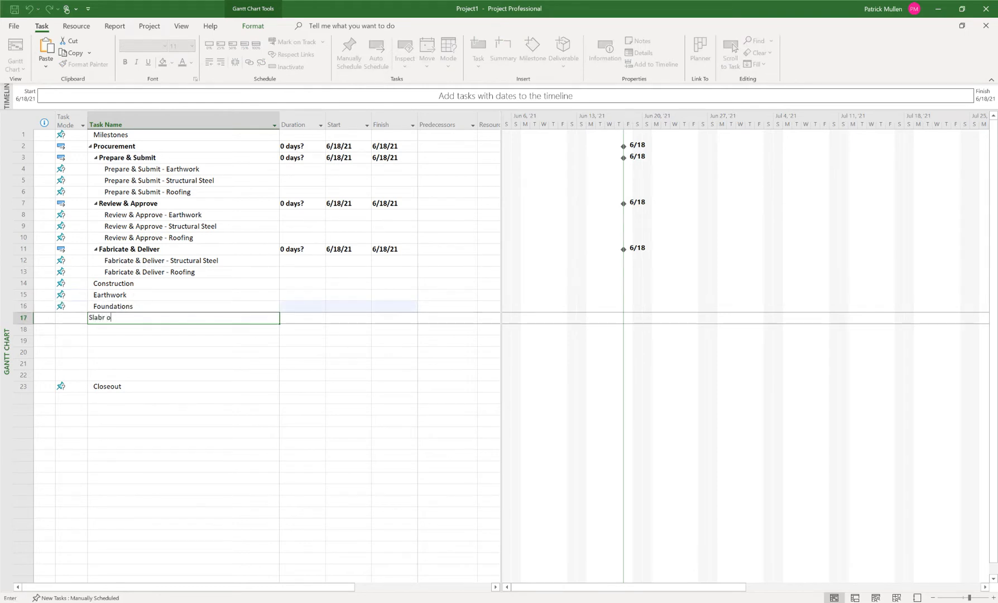
{"action": "type", "text": "Structural Steel"}
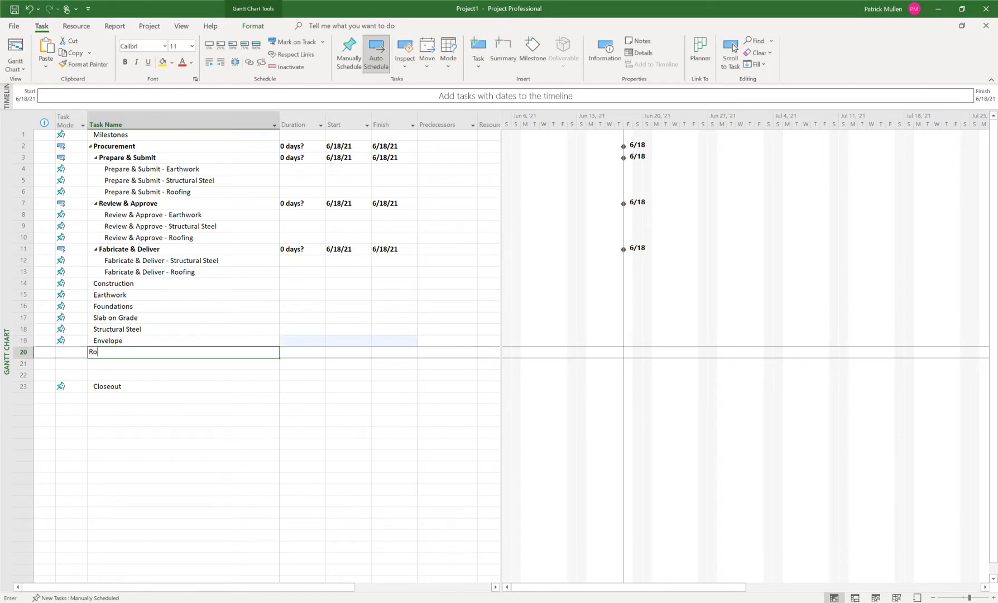
{"action": "type", "text": "Roofing"}
{"action": "left_click", "coordinate": [183, 363]}
{"action": "type", "text": "Interior Fit-out"}
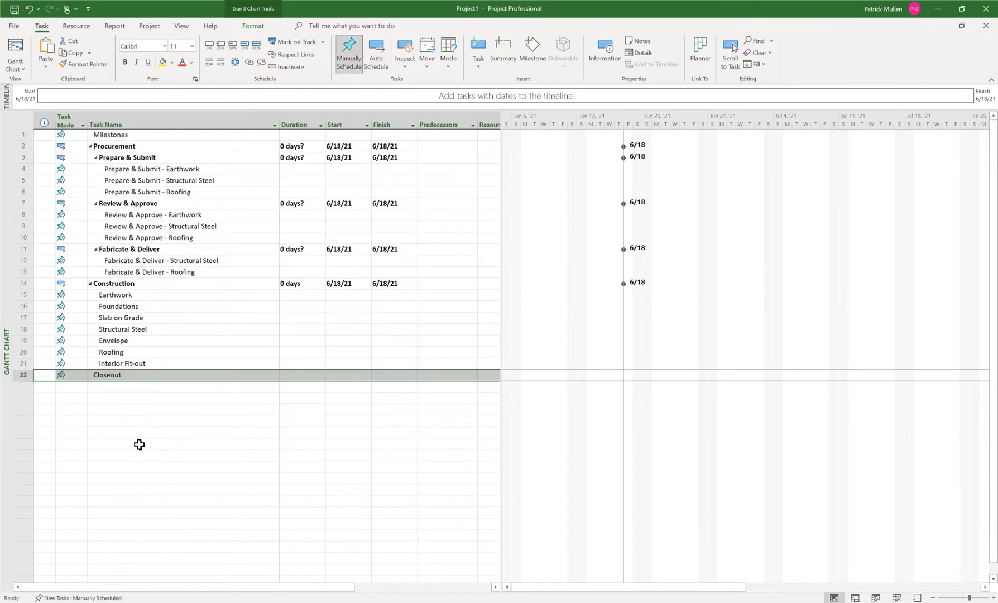
- Add Commissioning and Final Punchlist as subtasks beneath Closeout
{"action": "type", "text": "C"}
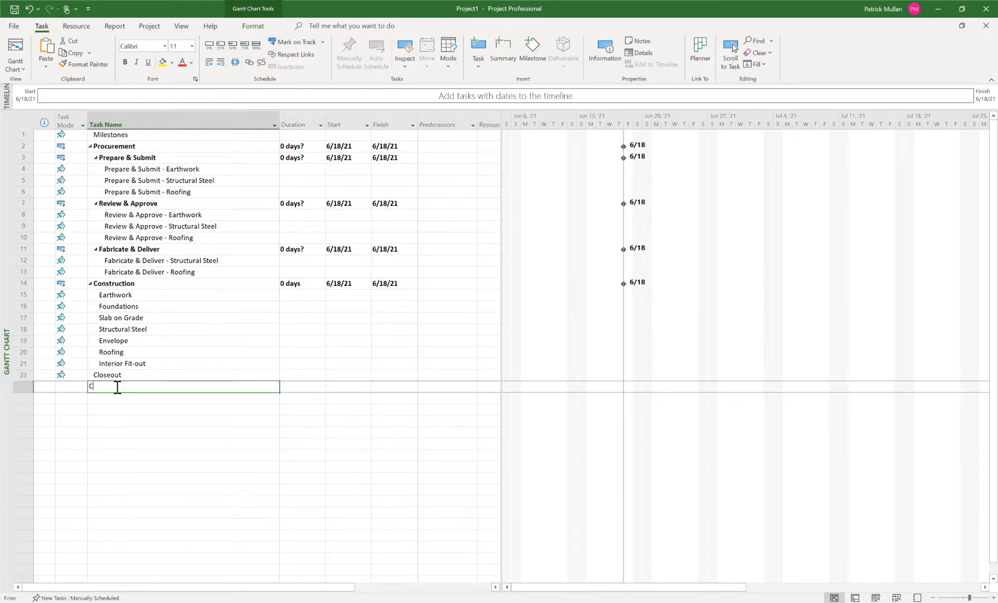
{"action": "type", "text": "ommissioning"}
{"action": "left_click", "coordinate": [183, 398]}
{"action": "type", "text": "Final"}
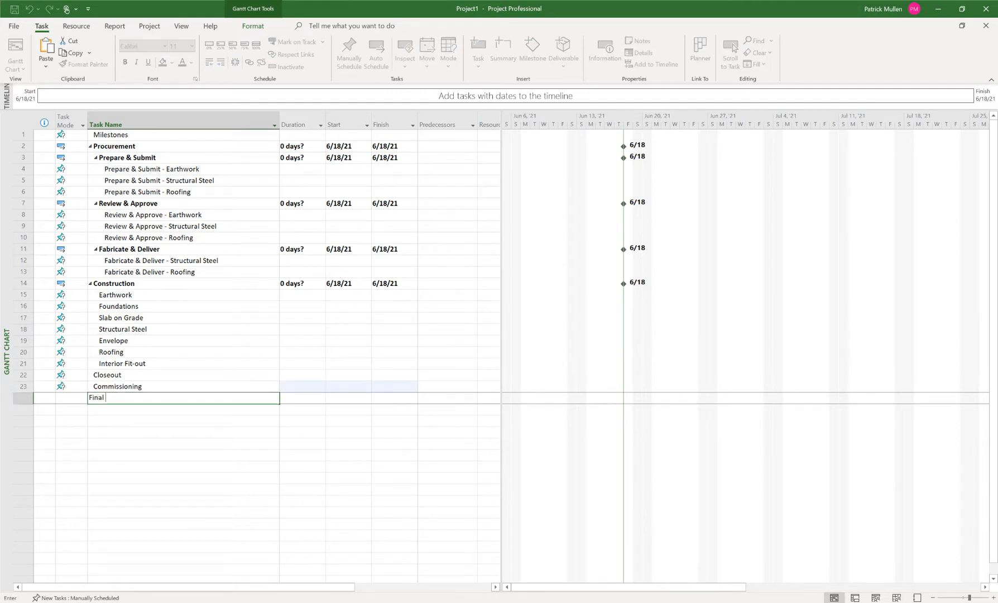
{"action": "type", "text": "Punchlist"}
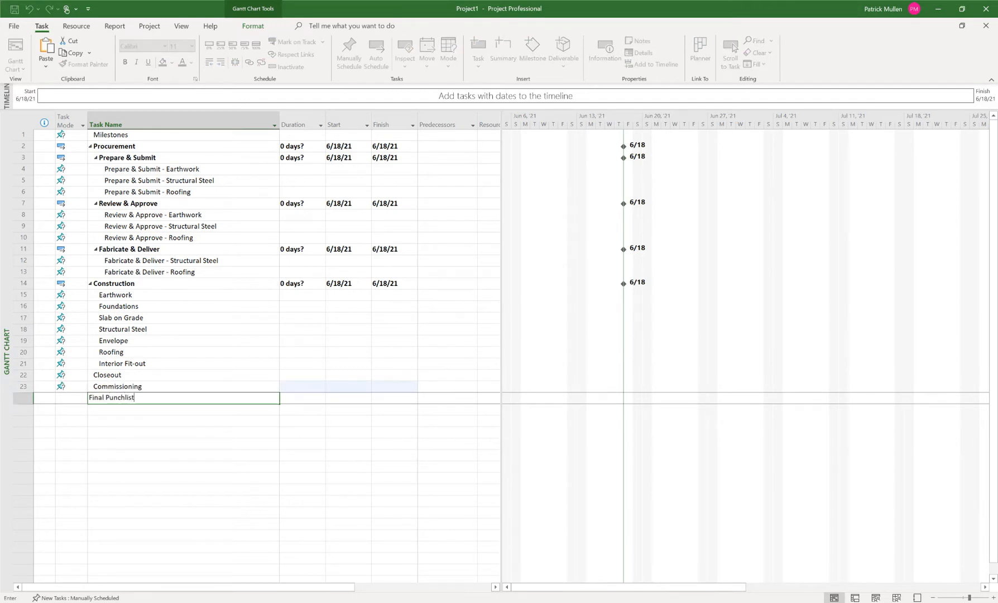
{"action": "key", "text": "enter"}
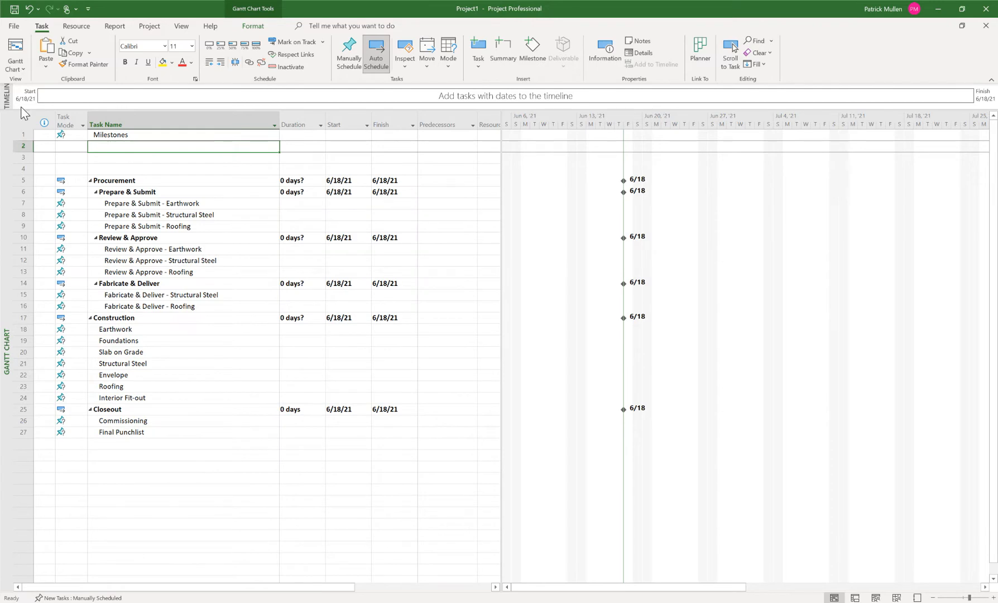
- Enter Notice to Proceed, Building Weather Tight and Substantial Completion and indent them under Milestones
{"action": "type", "text": "Notice to Proceed"}
{"action": "left_click", "coordinate": [183, 157]}
{"action": "type", "text": "Building"}
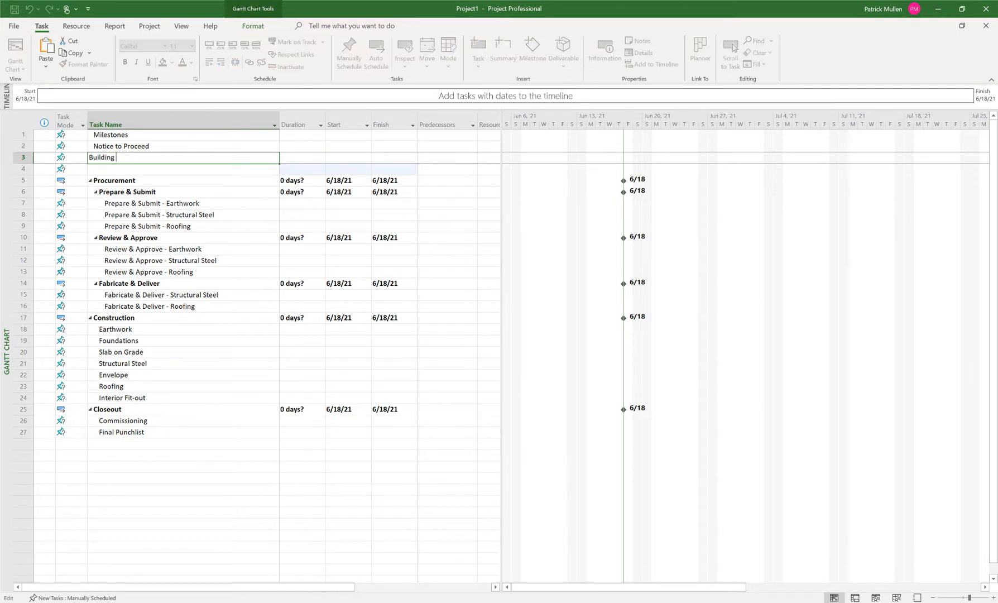
{"action": "type", "text": "Weather Tight"}
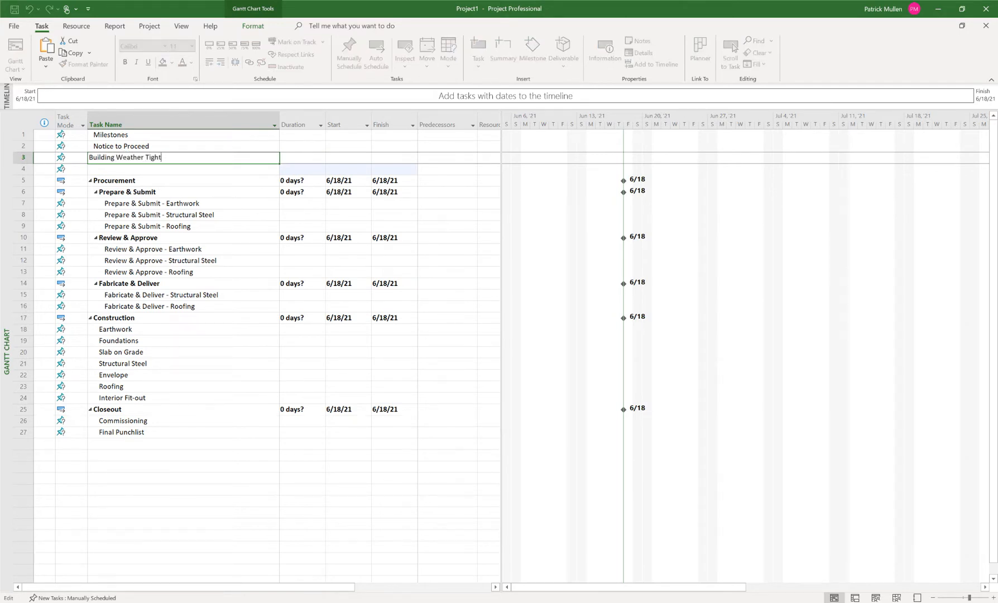
{"action": "type", "text": "Substantial Completion"}
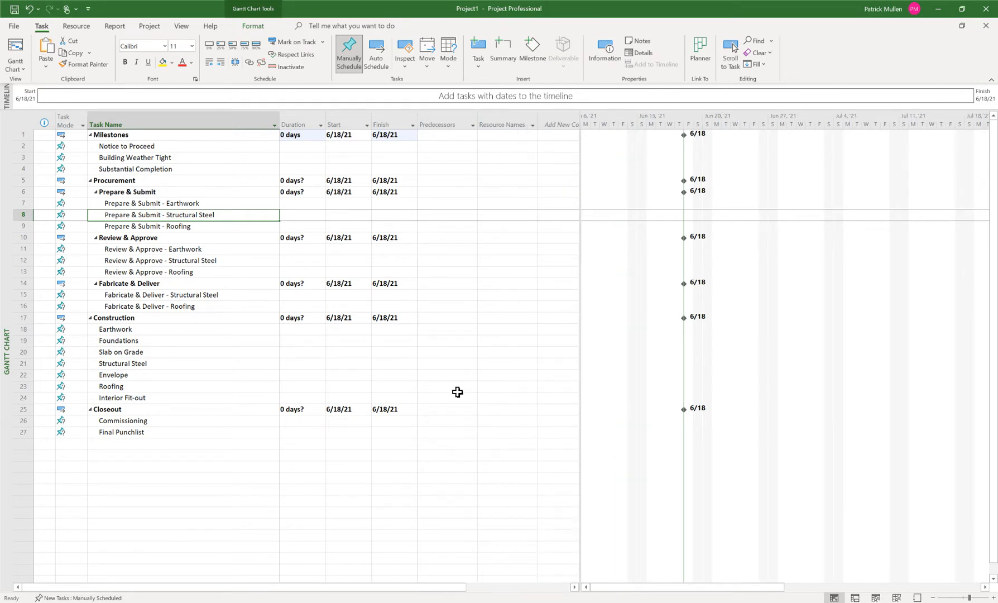
{"action": "mouse_move", "coordinate": [240, 243]}
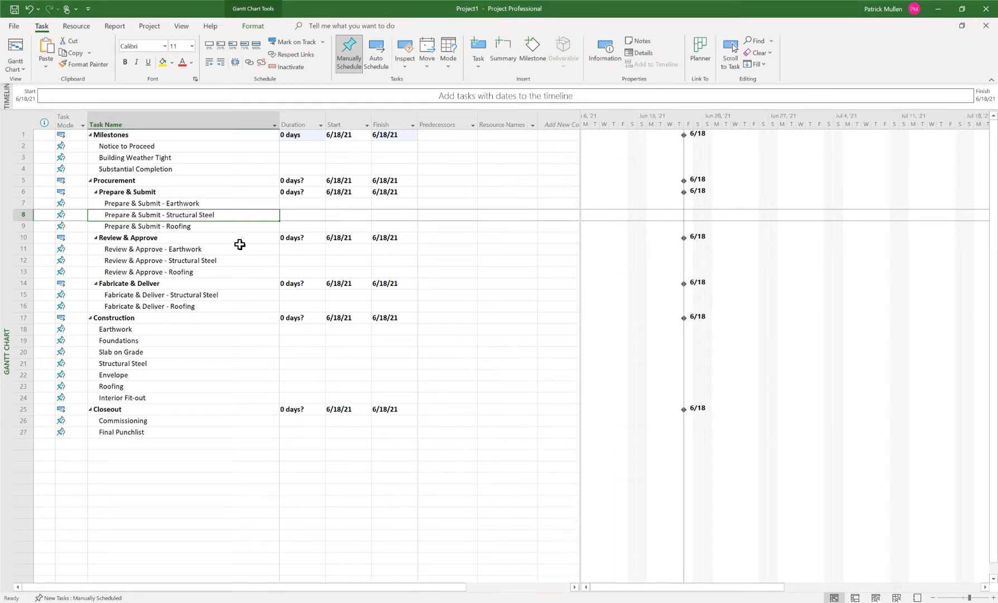
{"action": "mouse_move", "coordinate": [155, 205]}
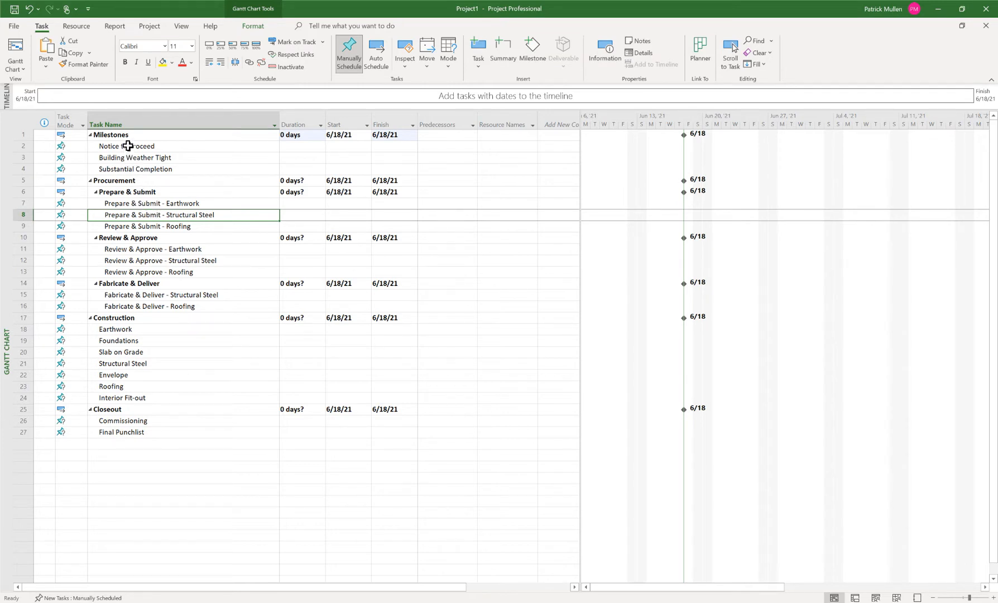
- Link Notice to Proceed through the Earthwork procurement tasks to Earthwork construction with Ctrl+F2
{"action": "left_click", "coordinate": [127, 147]}
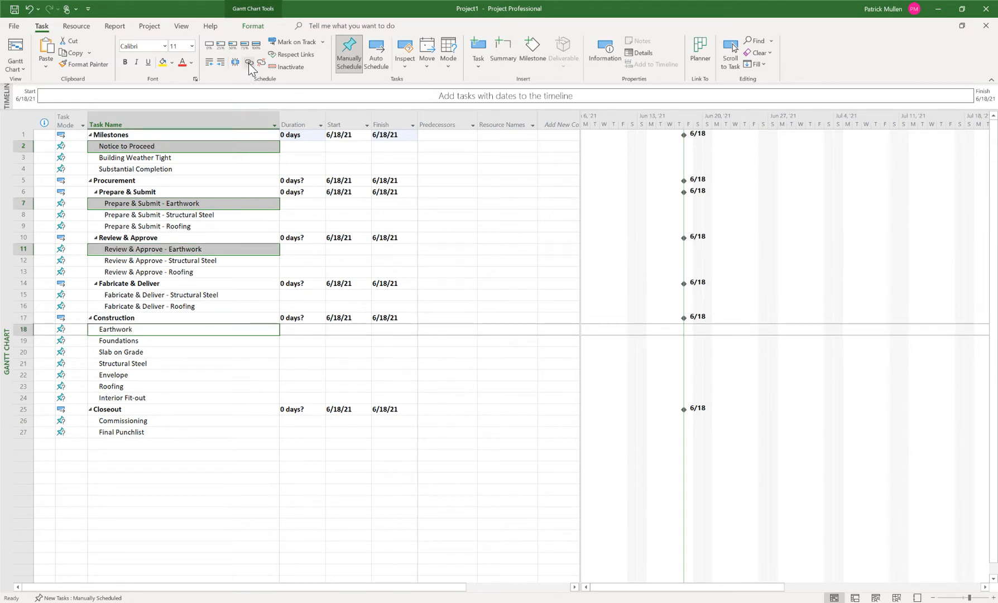
{"action": "mouse_move", "coordinate": [249, 62]}
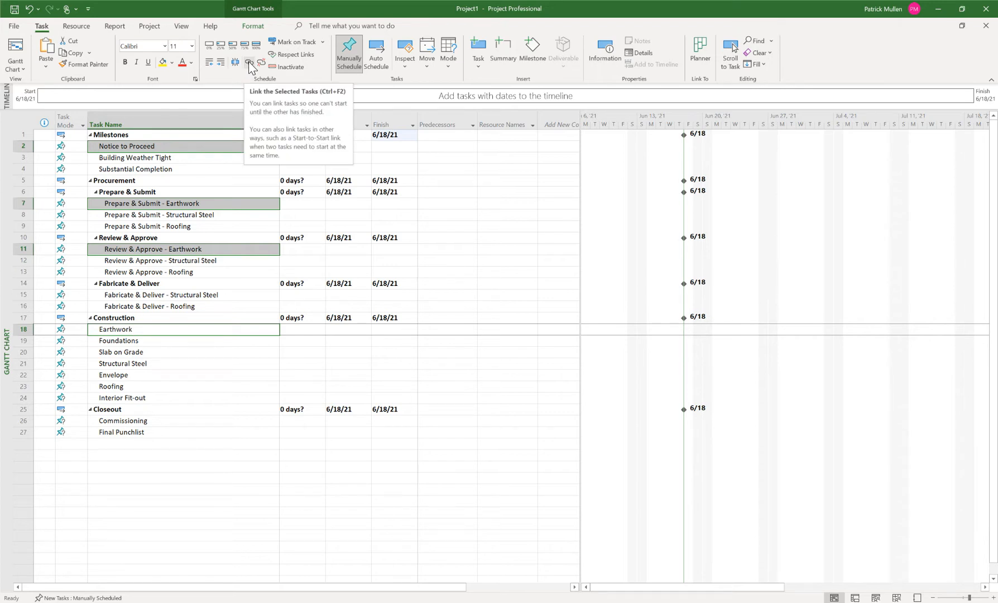
{"action": "left_click", "coordinate": [250, 62]}
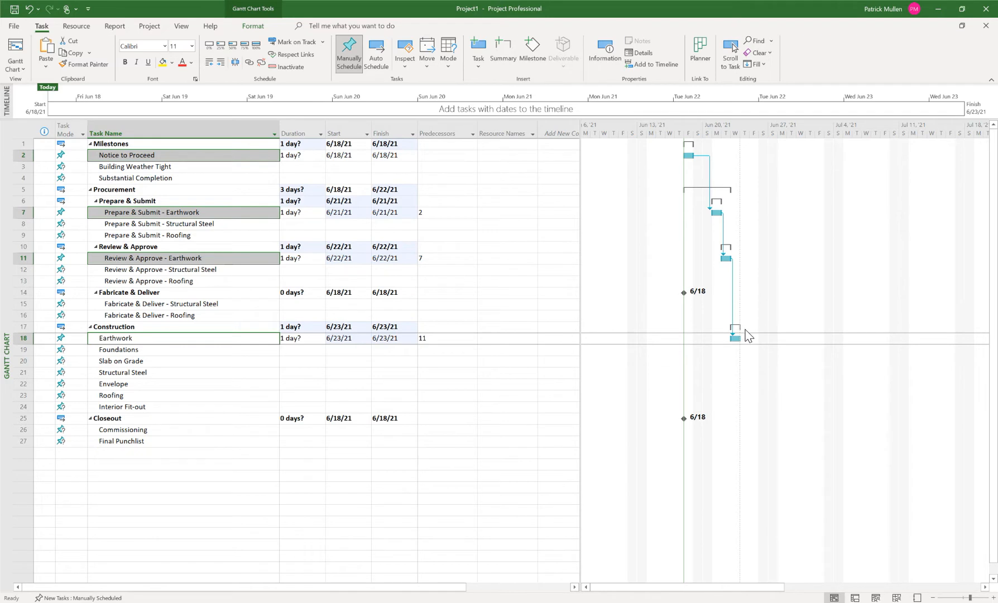
{"action": "left_click", "coordinate": [180, 133]}
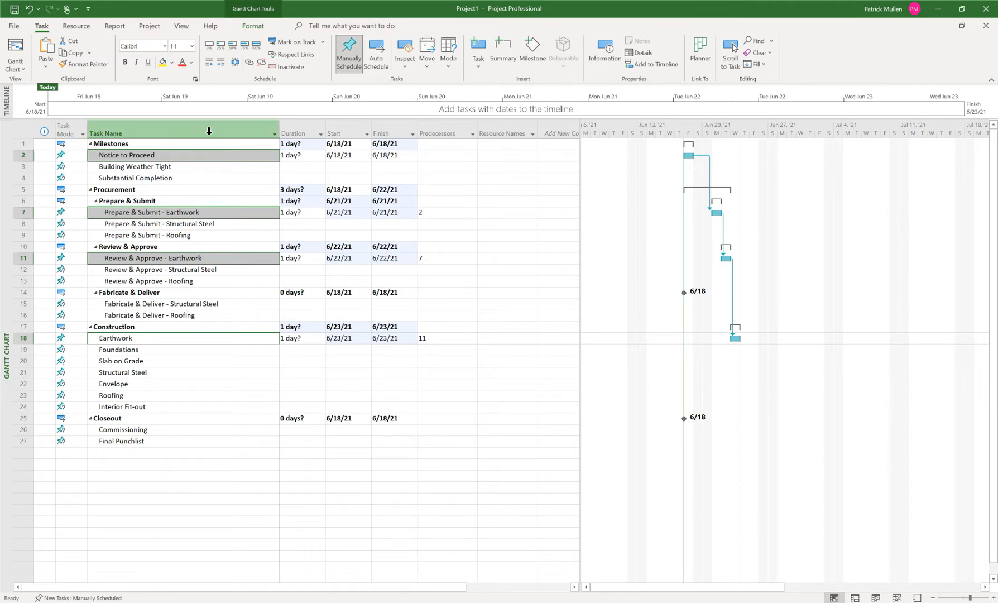
{"action": "left_click", "coordinate": [135, 166]}
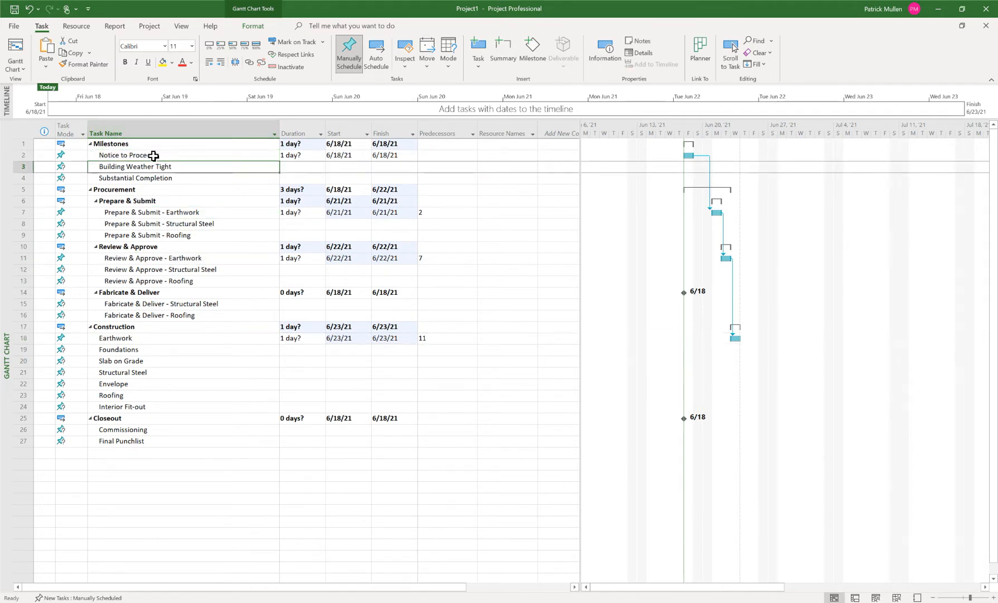
- Link the Structural Steel and Roofing chains from Notice to Proceed through procurement to their construction tasks
{"action": "left_click", "coordinate": [127, 155]}
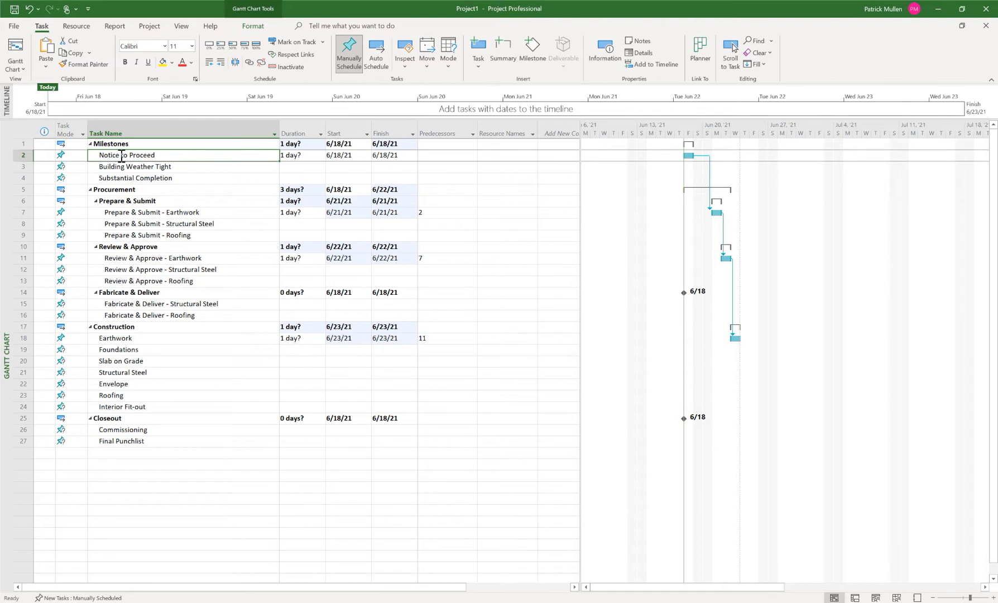
{"action": "left_click", "coordinate": [158, 224]}
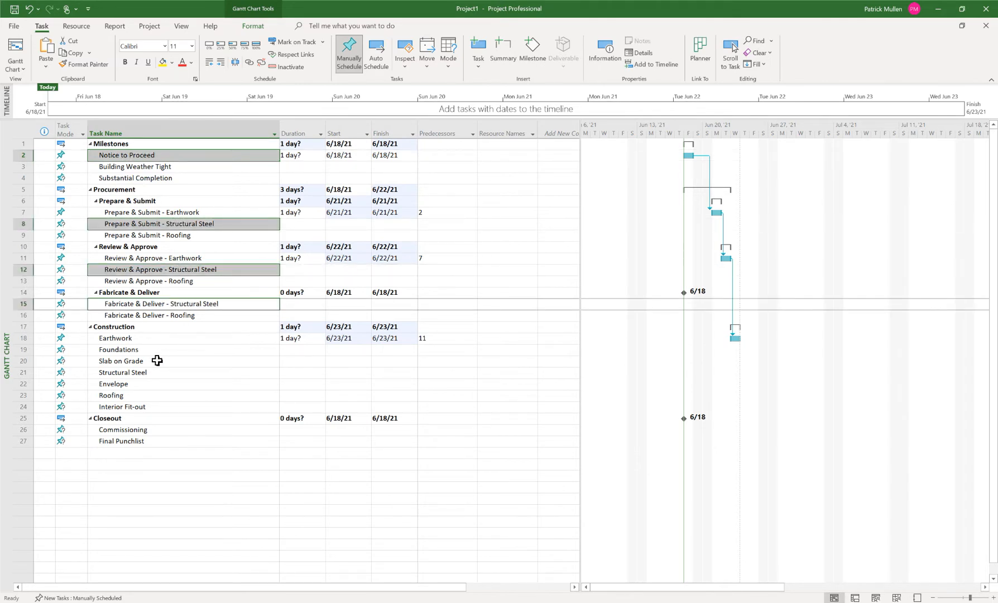
{"action": "left_click", "coordinate": [121, 371]}
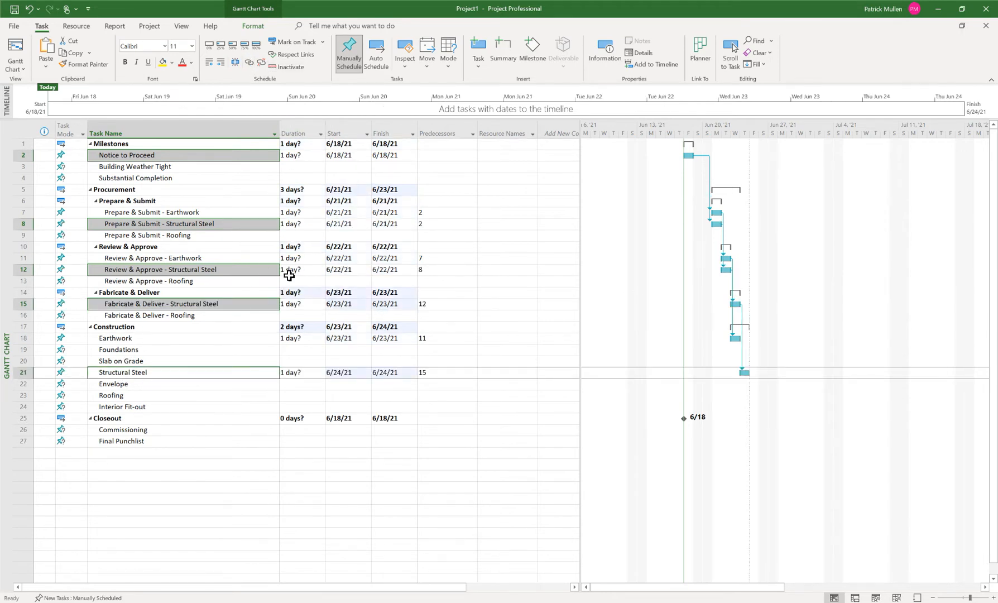
{"action": "left_click", "coordinate": [135, 166]}
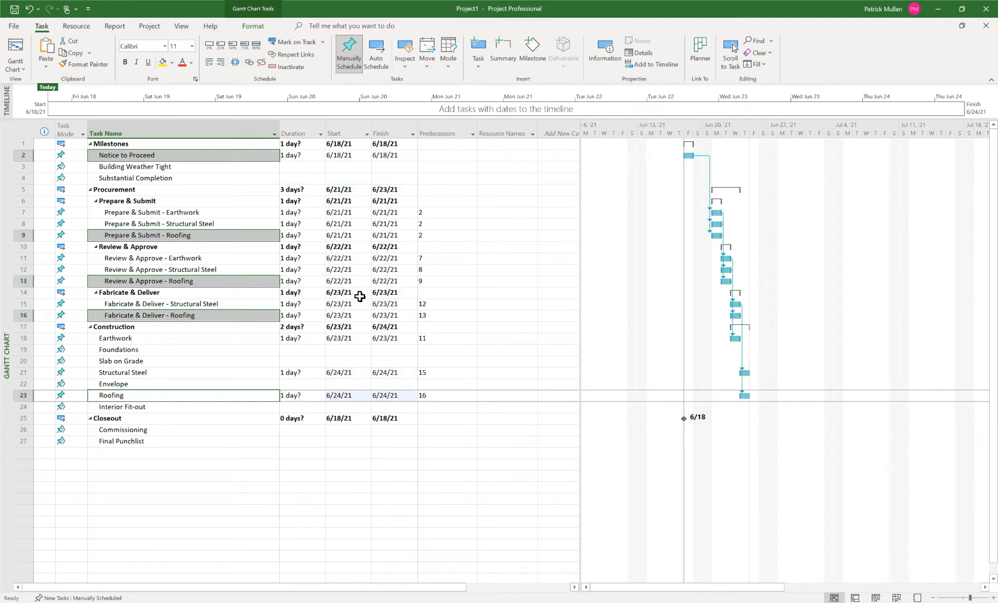
{"action": "left_click", "coordinate": [151, 212]}
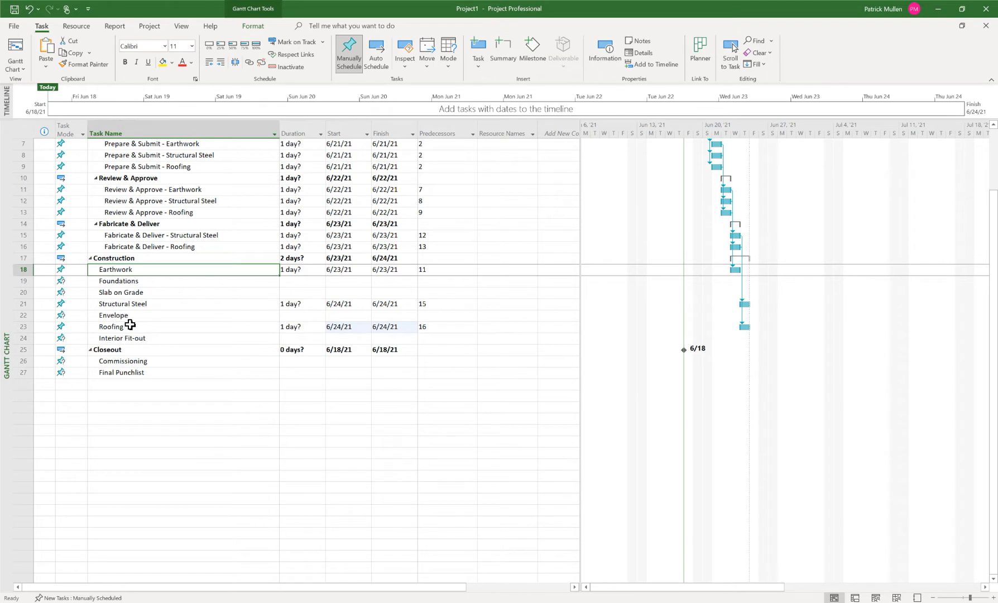
{"action": "left_click_drag", "start_coordinate": [117, 280], "coordinate": [117, 338]}
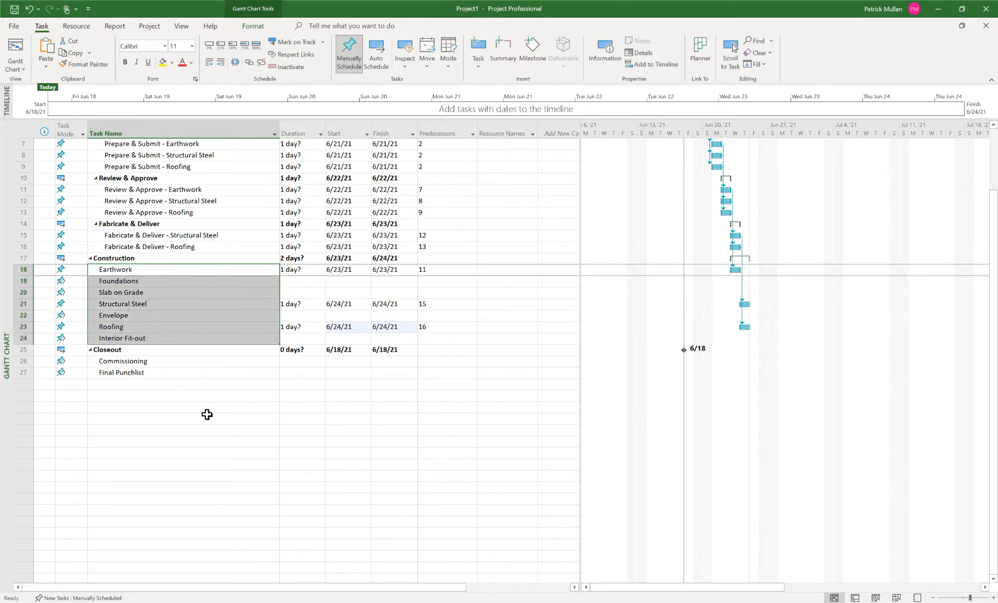
{"action": "mouse_move", "coordinate": [126, 346]}
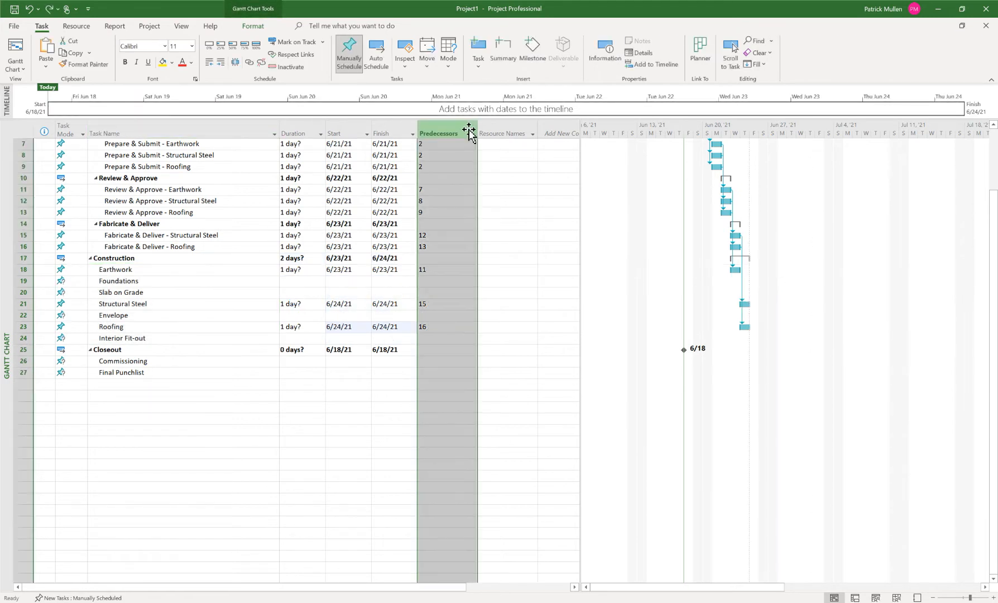
- Insert a new column beside Successors, searching the field list for Scheduled Duration
{"action": "left_click", "coordinate": [503, 133]}
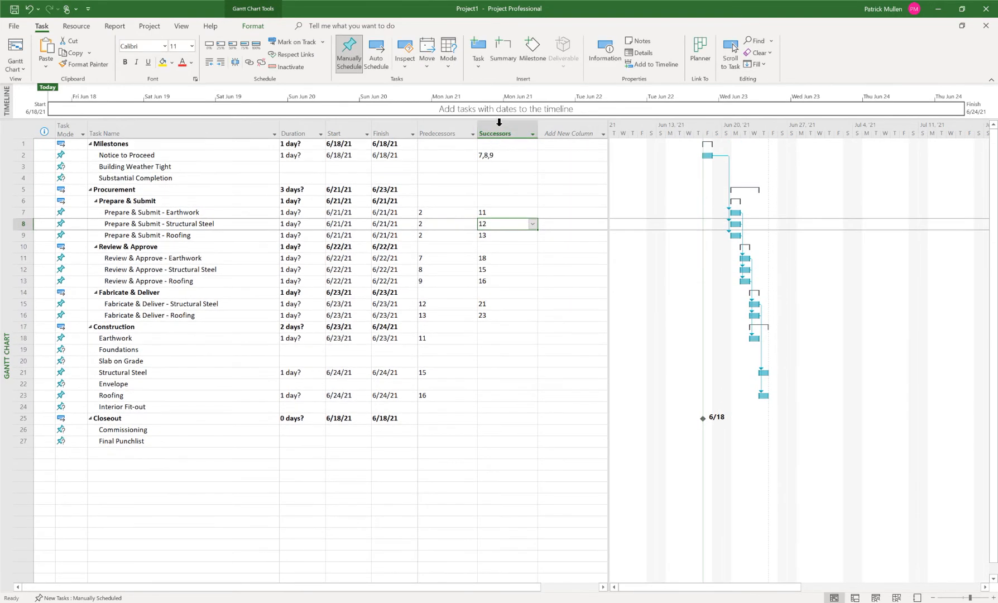
{"action": "right_click", "coordinate": [505, 133]}
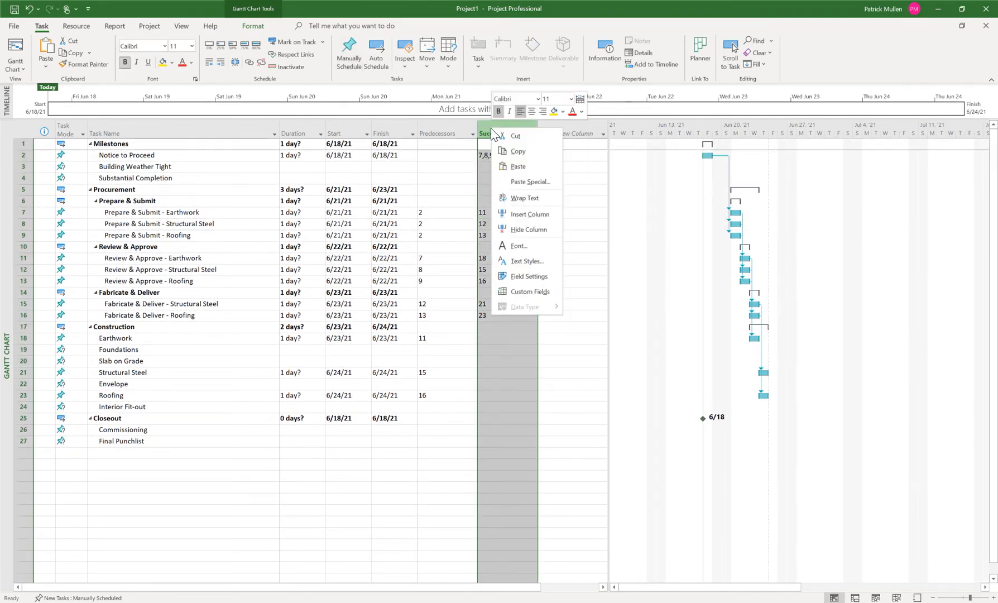
{"action": "left_click", "coordinate": [530, 215]}
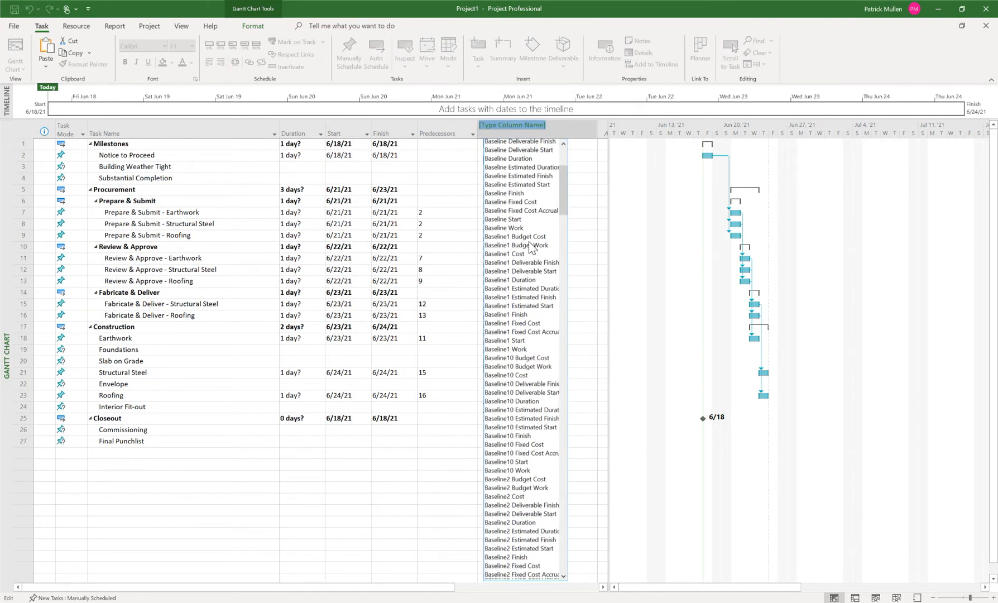
{"action": "scroll", "scroll_direction": "down", "scroll_amount": 3}
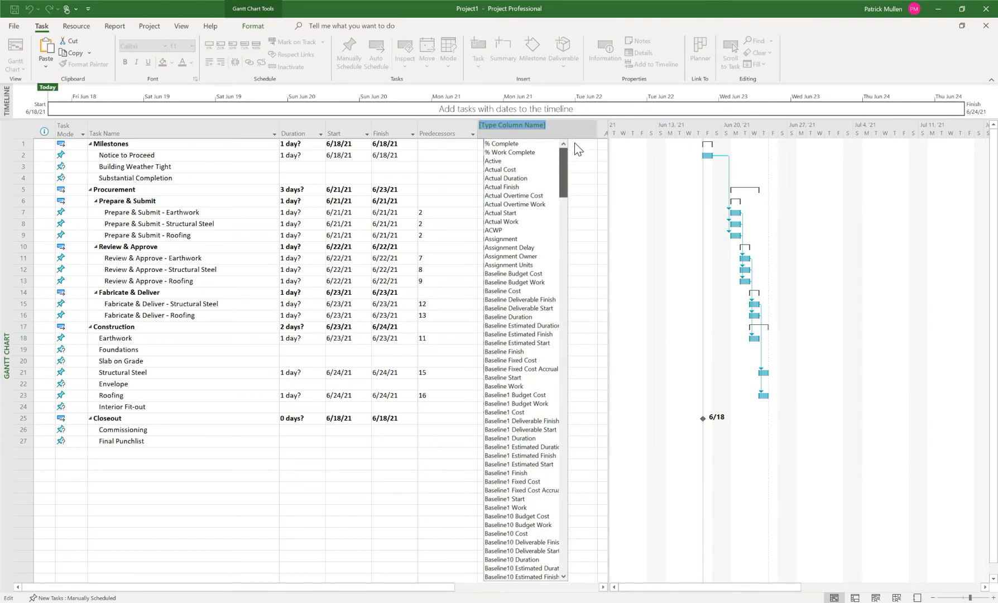
{"action": "type", "text": "Scheduled Duration"}
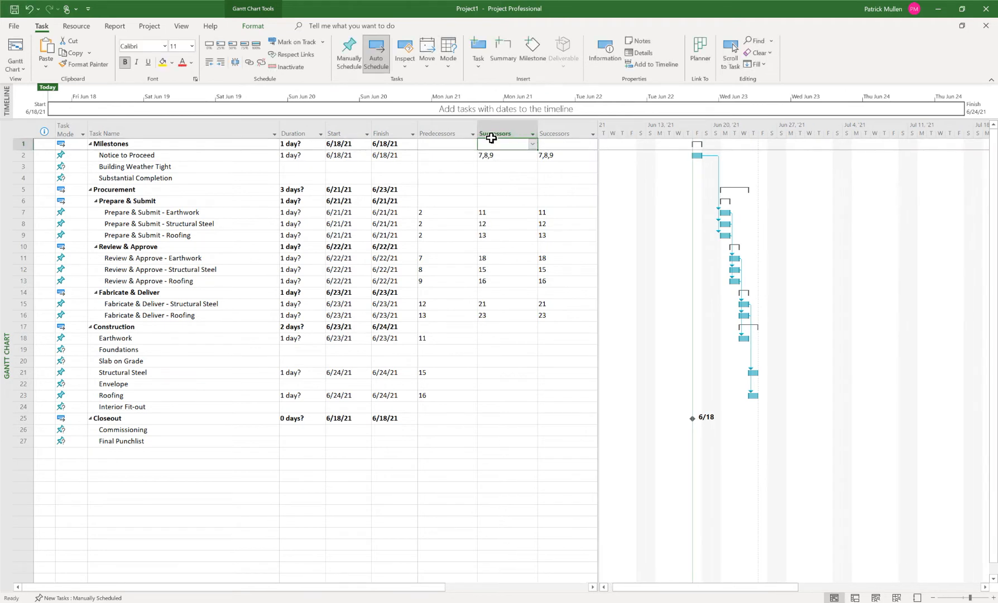
{"action": "scroll", "scroll_direction": "down", "scroll_amount": 3}
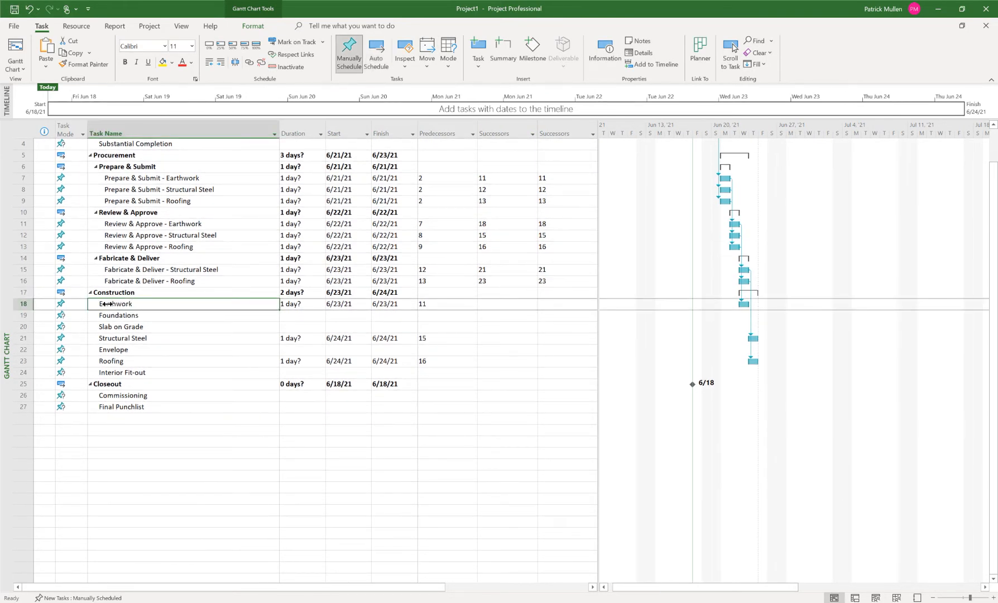
- Enter successor IDs 19, 20, 21… so Earthwork through Interior Fit-out, Commissioning and Final Punchlist run in sequence
{"action": "left_click", "coordinate": [117, 315]}
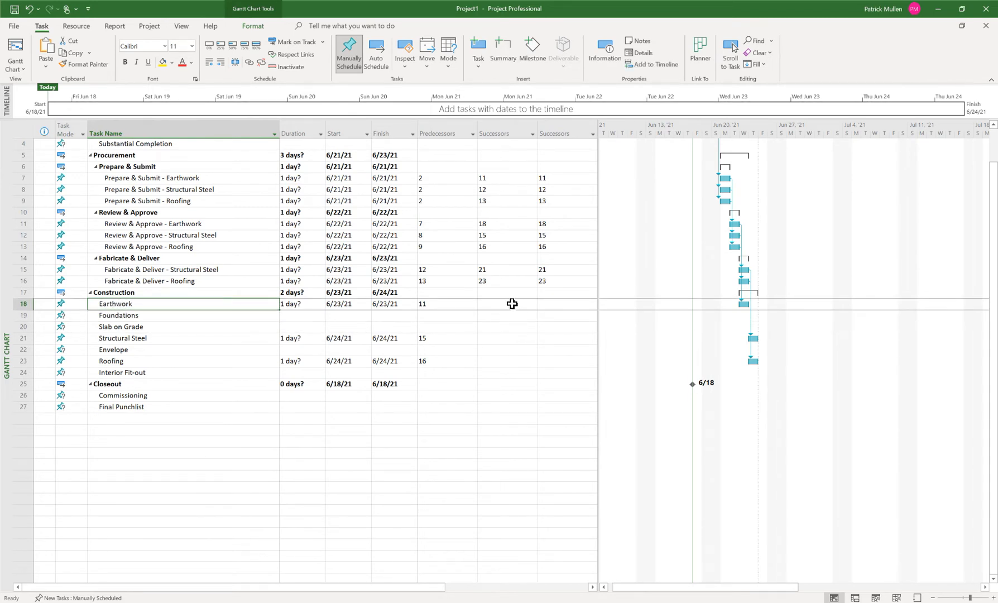
{"action": "left_click", "coordinate": [502, 303]}
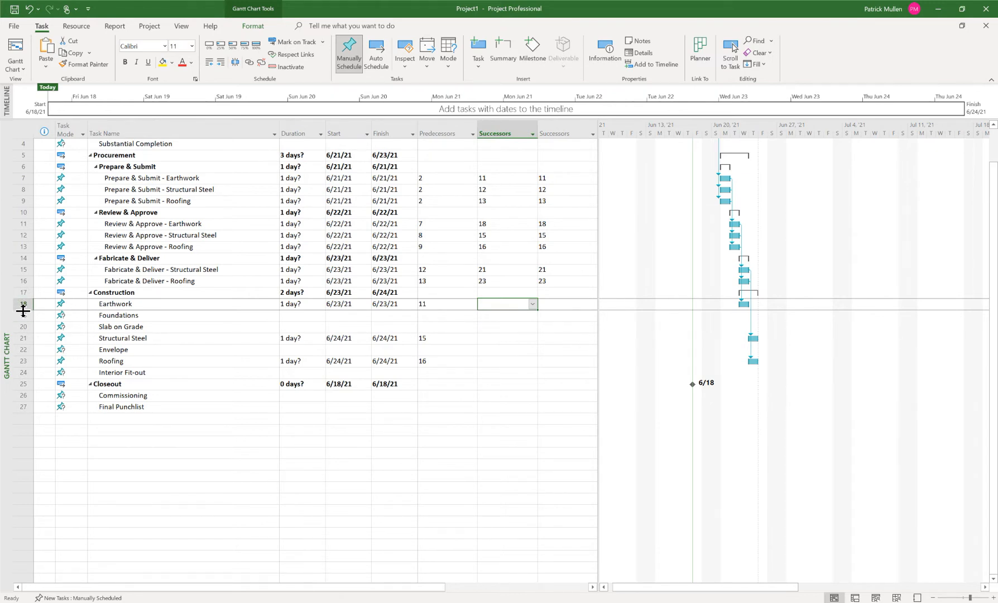
{"action": "left_click", "coordinate": [118, 315]}
{"action": "type", "text": "19"}
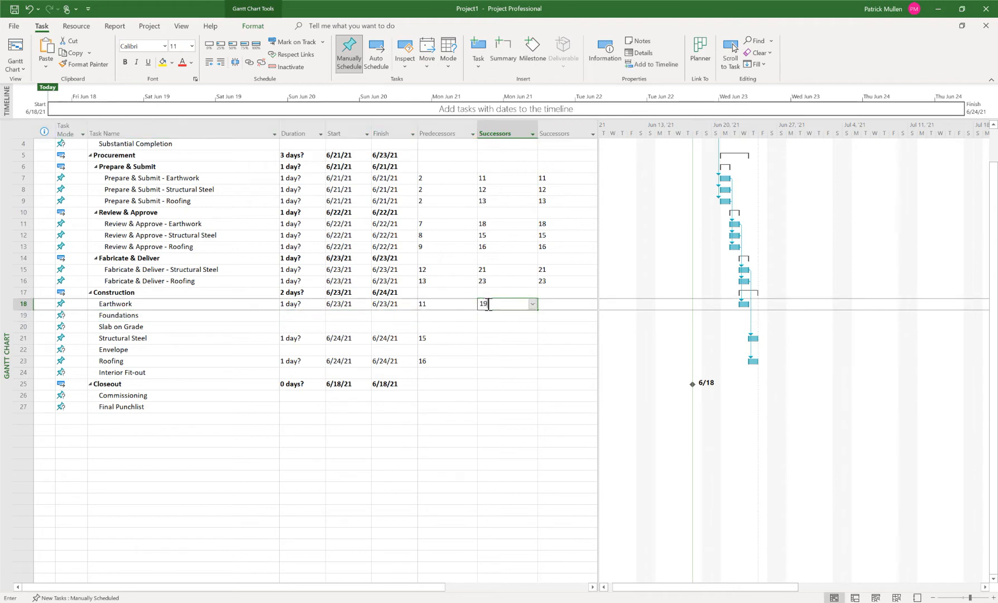
{"action": "key", "text": "enter"}
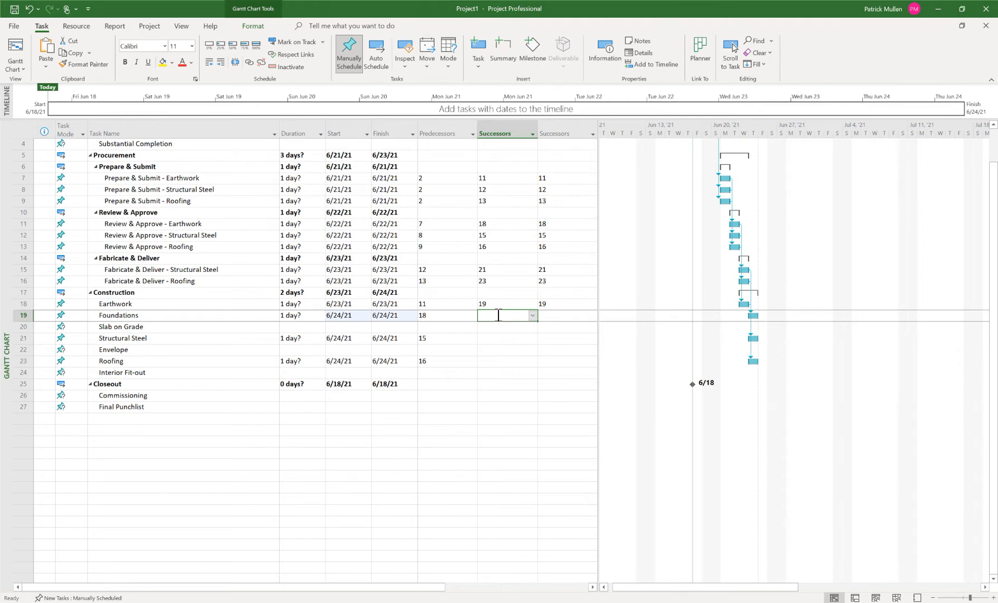
{"action": "type", "text": "20"}
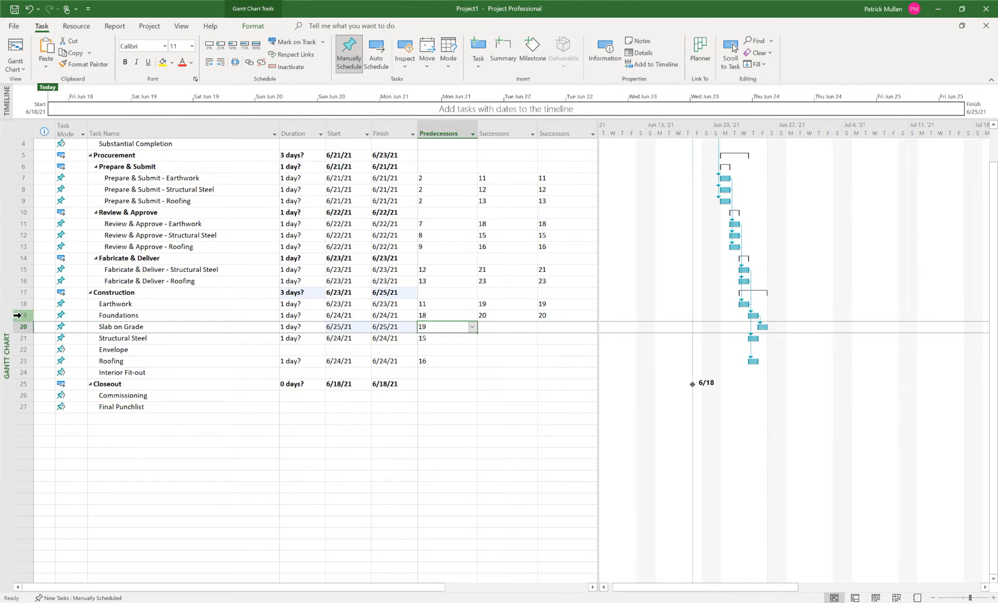
{"action": "left_click", "coordinate": [503, 327]}
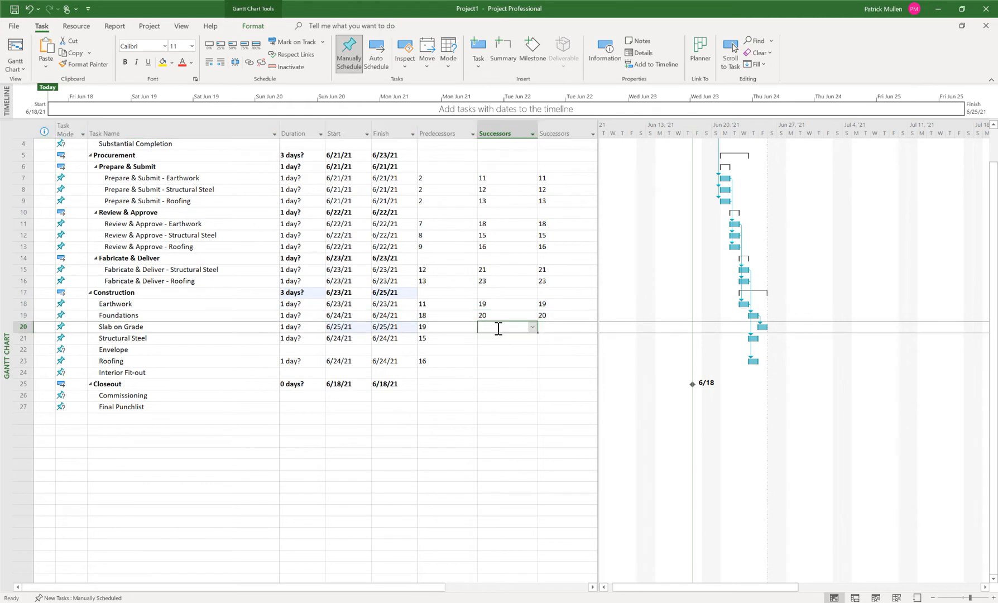
{"action": "type", "text": "21"}
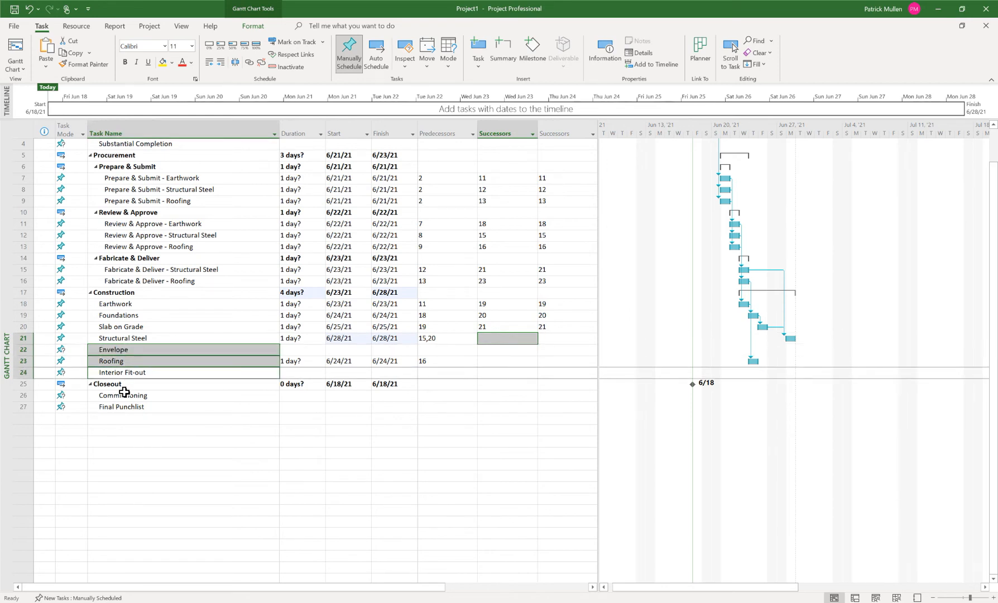
{"action": "right_click", "coordinate": [123, 397]}
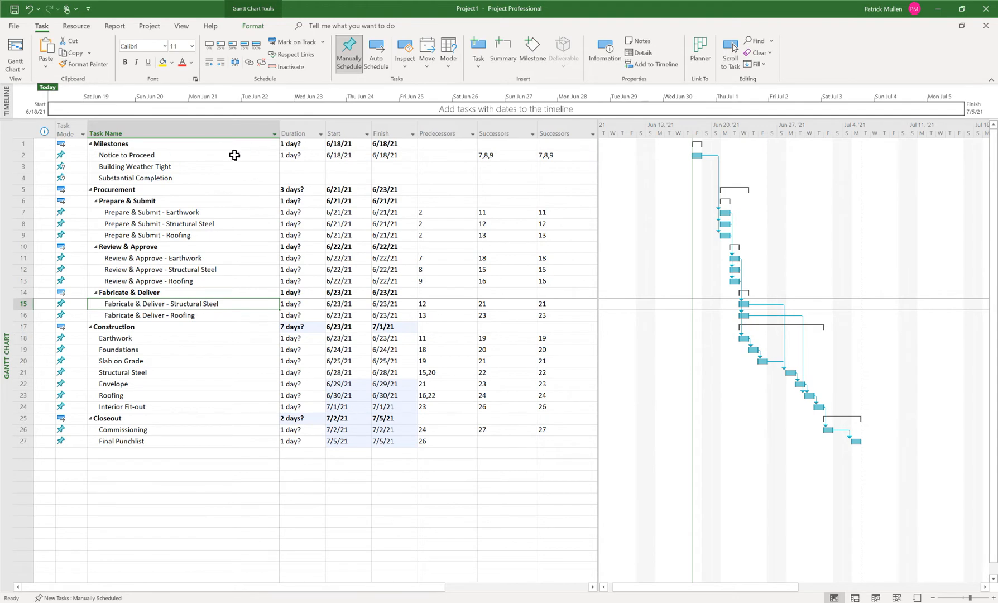
- Give Notice to Proceed, Building Weather Tight and Substantial Completion a 0-day duration
{"action": "left_click", "coordinate": [22, 167]}
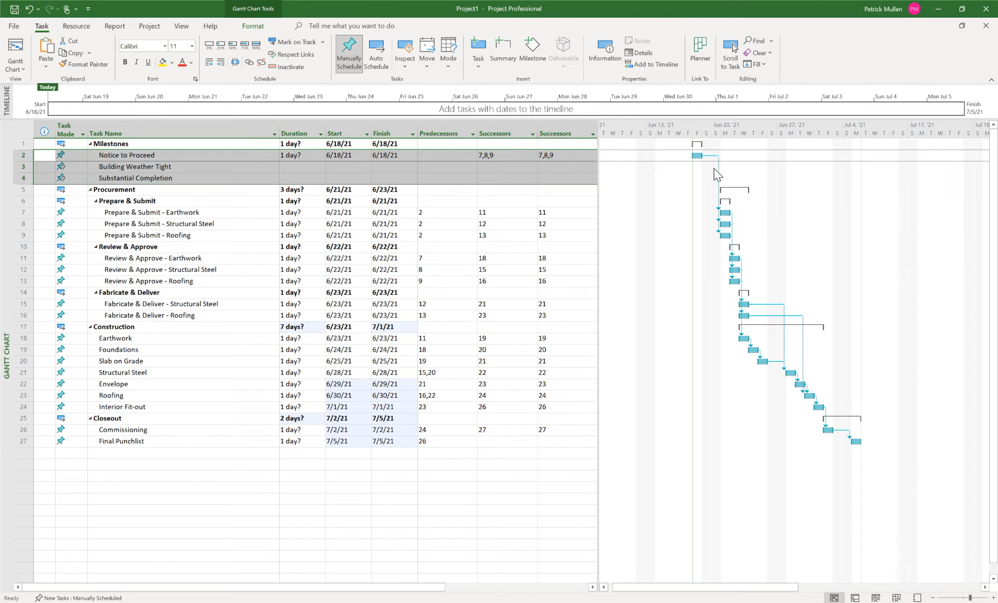
{"action": "left_click", "coordinate": [296, 155]}
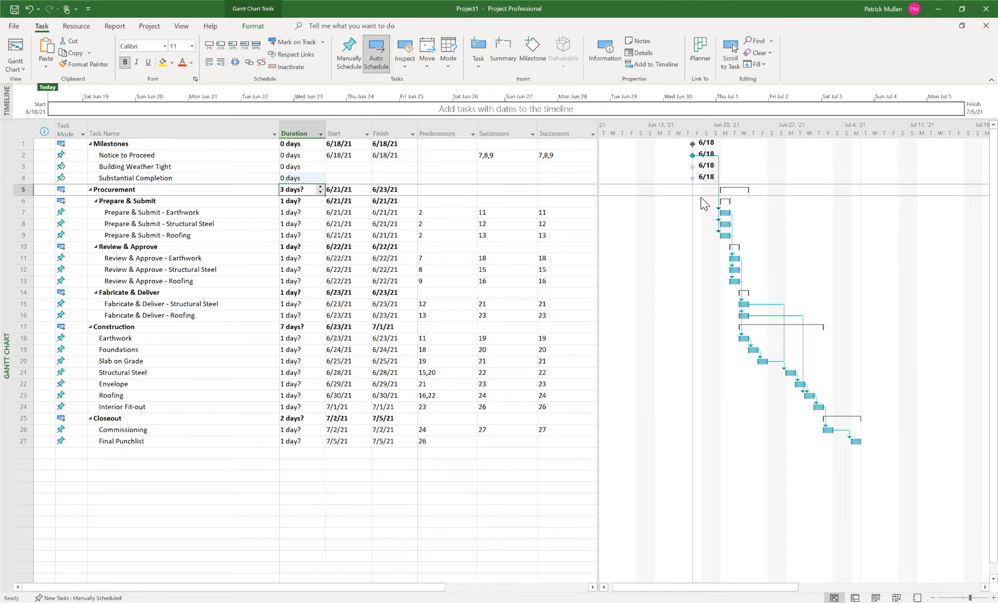
{"action": "mouse_move", "coordinate": [732, 247]}
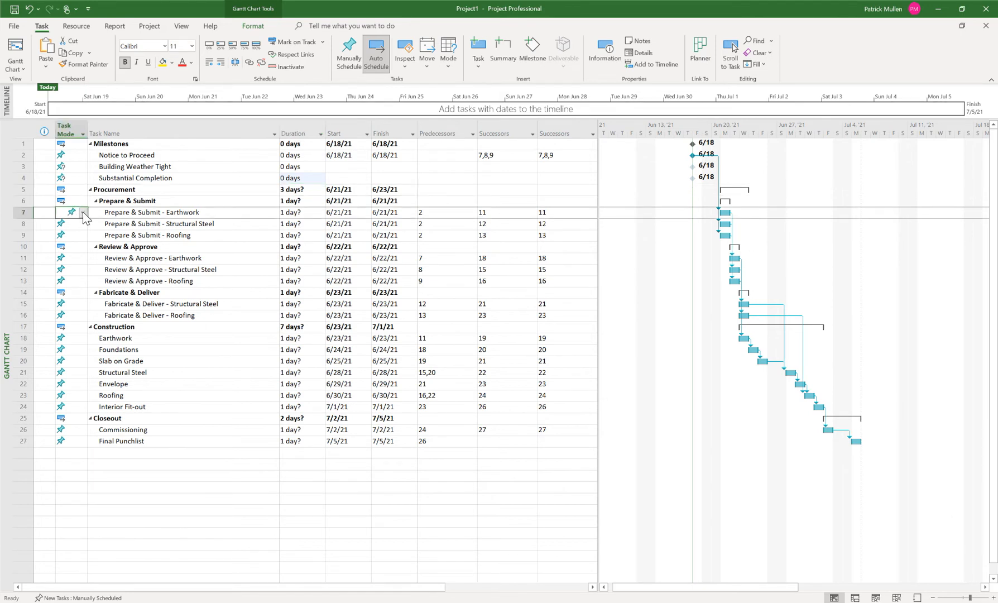
- Set every task's Task Mode to Auto Scheduled so dates recalculate from 6/18/21
{"action": "left_click", "coordinate": [82, 212]}
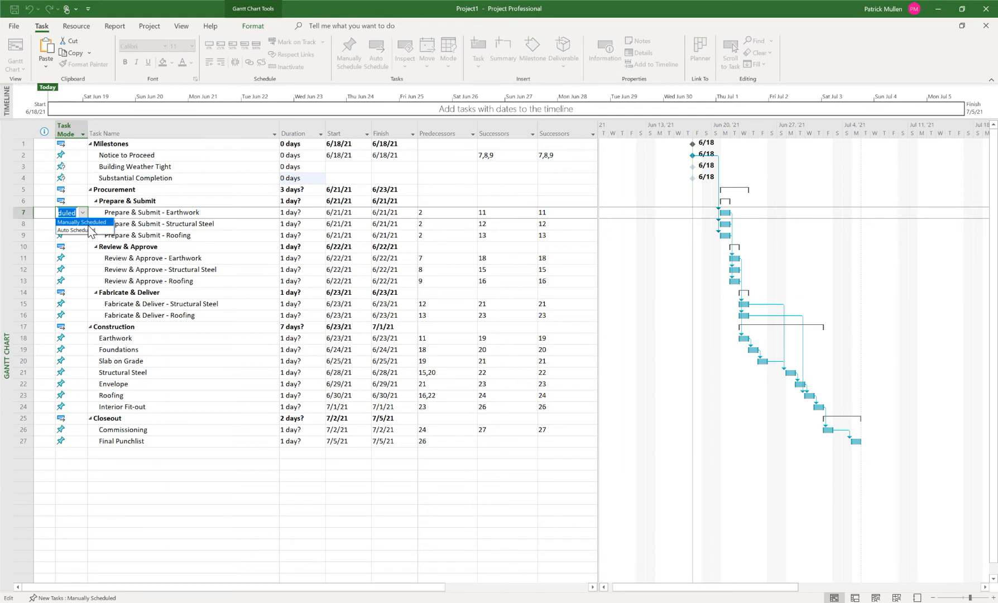
{"action": "mouse_move", "coordinate": [72, 230]}
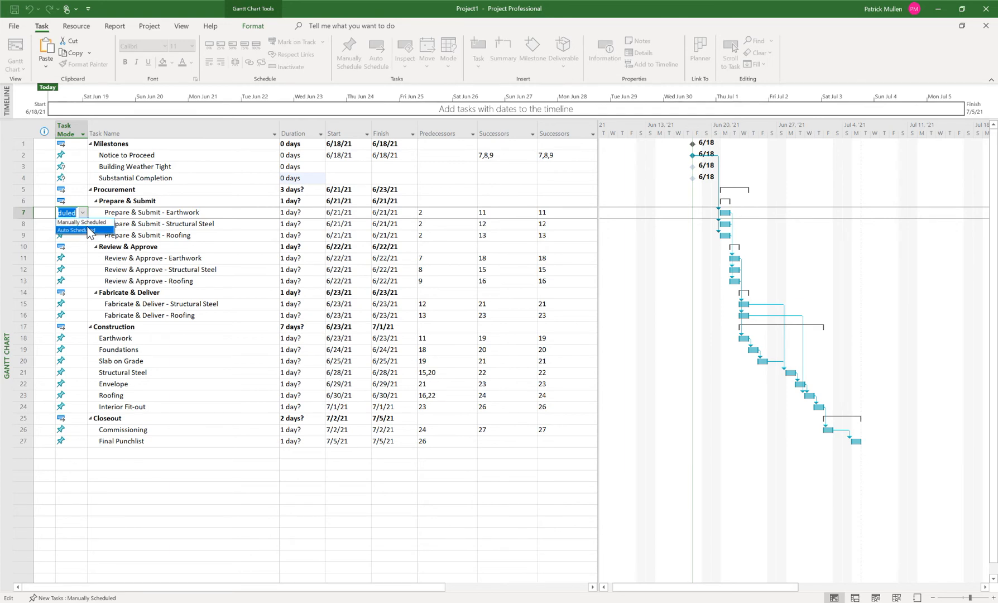
{"action": "mouse_move", "coordinate": [708, 248]}
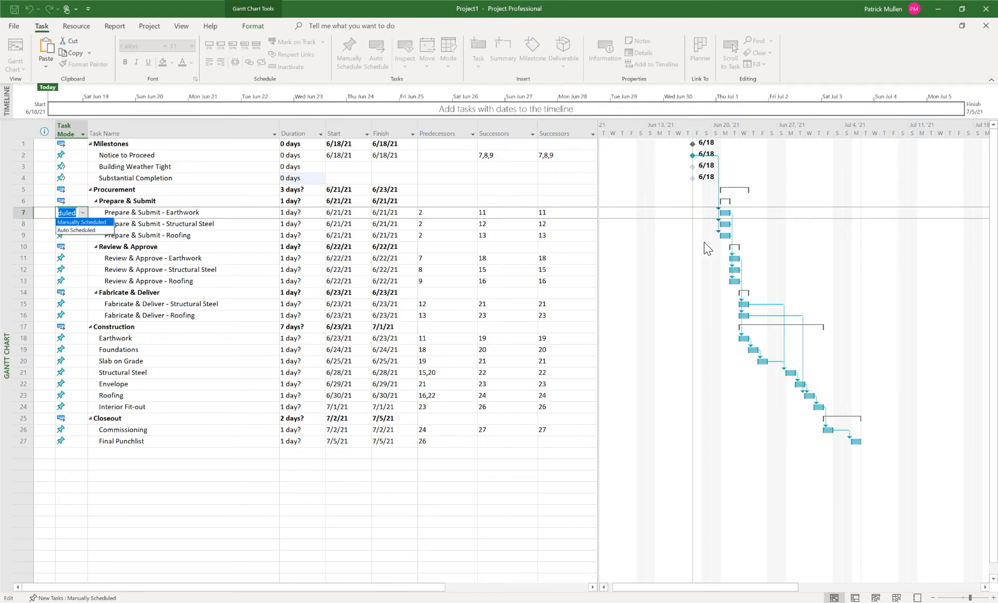
{"action": "mouse_move", "coordinate": [751, 233]}
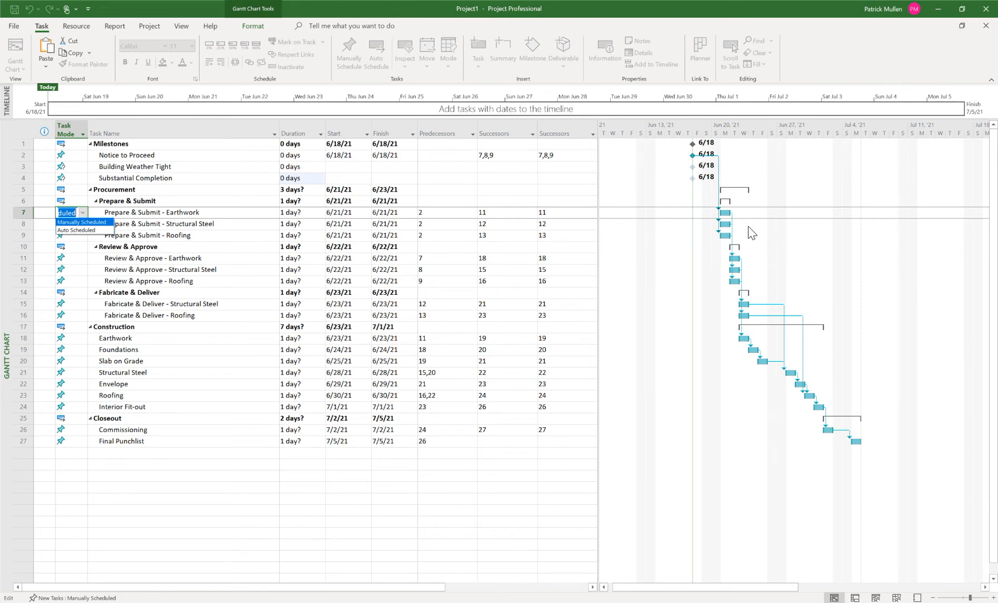
{"action": "mouse_move", "coordinate": [158, 250]}
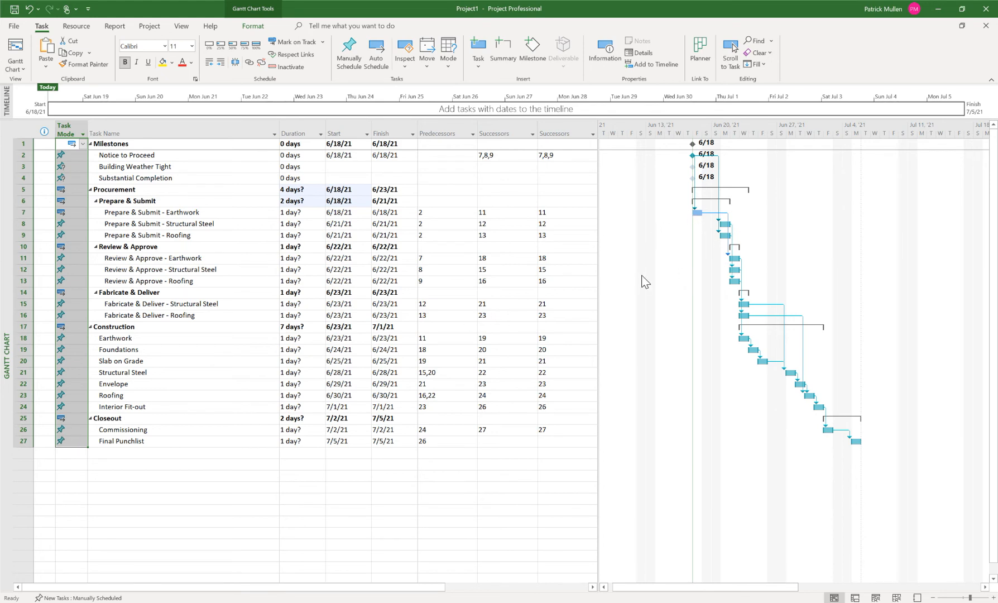
{"action": "left_click", "coordinate": [72, 143]}
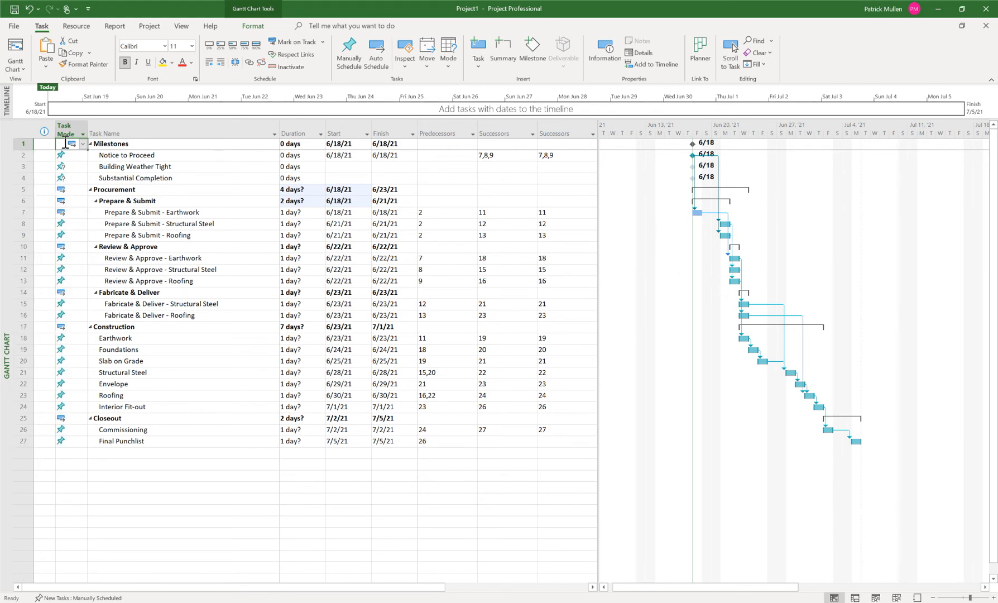
{"action": "left_click", "coordinate": [82, 143]}
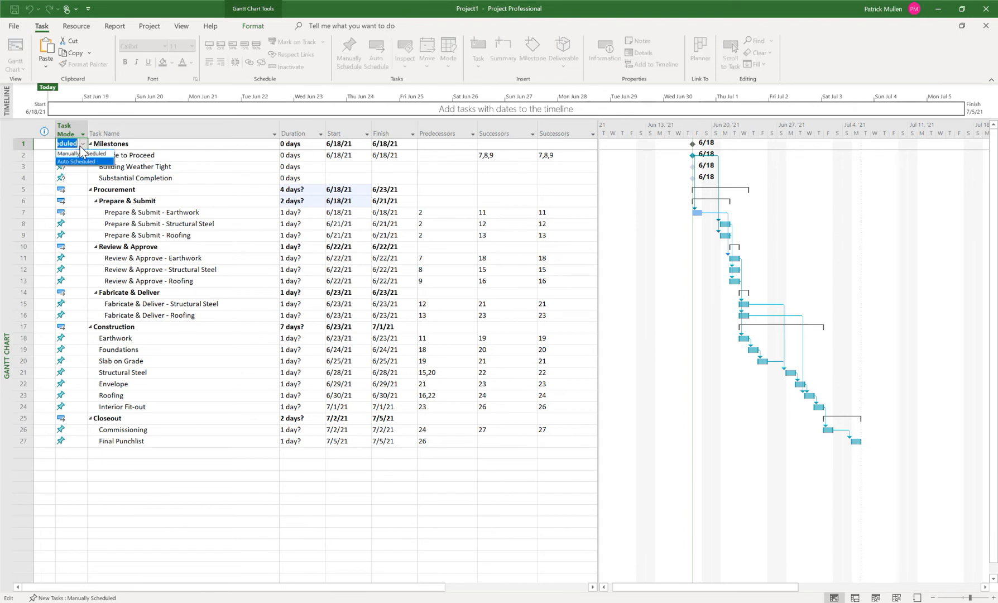
{"action": "mouse_move", "coordinate": [78, 154]}
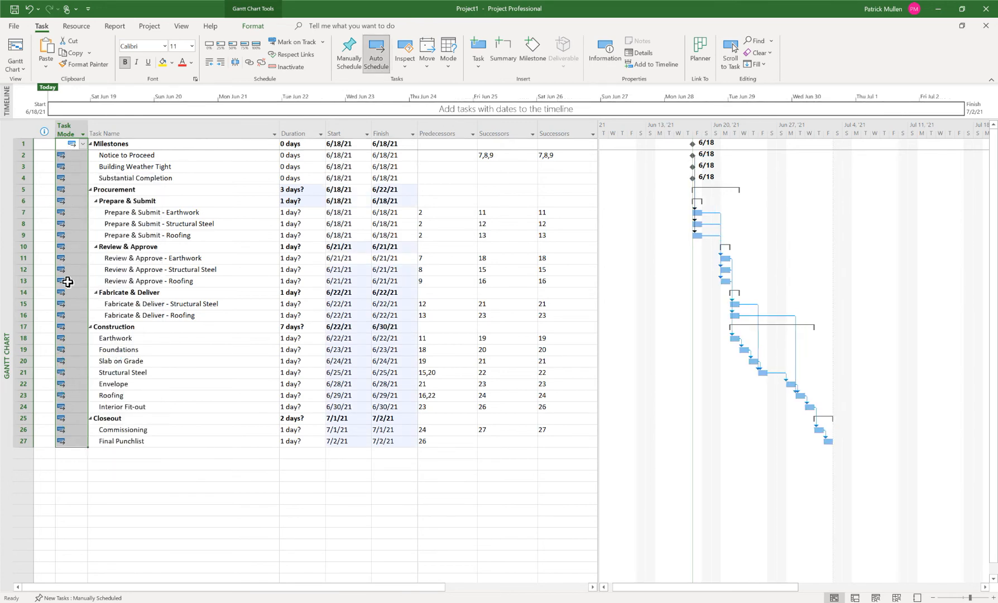
{"action": "mouse_move", "coordinate": [72, 441]}
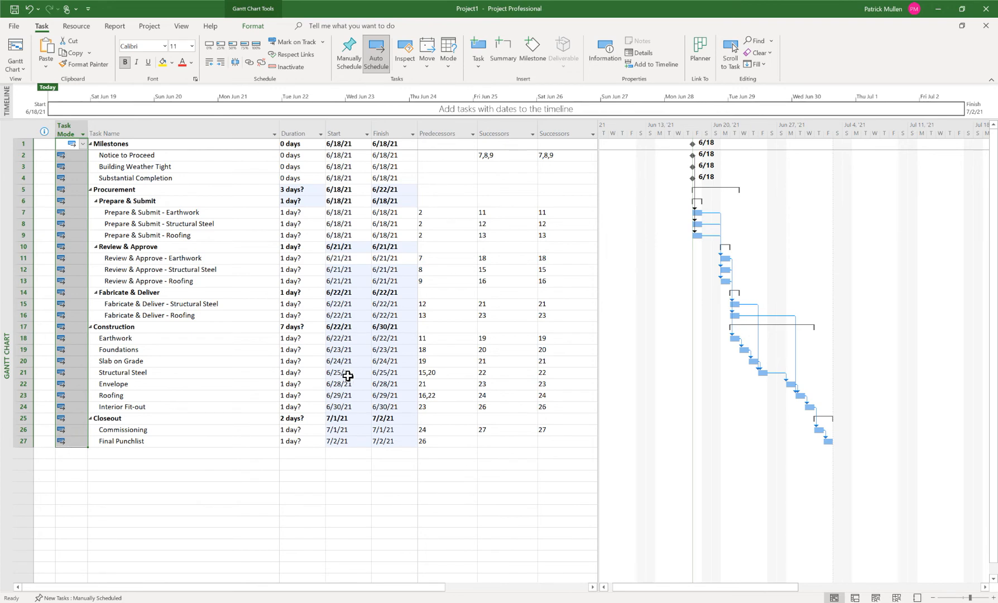
{"action": "mouse_move", "coordinate": [717, 248]}
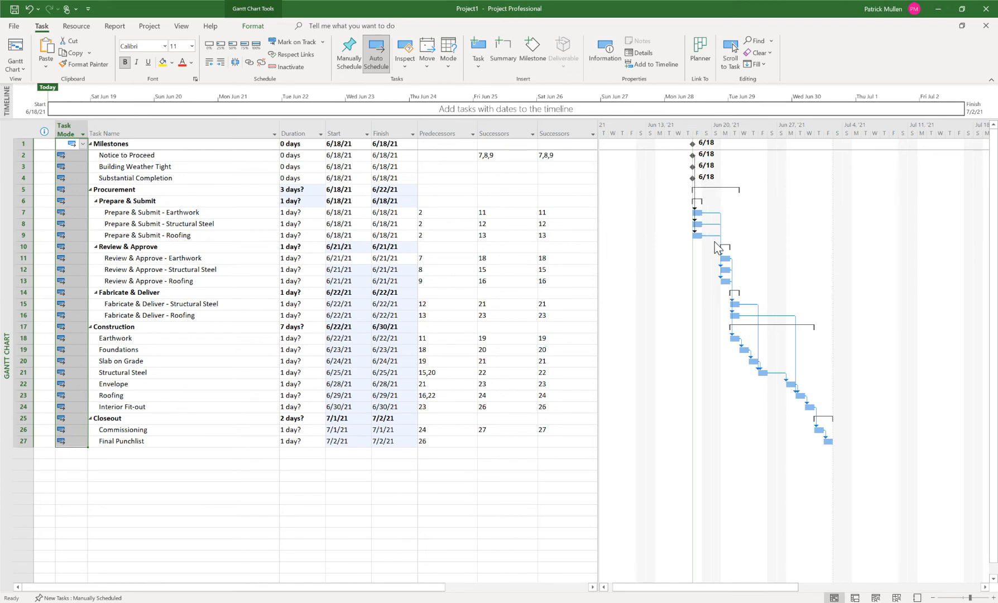
{"action": "left_click", "coordinate": [347, 315]}
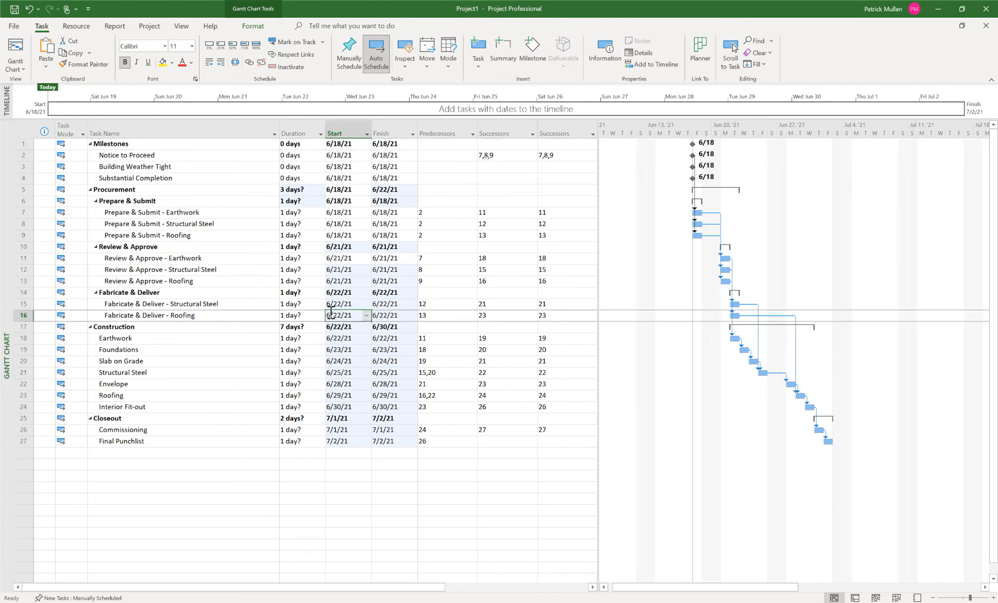
{"action": "left_click", "coordinate": [299, 212]}
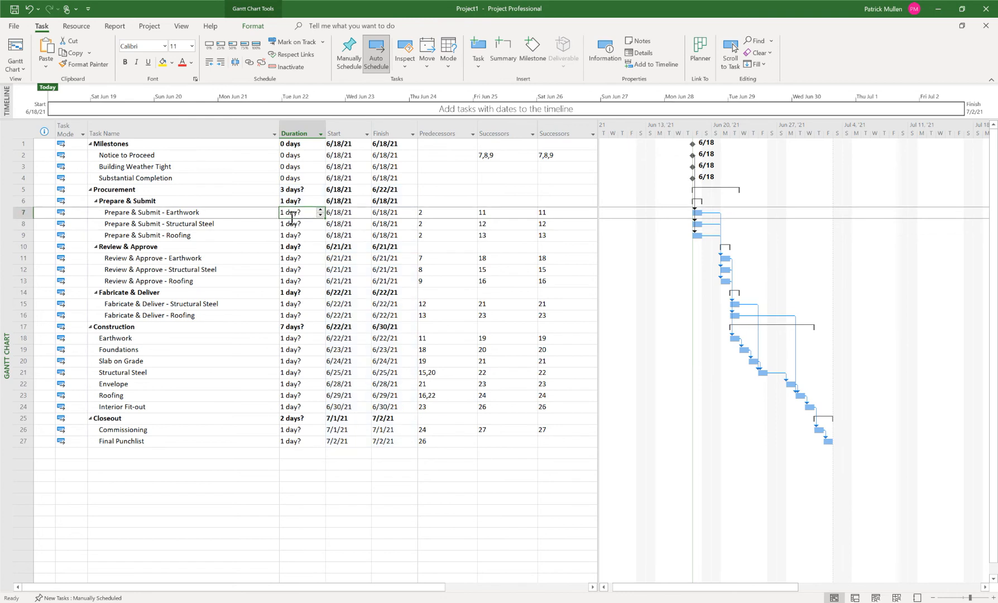
{"action": "mouse_move", "coordinate": [574, 111]}
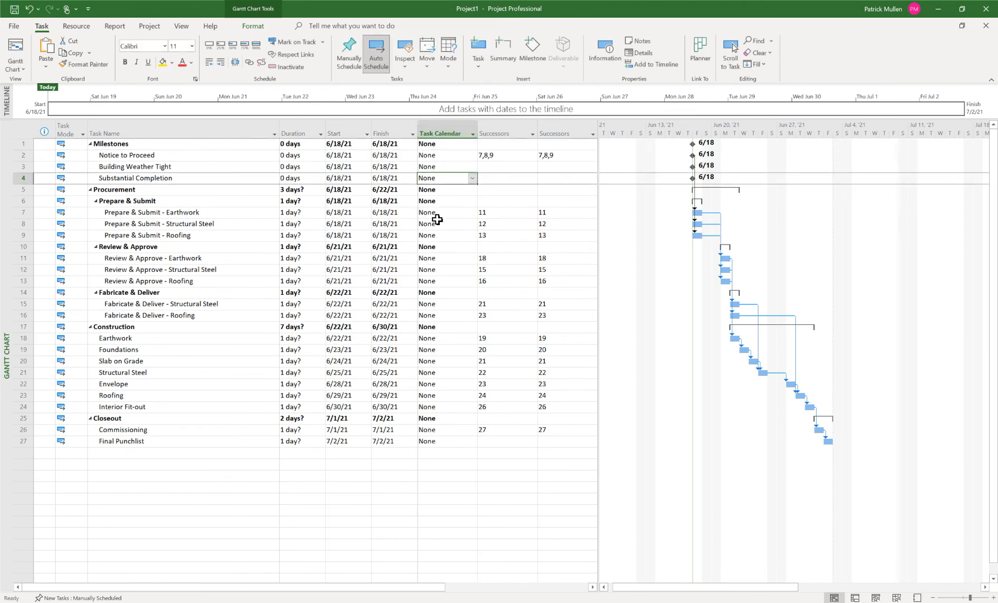
{"action": "left_click", "coordinate": [445, 223]}
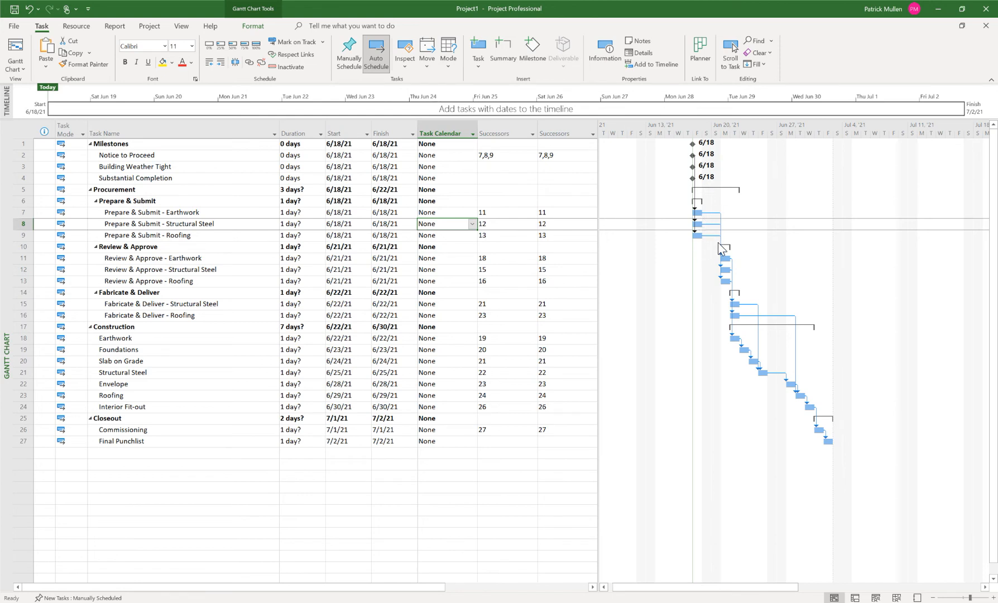
{"action": "mouse_move", "coordinate": [705, 249]}
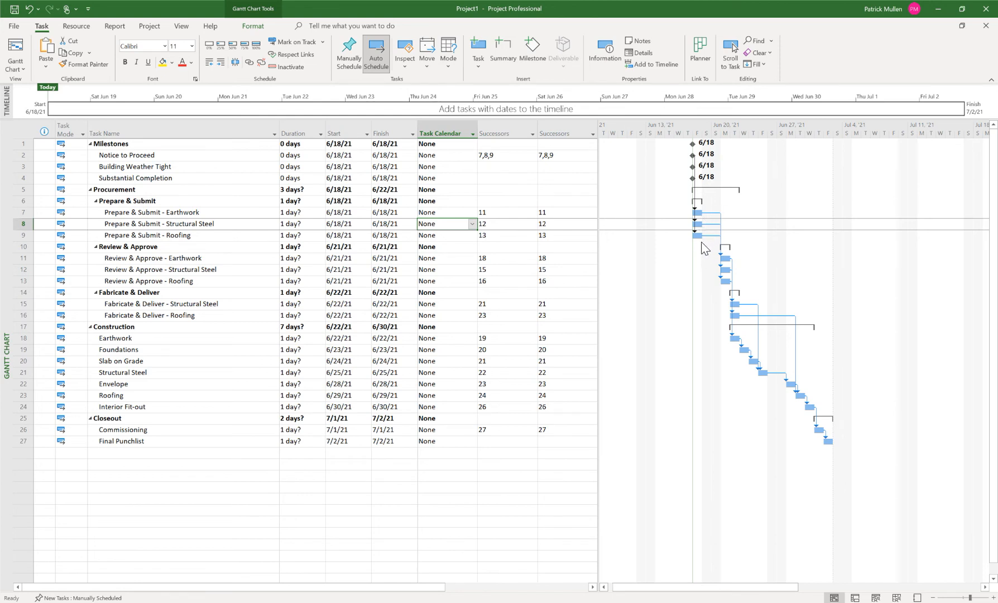
{"action": "mouse_move", "coordinate": [722, 249]}
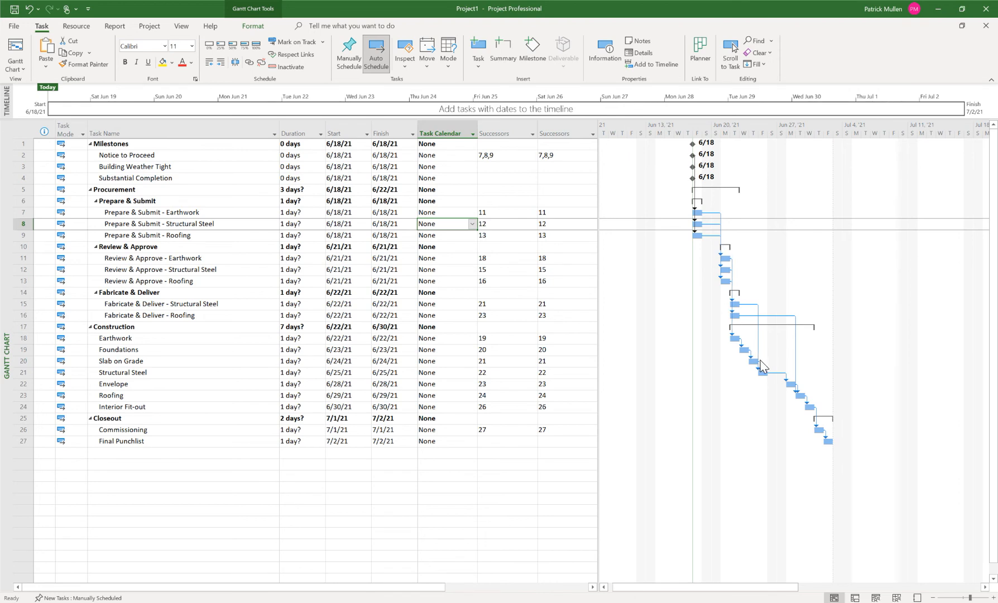
{"action": "mouse_move", "coordinate": [441, 269]}
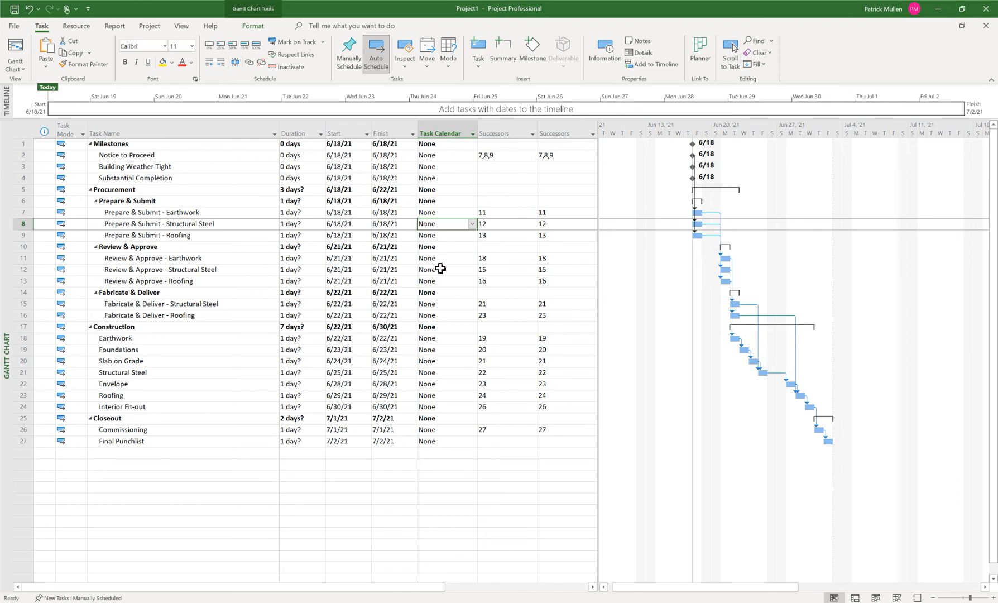
{"action": "mouse_move", "coordinate": [285, 211]}
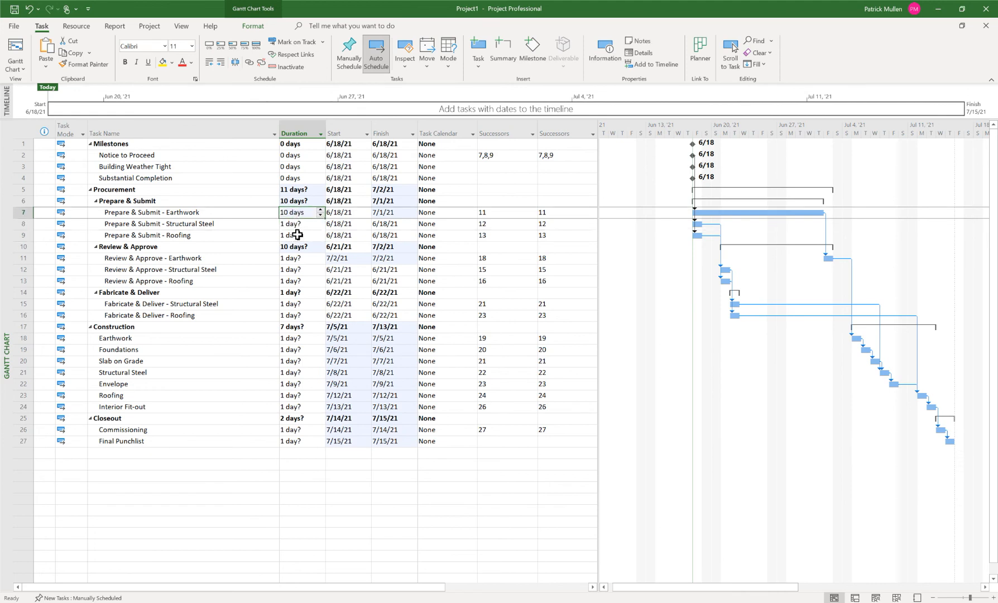
- Fill submittal tasks with 10 days and review tasks with 5 days using Fill Down
{"action": "right_click", "coordinate": [292, 212]}
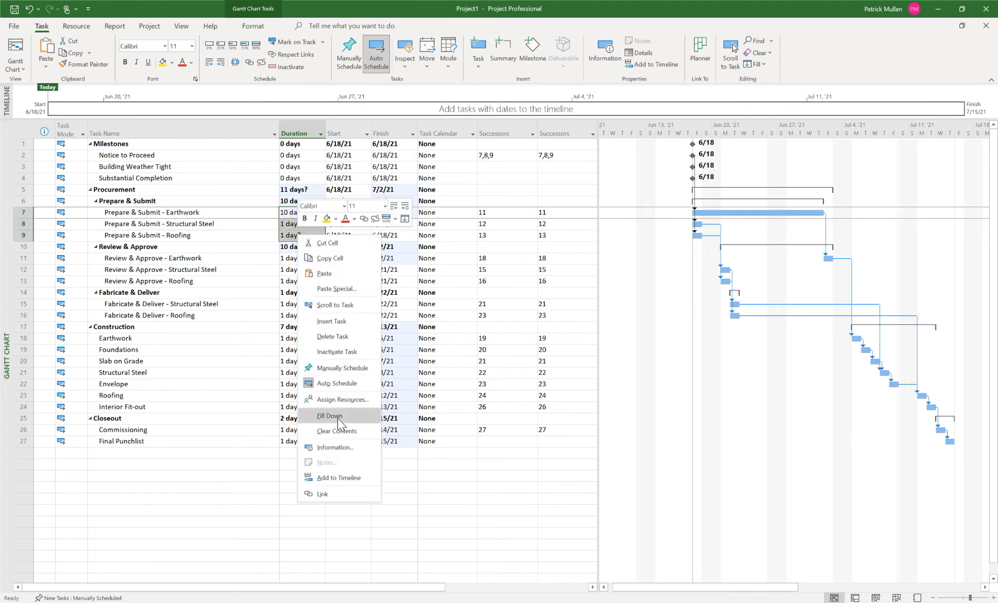
{"action": "left_click", "coordinate": [330, 415]}
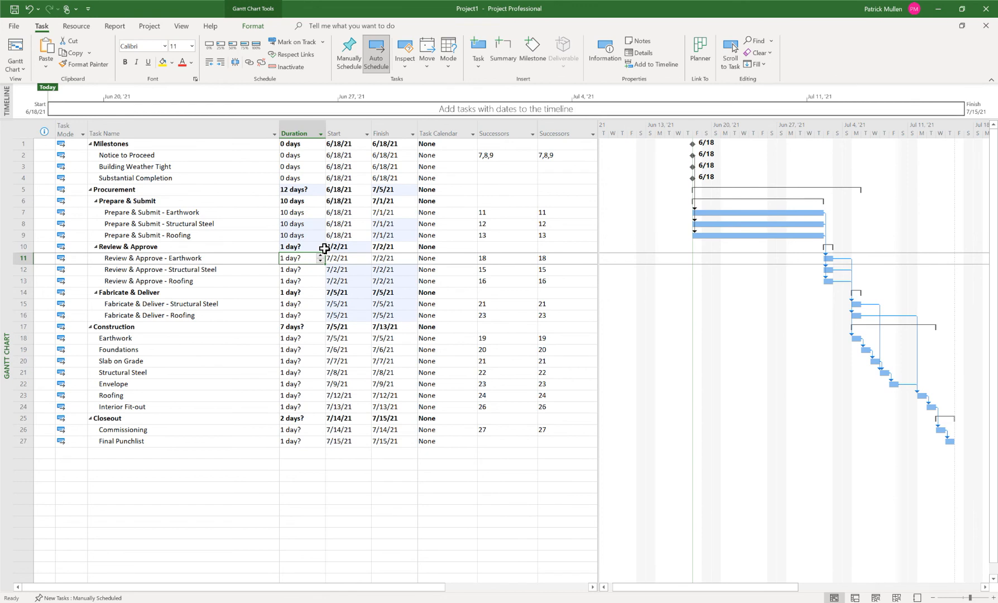
{"action": "type", "text": "5 days"}
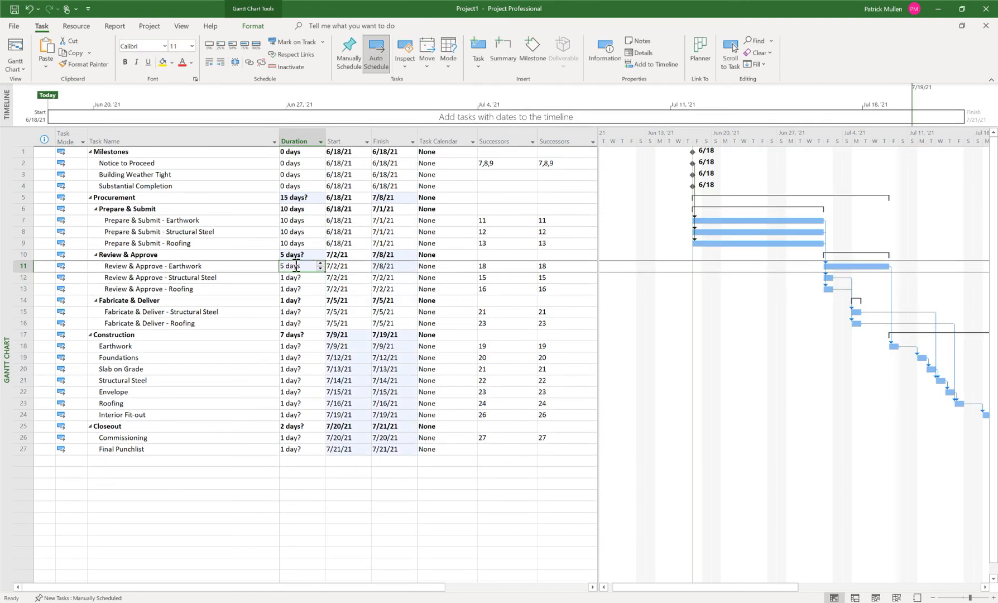
{"action": "right_click", "coordinate": [294, 266]}
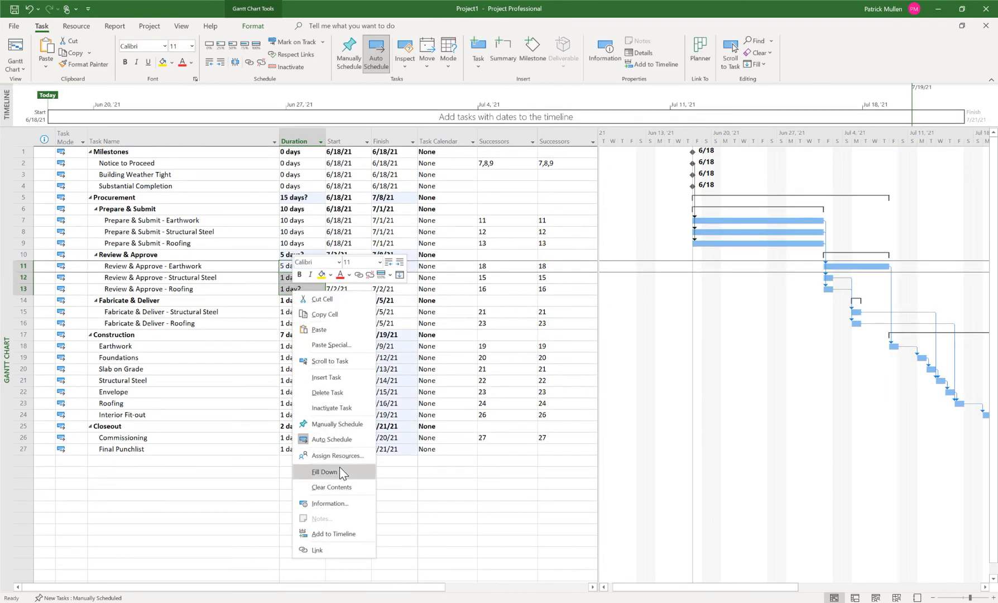
{"action": "left_click", "coordinate": [323, 473]}
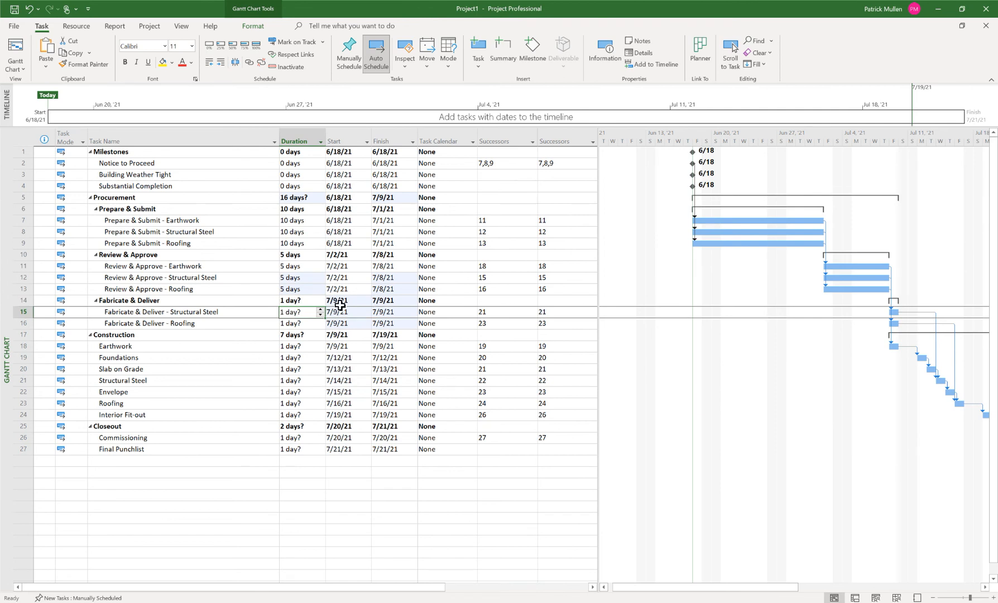
- Enter the remaining durations (20 days, 1 day, 2) for construction and closeout tasks including Commissioning
{"action": "type", "text": "20 days"}
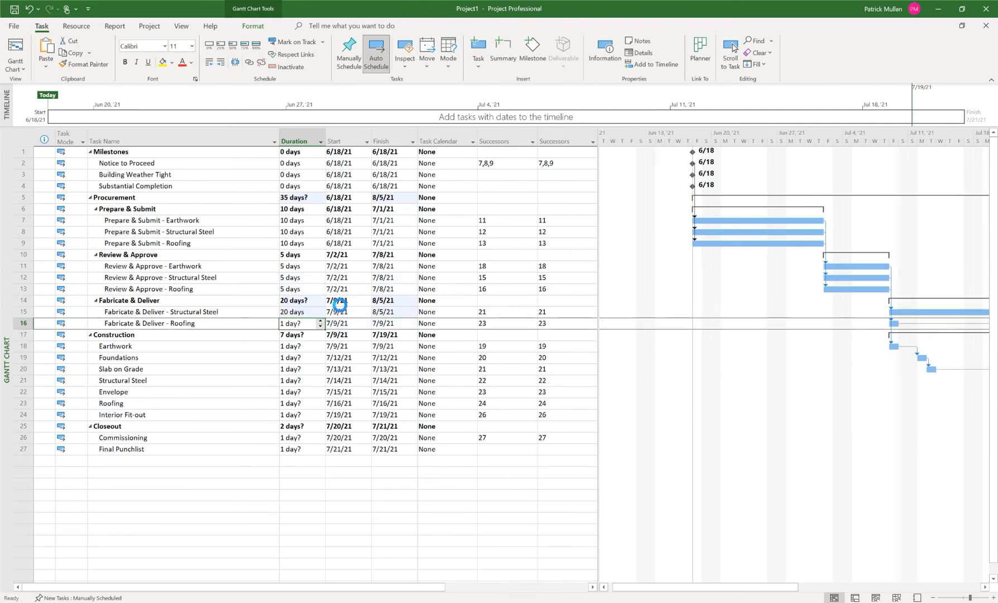
{"action": "type", "text": "1 day"}
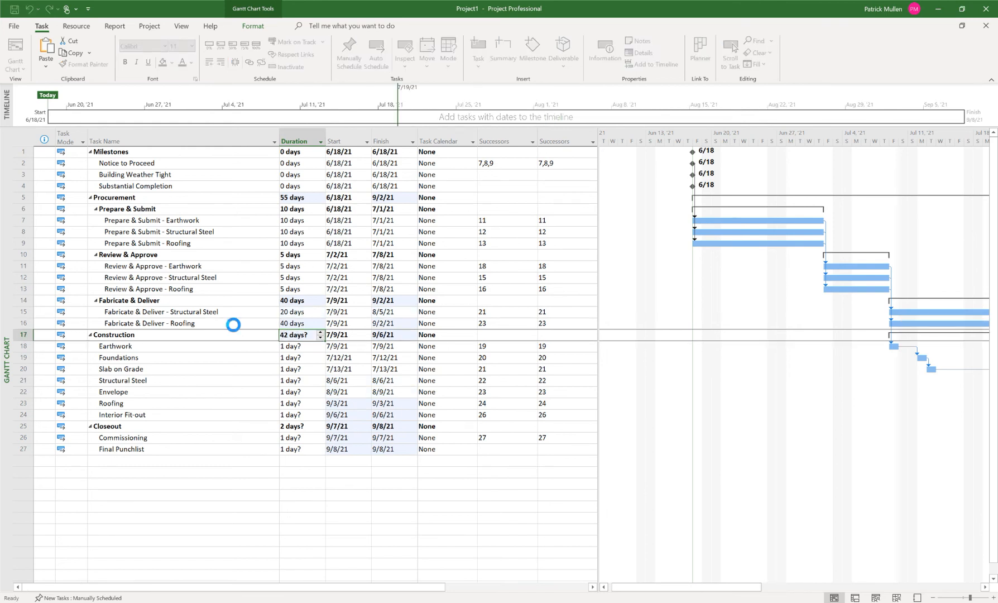
{"action": "scroll", "scroll_direction": "down", "scroll_amount": 3}
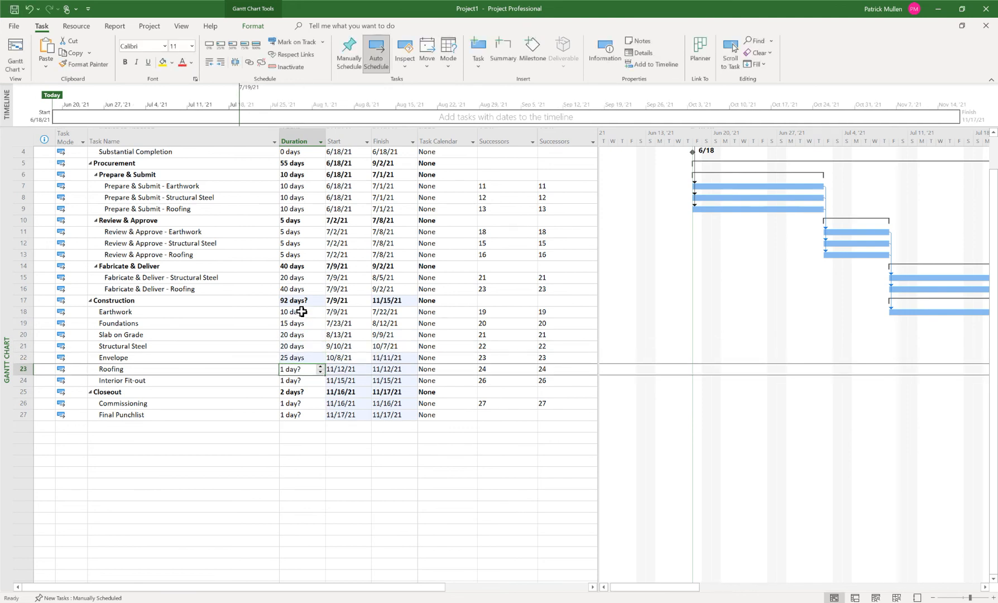
{"action": "type", "text": "20"}
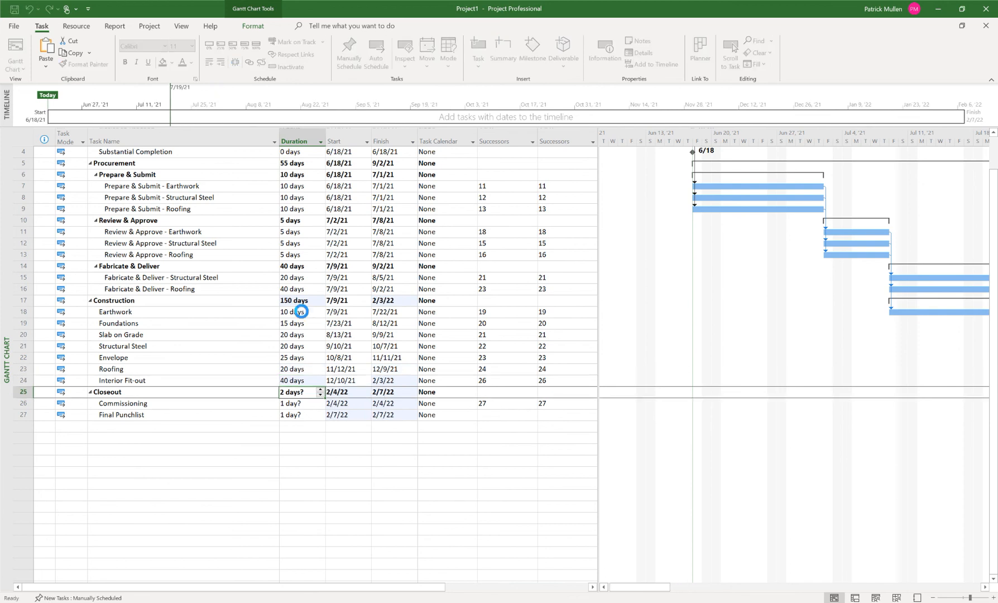
{"action": "left_click", "coordinate": [375, 53]}
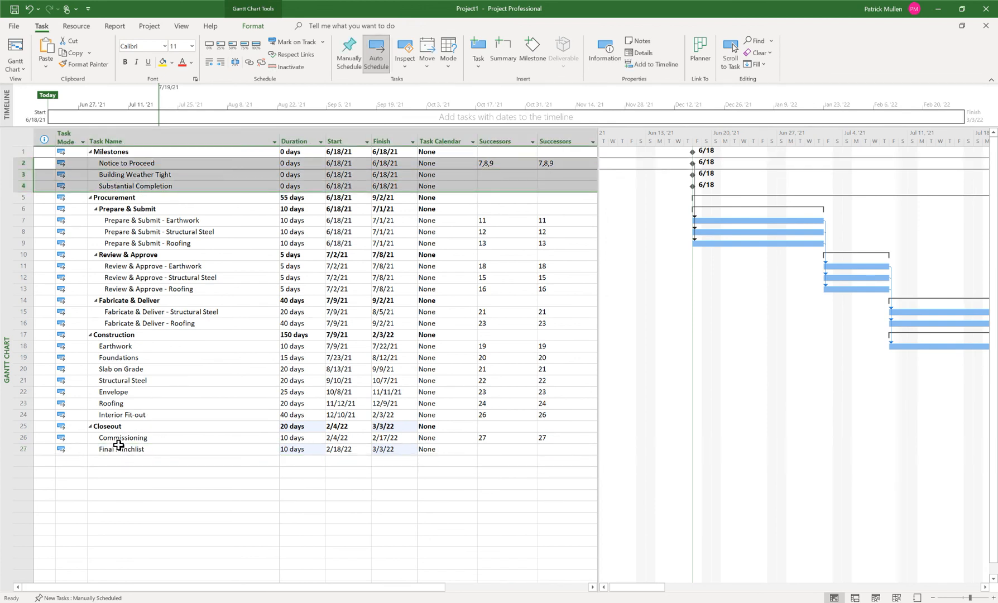
- Link Final Punchlist to Substantial Completion and Roofing to Building Weather Tight
{"action": "left_click", "coordinate": [121, 448]}
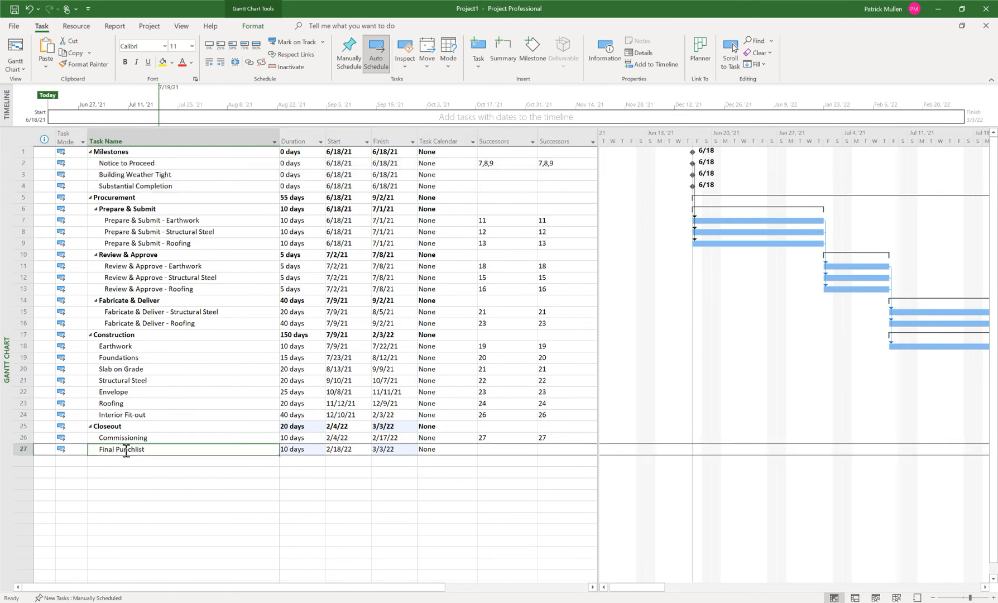
{"action": "left_click", "coordinate": [135, 186]}
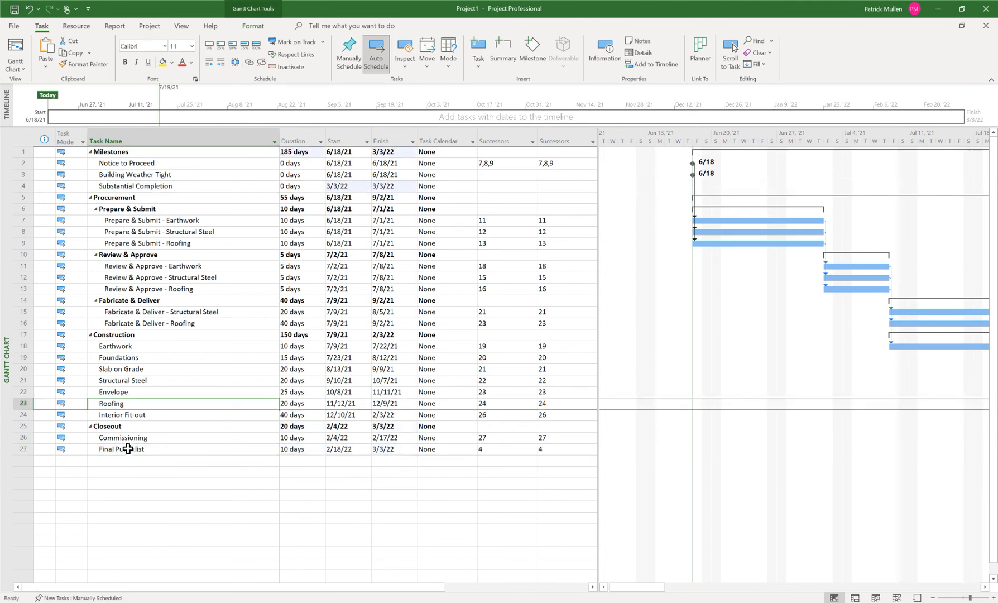
{"action": "left_click", "coordinate": [115, 346]}
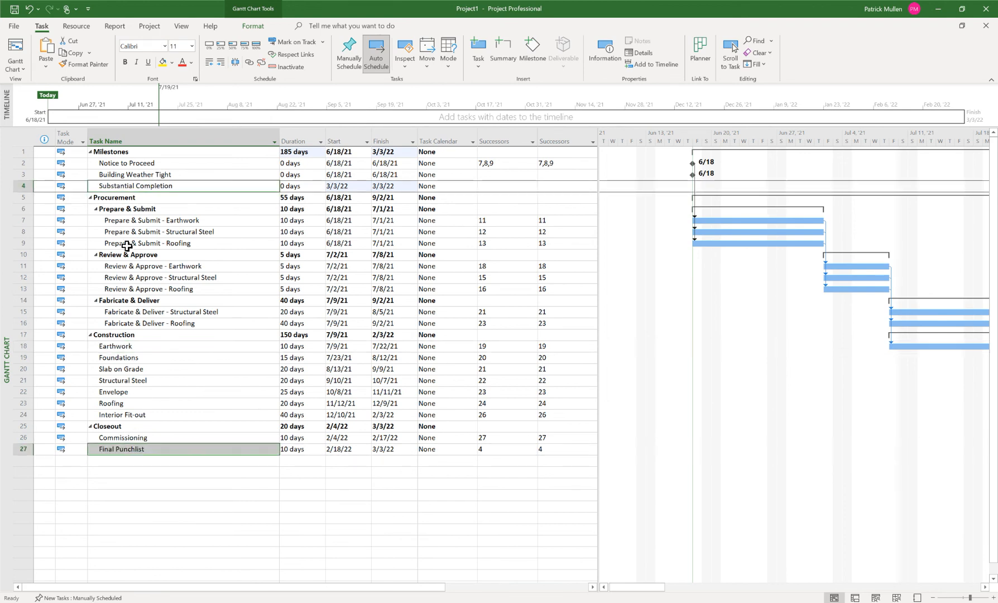
{"action": "mouse_move", "coordinate": [145, 424]}
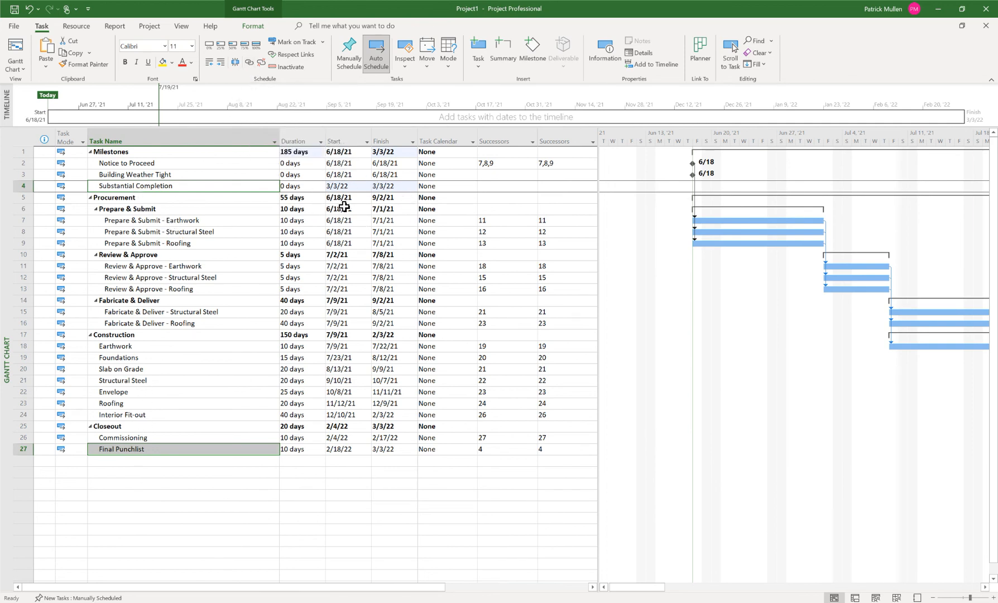
{"action": "mouse_move", "coordinate": [154, 368]}
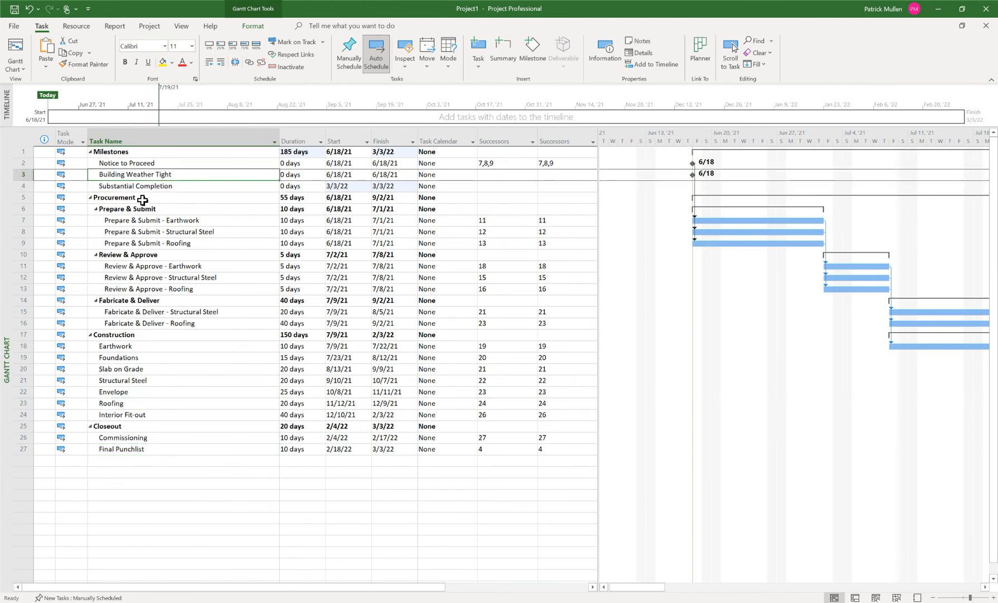
{"action": "left_click", "coordinate": [111, 403]}
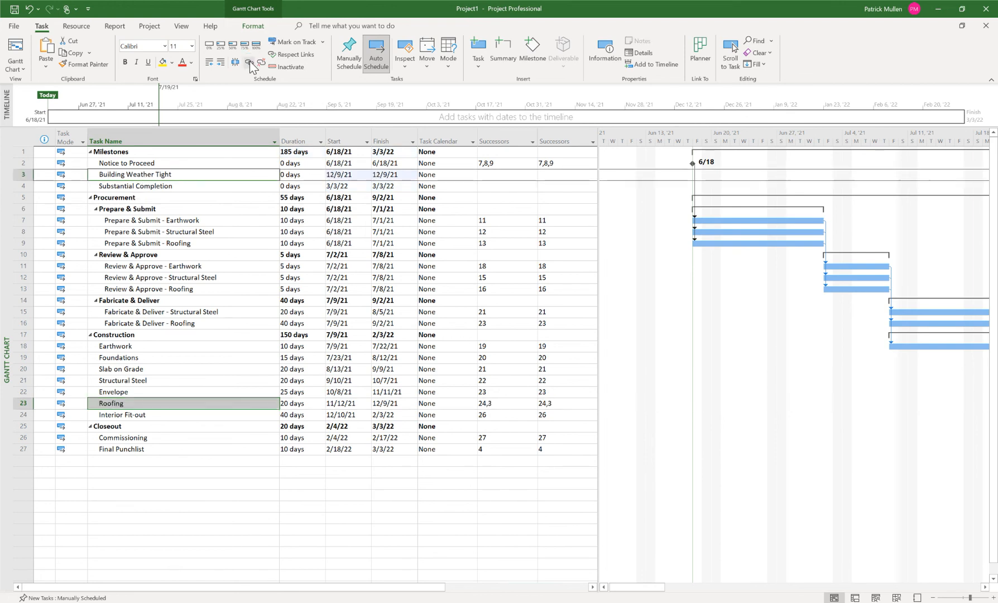
{"action": "mouse_move", "coordinate": [799, 137]}
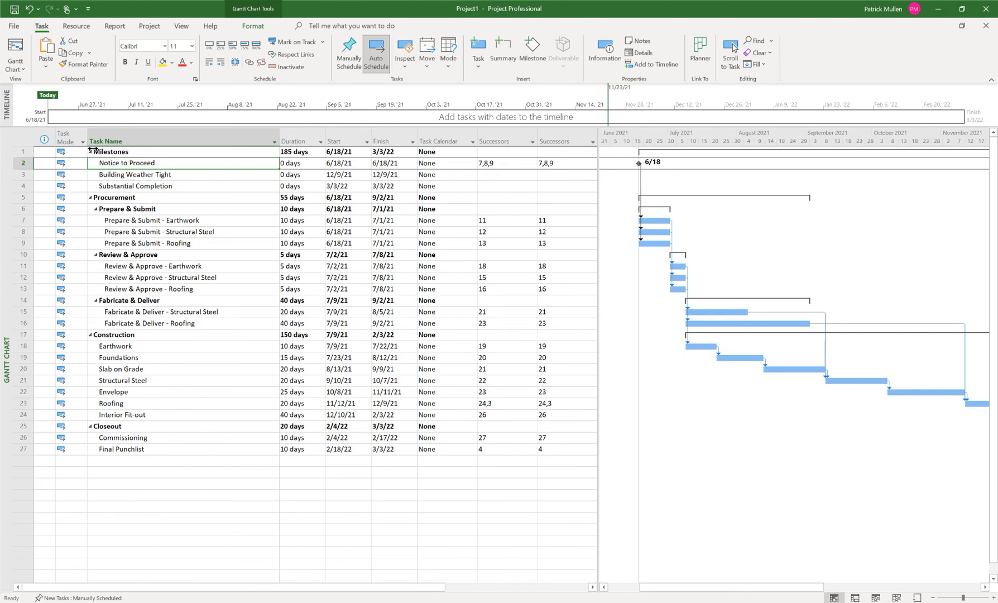
- Review the monthly Gantt view, checking Notice to Proceed and Building Weather Tight milestone cells
{"action": "left_click", "coordinate": [127, 208]}
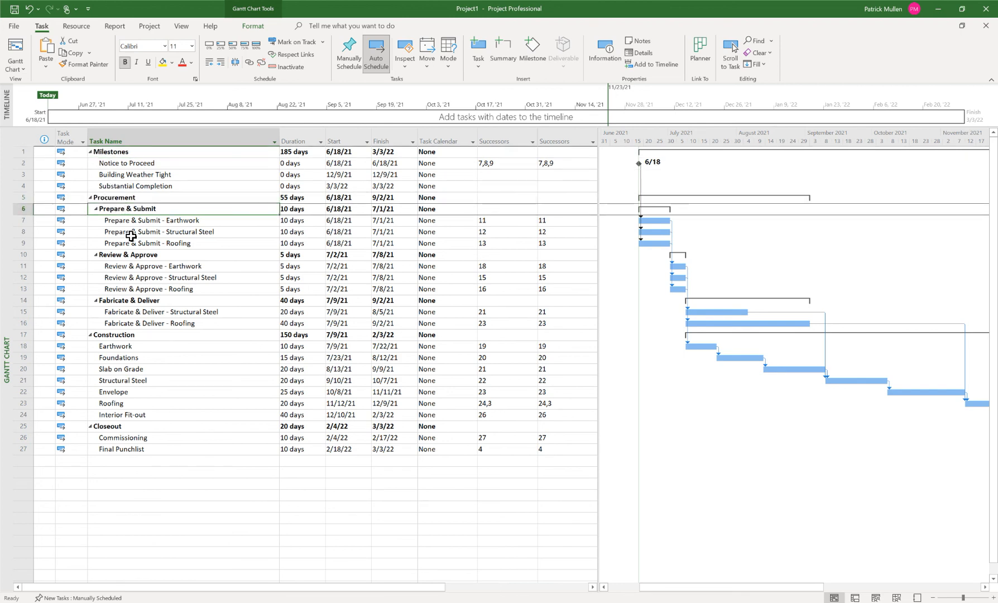
{"action": "left_click", "coordinate": [159, 231]}
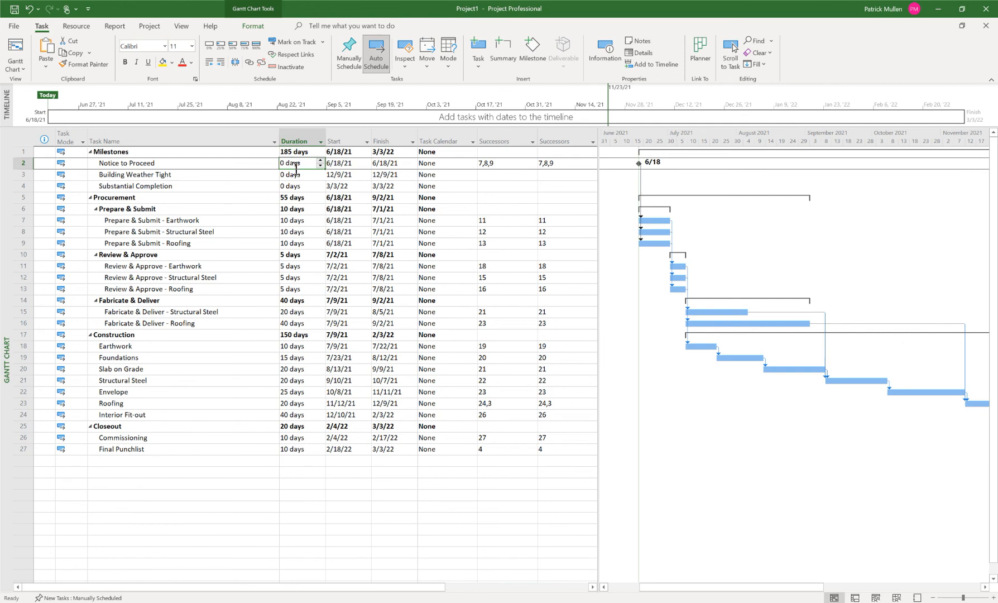
{"action": "left_click", "coordinate": [296, 174]}
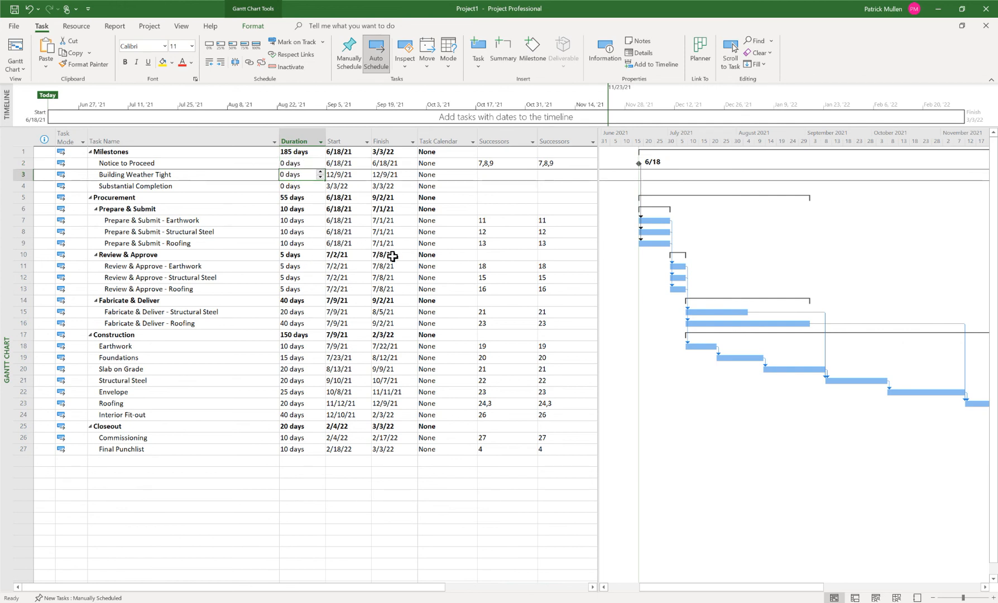
{"action": "mouse_move", "coordinate": [640, 217]}
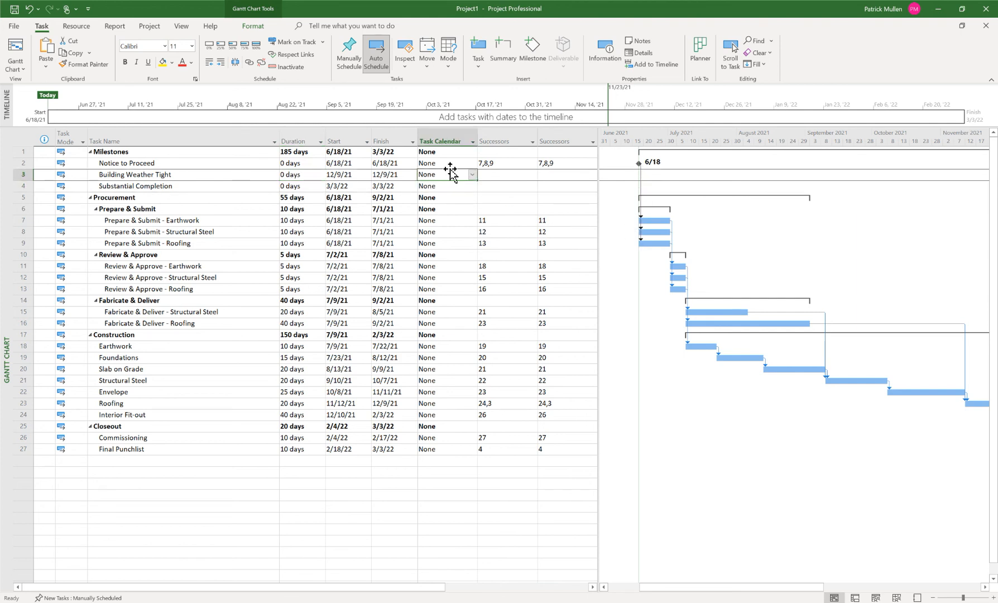
{"action": "left_click", "coordinate": [446, 163]}
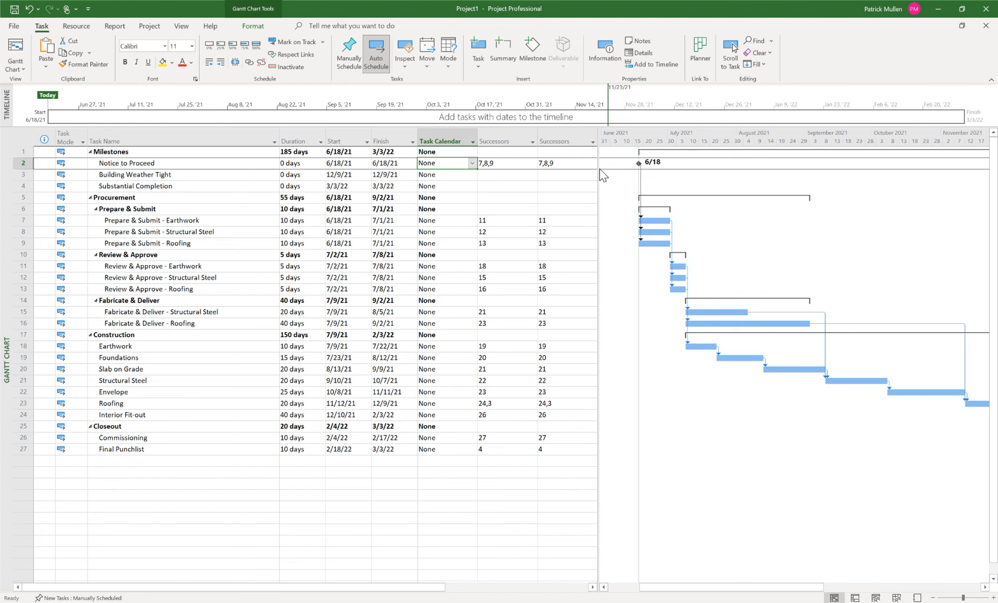
{"action": "mouse_move", "coordinate": [478, 181]}
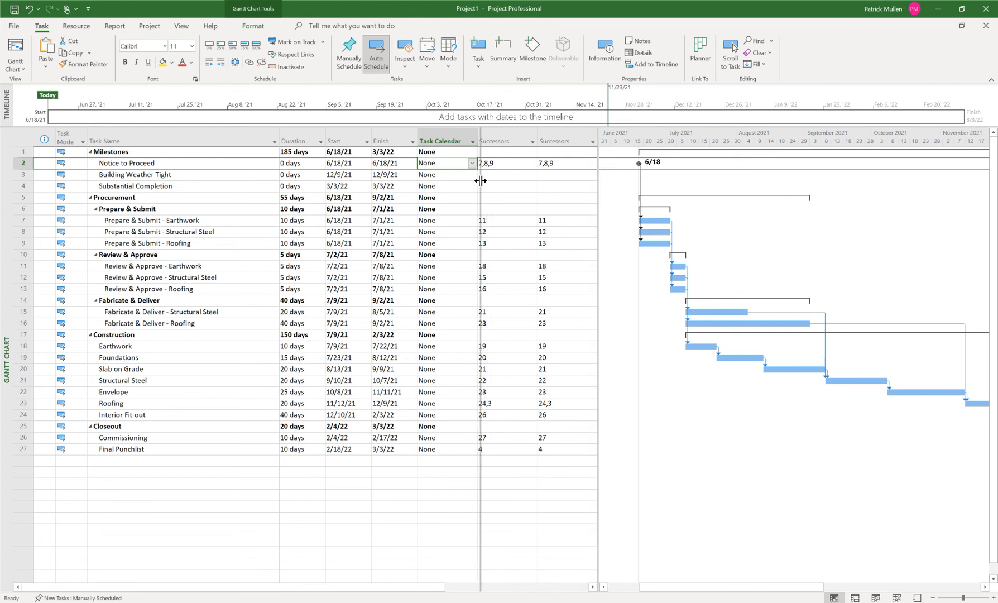